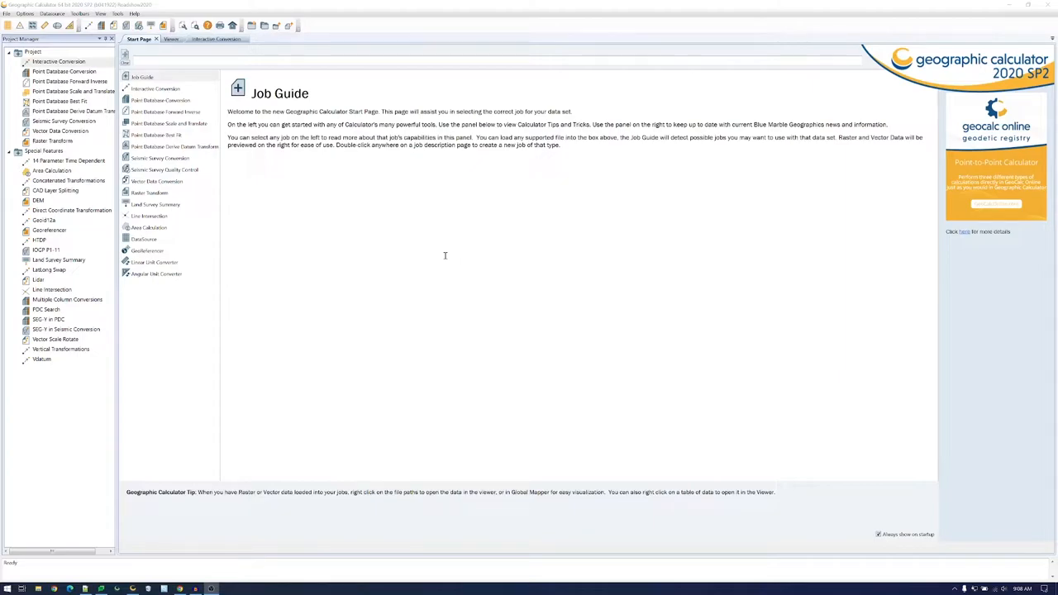
{"action": "mouse_move", "coordinate": [160, 100]}
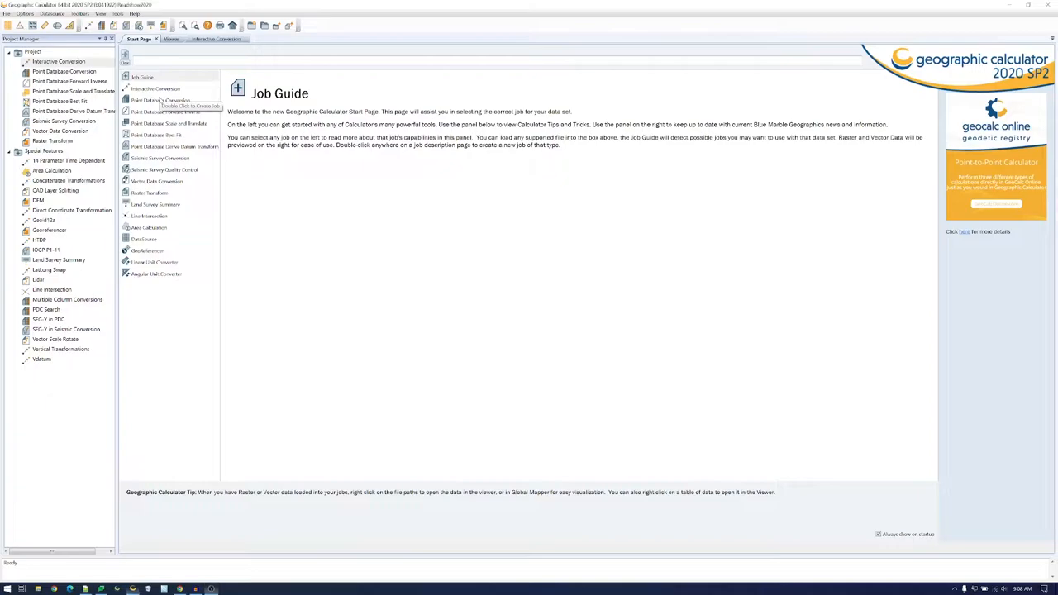
- Show the Point Database Conversion job description on the Start Page
{"action": "left_click", "coordinate": [161, 100]}
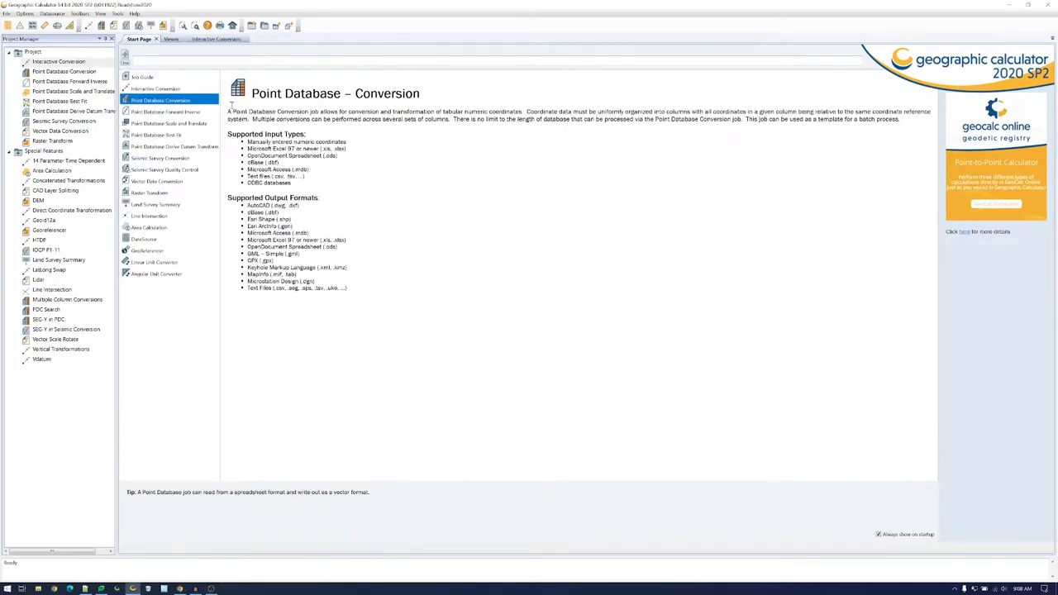
{"action": "mouse_move", "coordinate": [407, 137]}
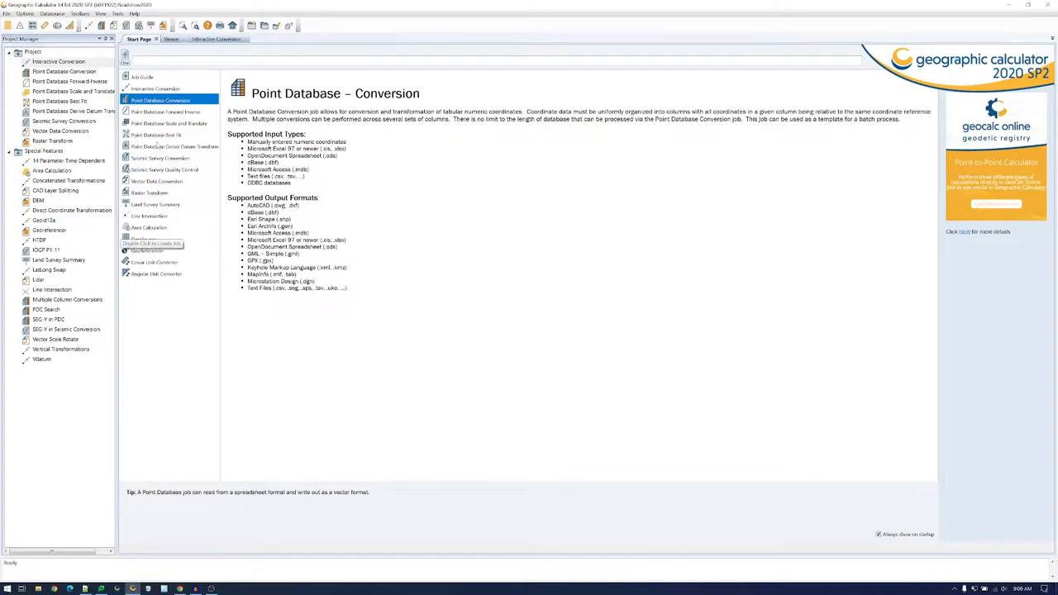
{"action": "mouse_move", "coordinate": [139, 301]}
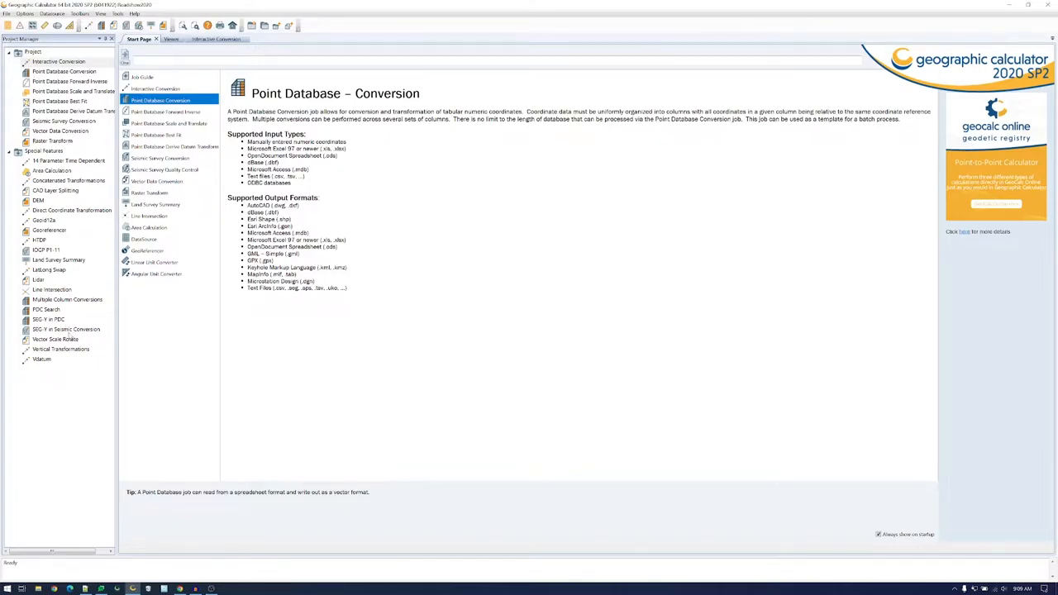
{"action": "mouse_move", "coordinate": [76, 428]}
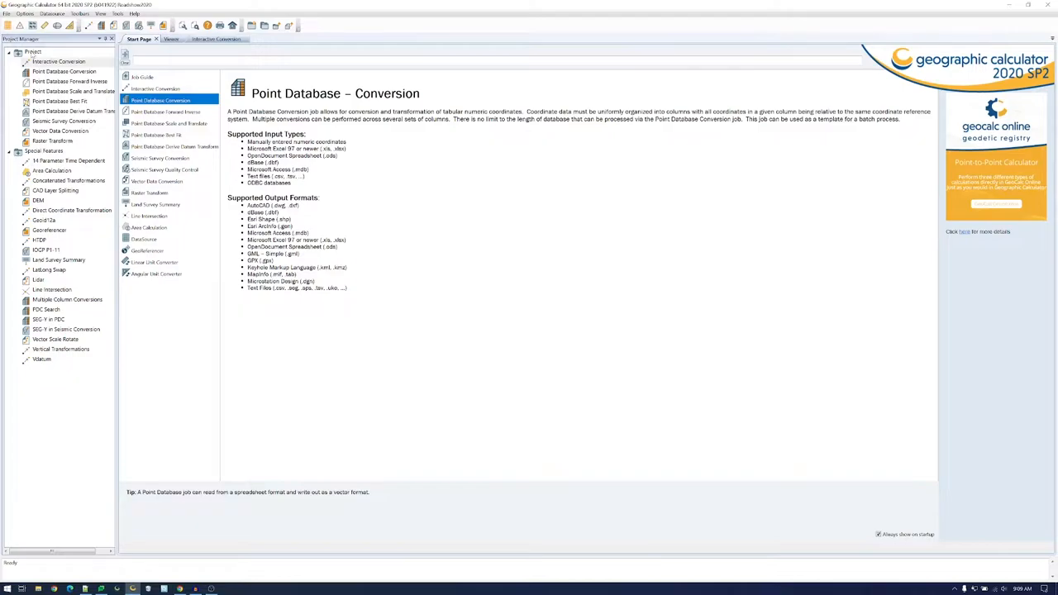
{"action": "mouse_move", "coordinate": [70, 153]}
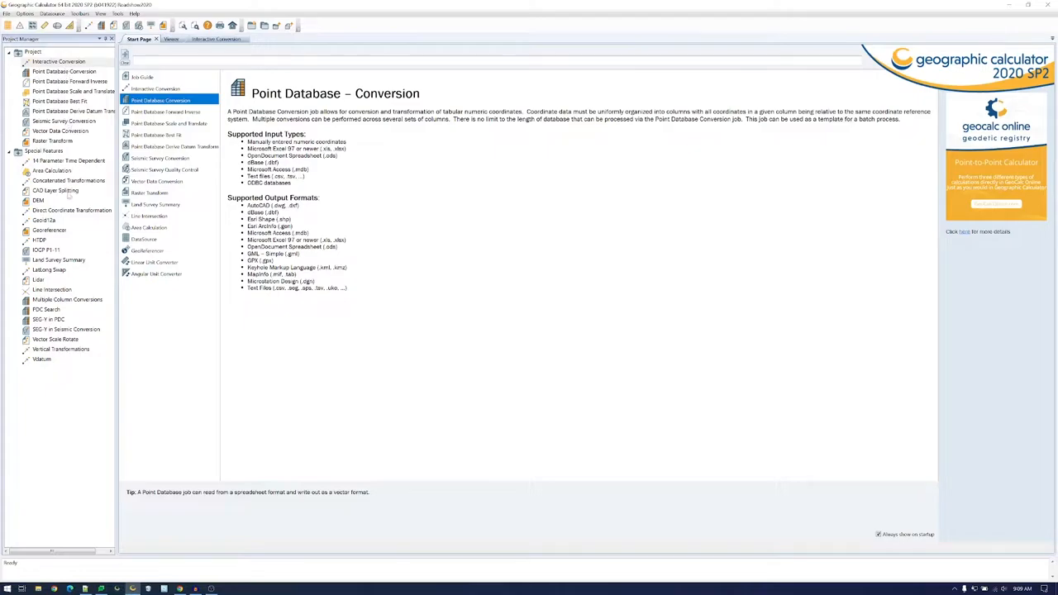
{"action": "mouse_move", "coordinate": [63, 439]}
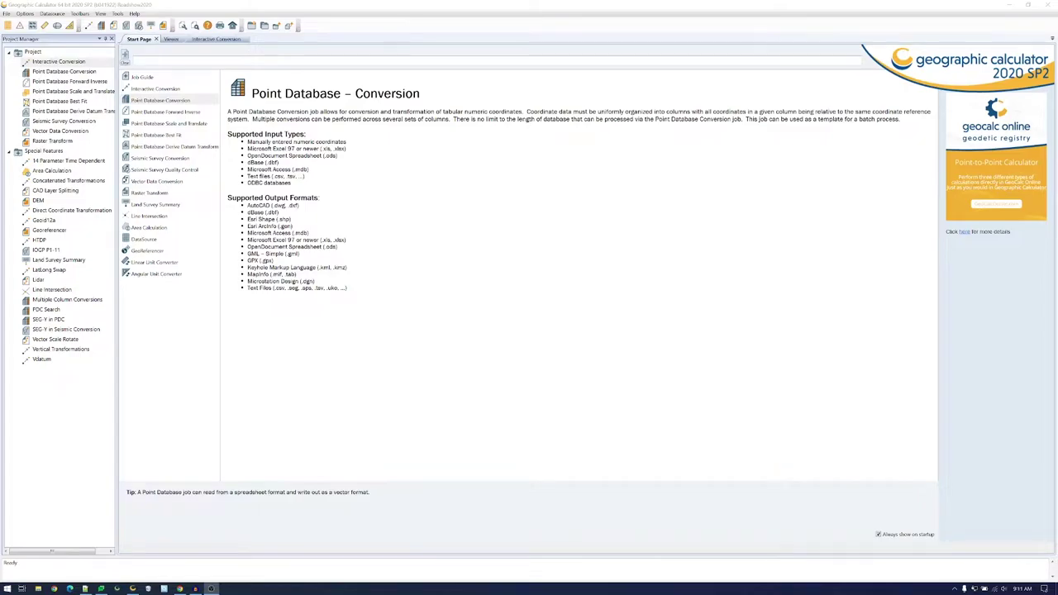
{"action": "mouse_move", "coordinate": [166, 413]}
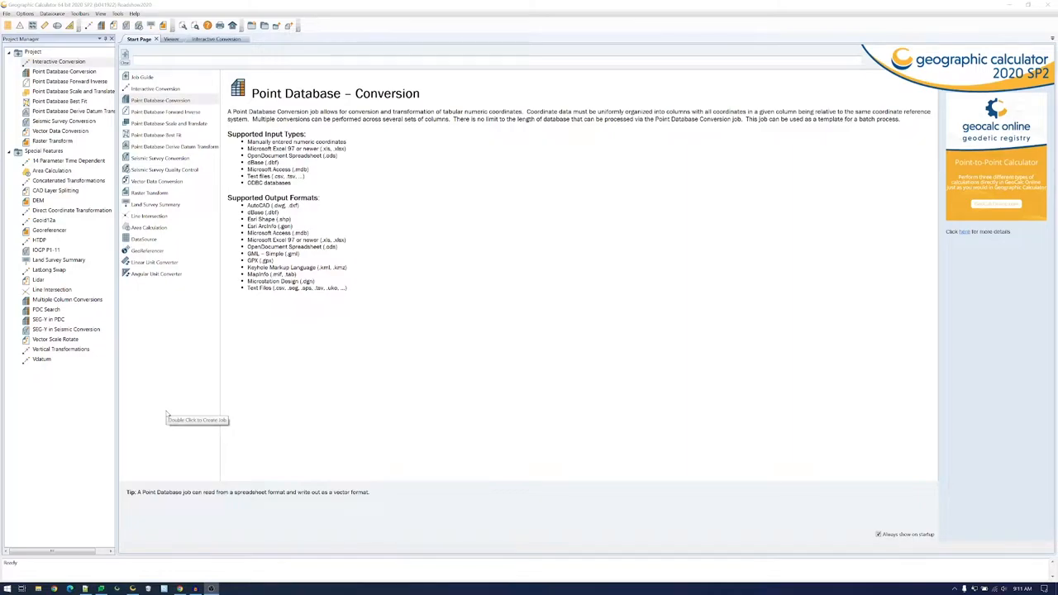
{"action": "mouse_move", "coordinate": [165, 413]}
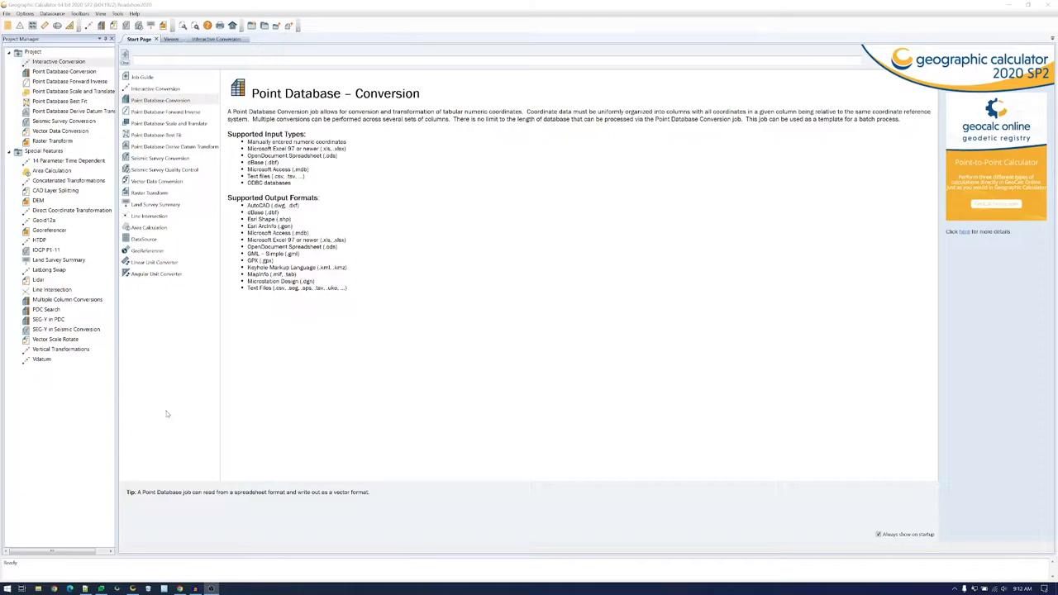
{"action": "left_click", "coordinate": [161, 100]}
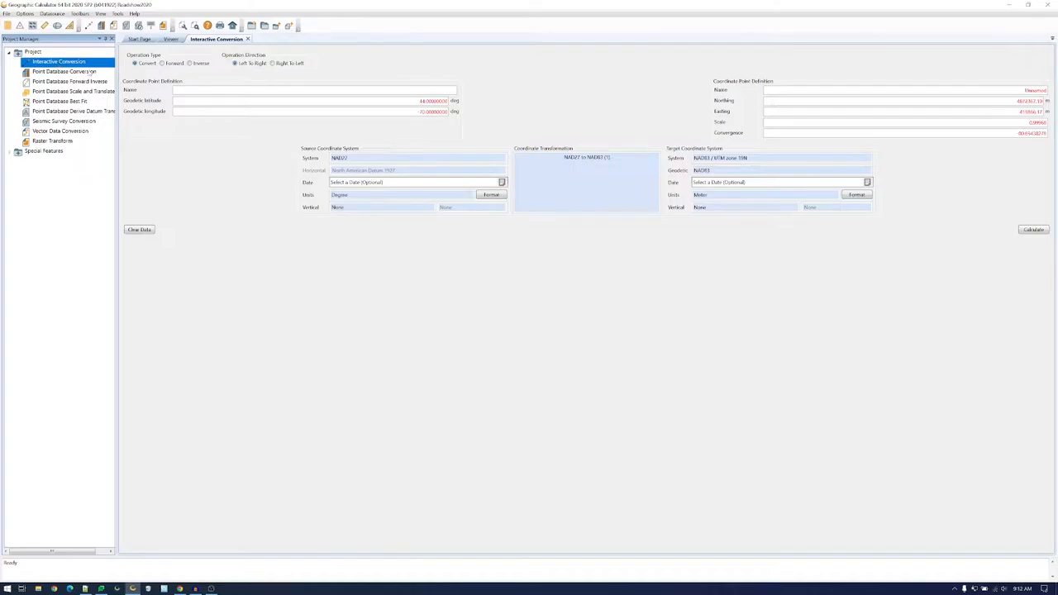
{"action": "mouse_move", "coordinate": [422, 132]}
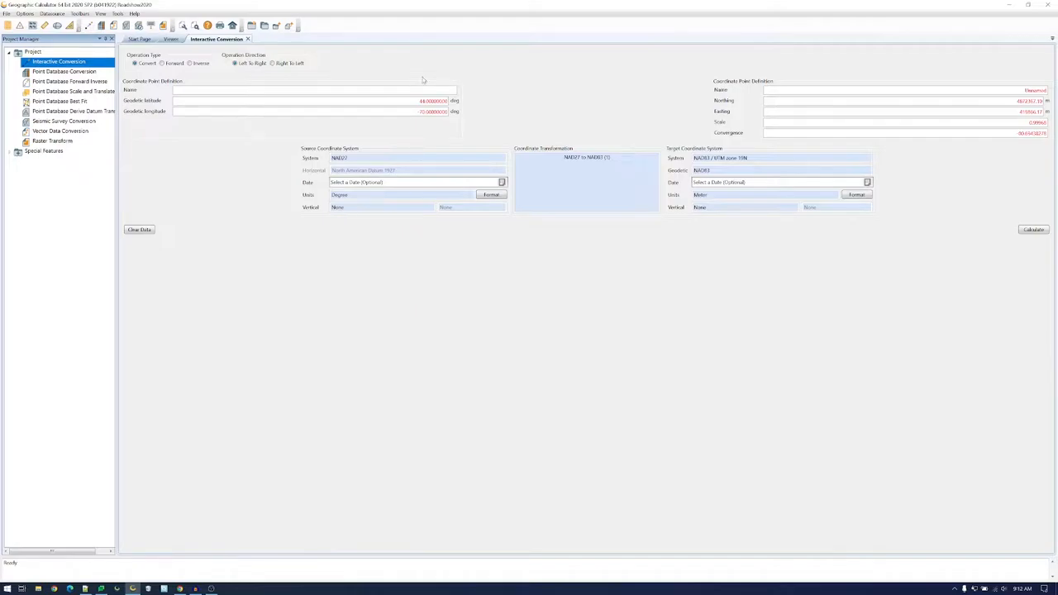
{"action": "mouse_move", "coordinate": [366, 131]}
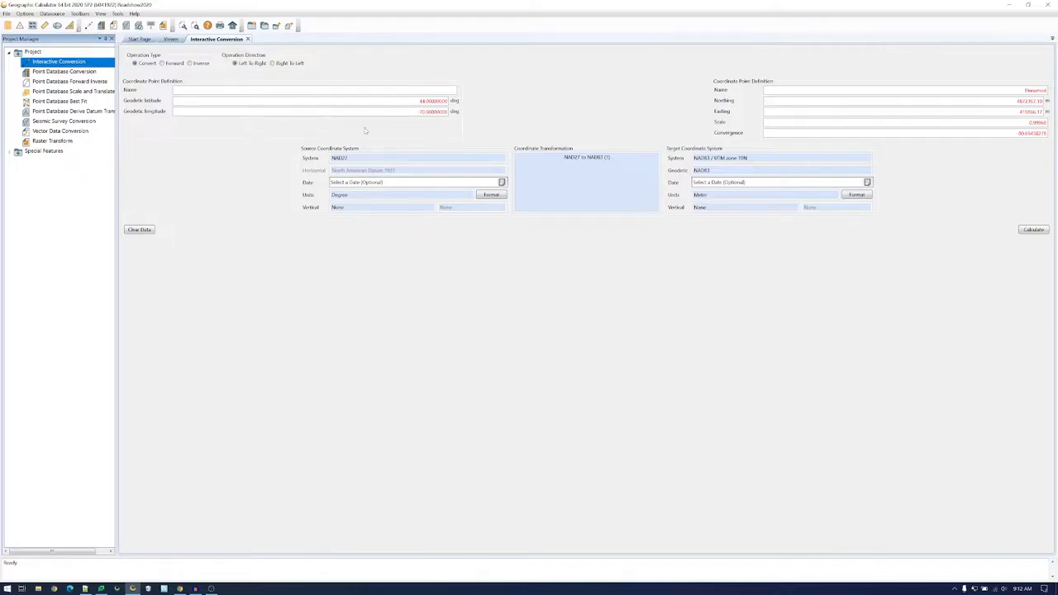
{"action": "mouse_move", "coordinate": [366, 252]}
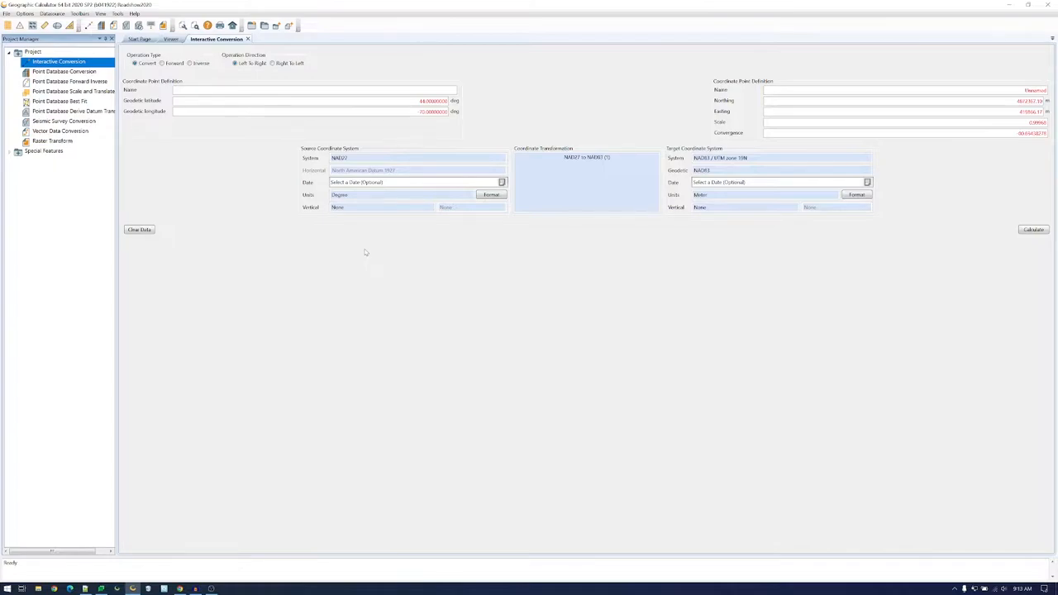
{"action": "mouse_move", "coordinate": [925, 141]}
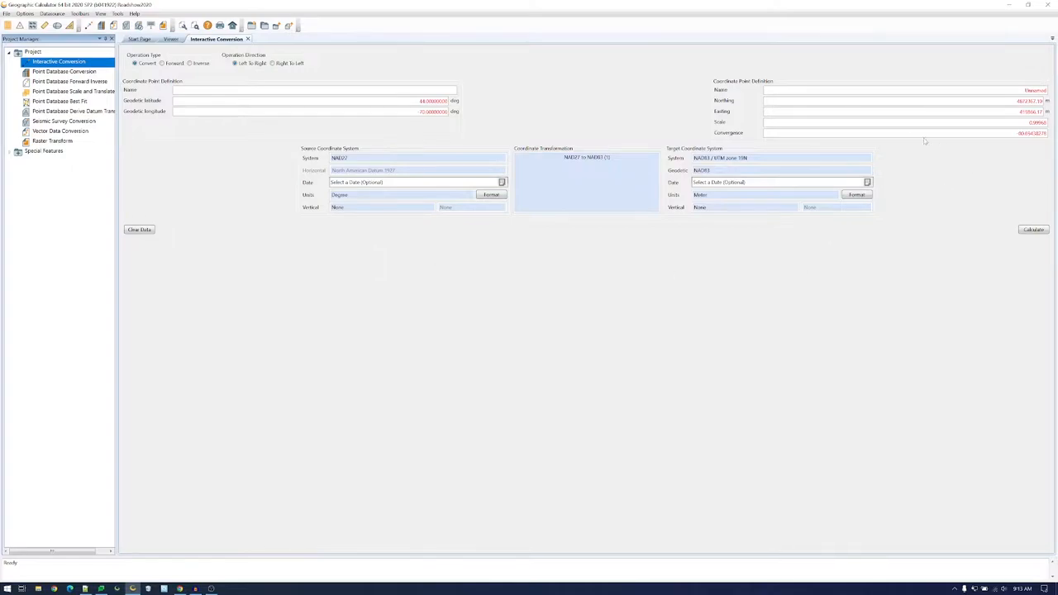
{"action": "mouse_move", "coordinate": [793, 252]}
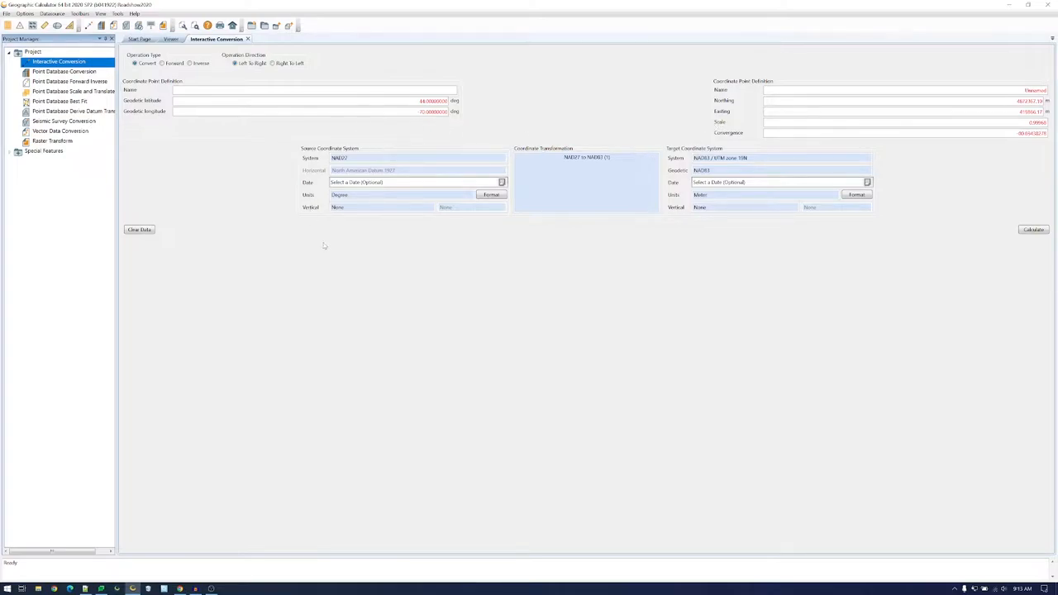
{"action": "mouse_move", "coordinate": [699, 293]}
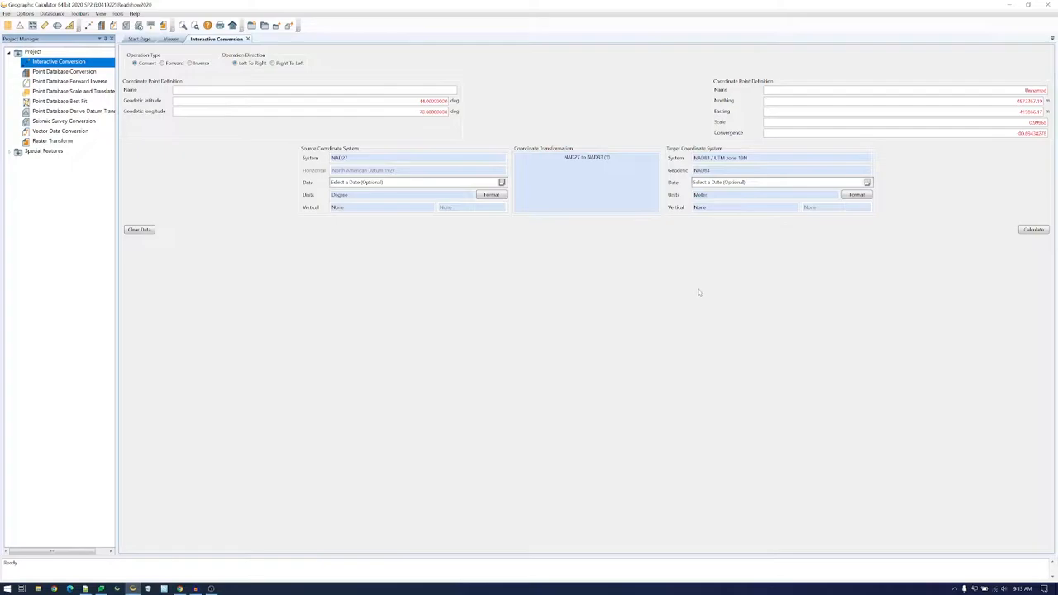
{"action": "mouse_move", "coordinate": [625, 265]}
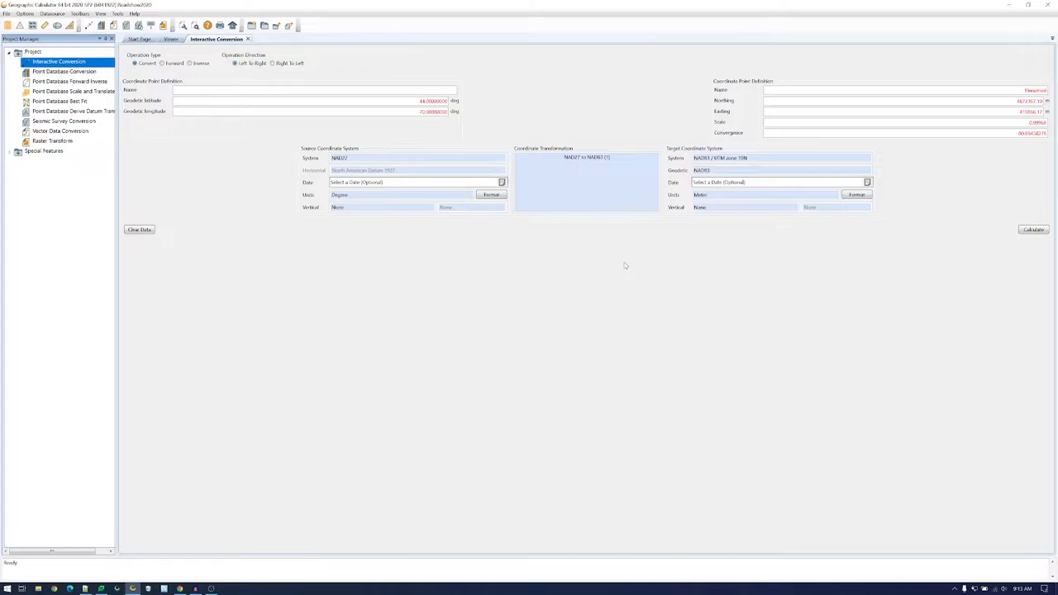
{"action": "mouse_move", "coordinate": [637, 237]}
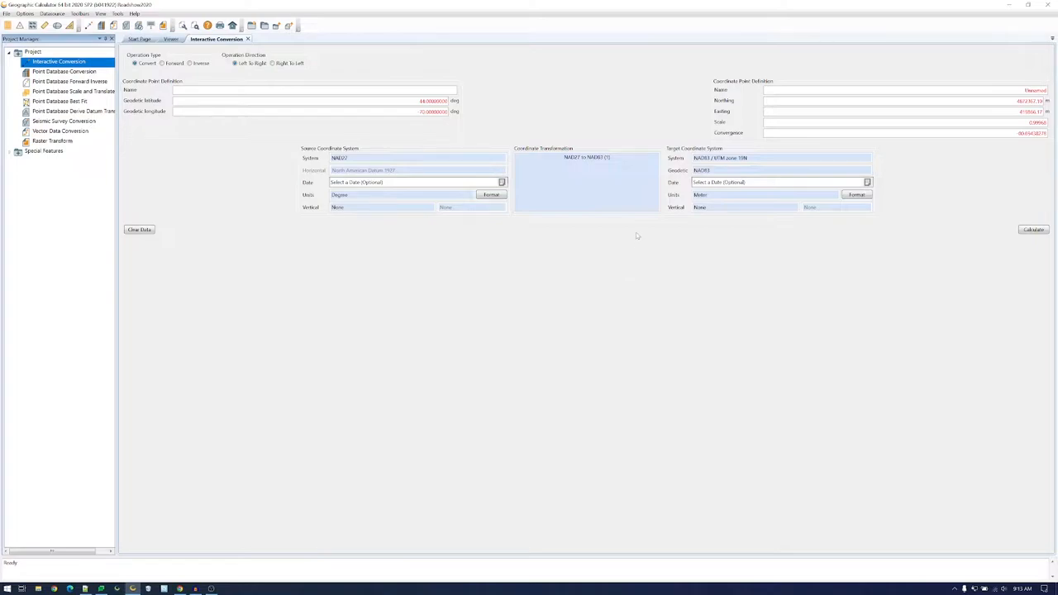
{"action": "mouse_move", "coordinate": [587, 182]}
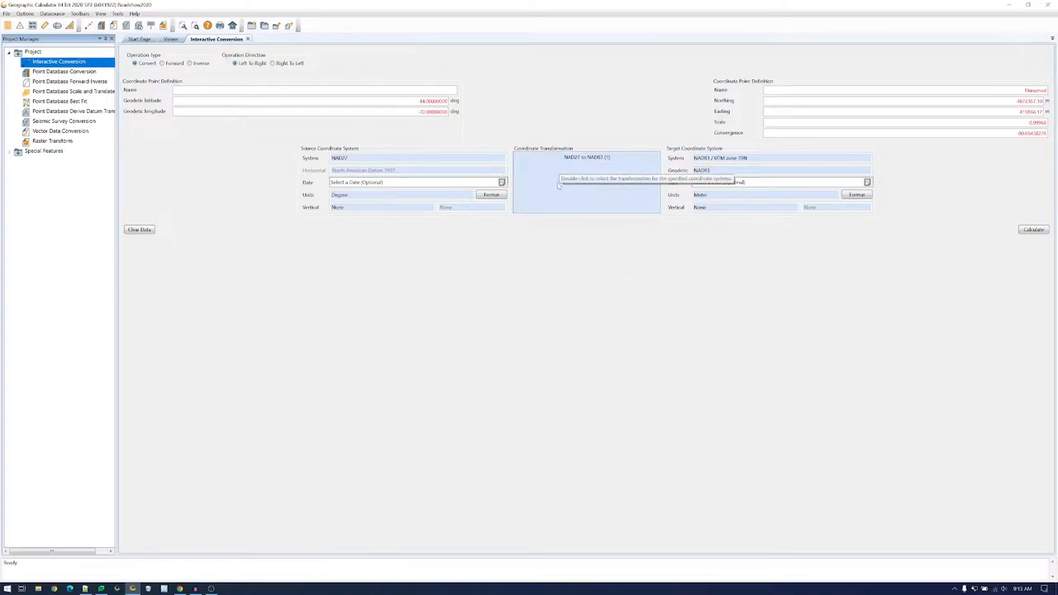
{"action": "mouse_move", "coordinate": [545, 244]}
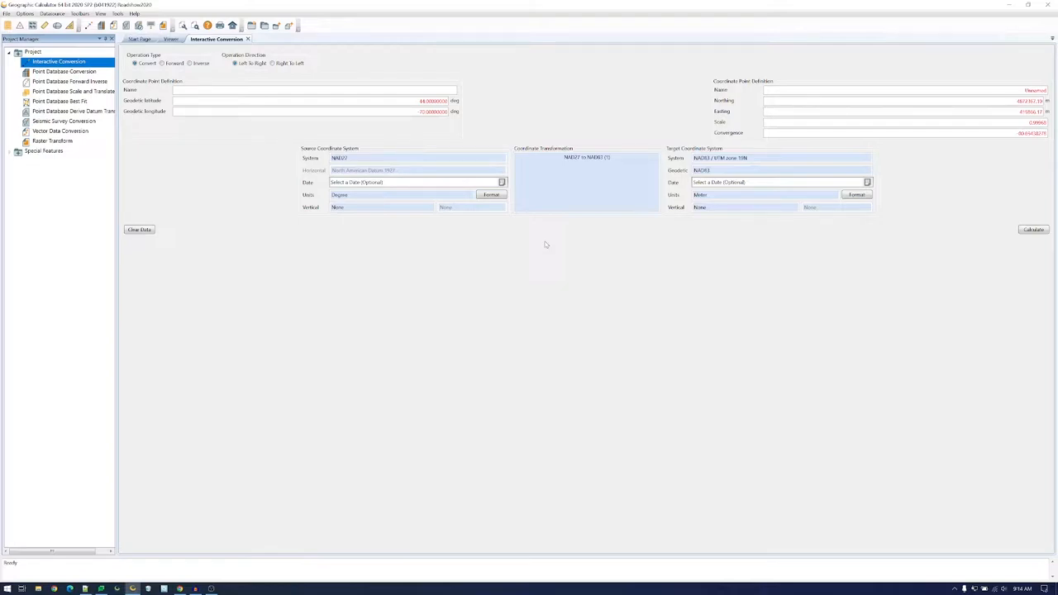
{"action": "mouse_move", "coordinate": [536, 268]}
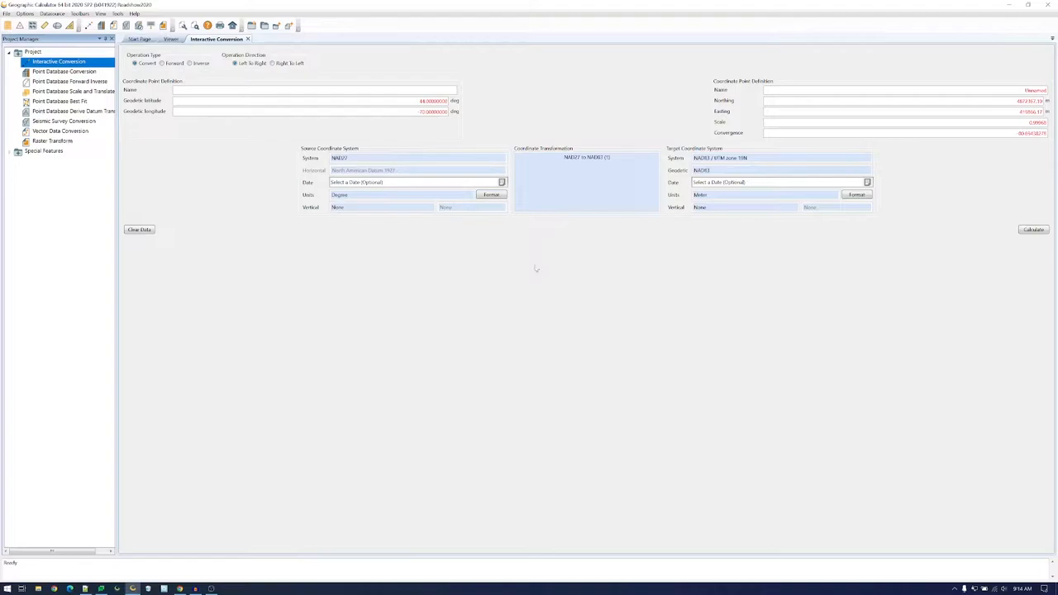
{"action": "mouse_move", "coordinate": [345, 339]}
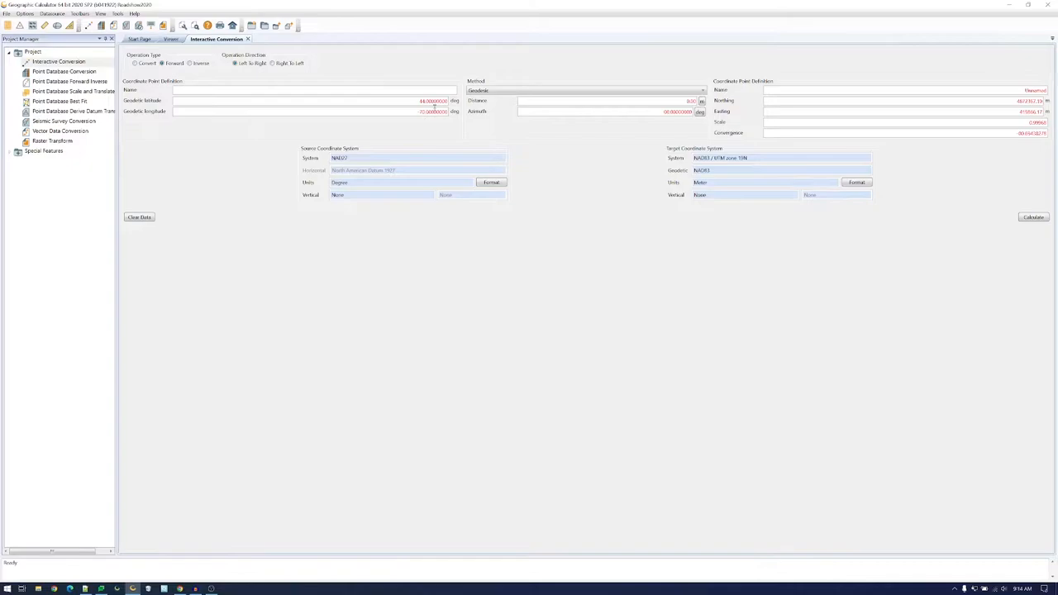
{"action": "mouse_move", "coordinate": [587, 132]}
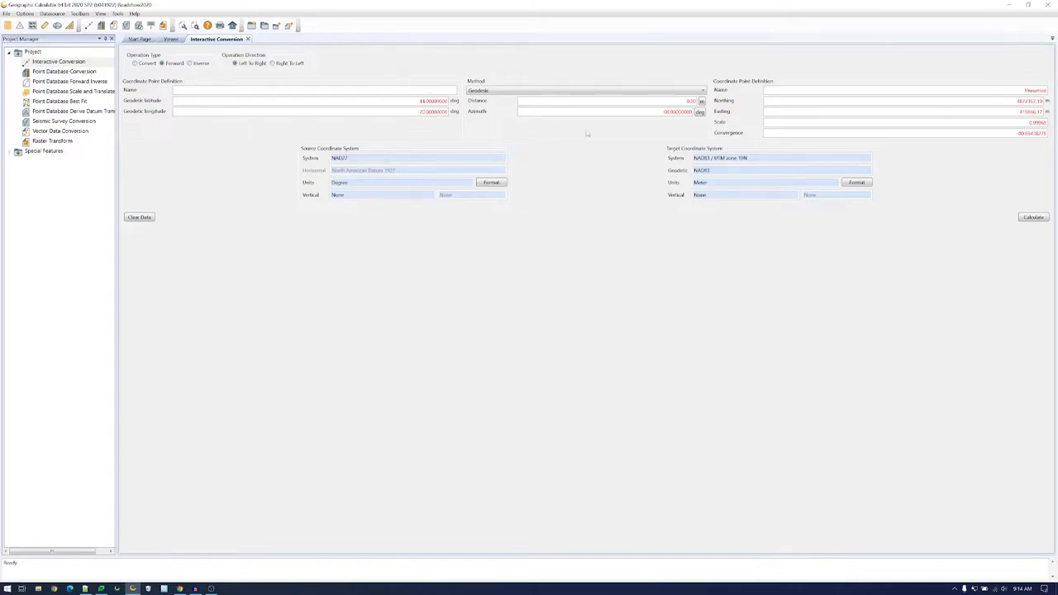
{"action": "mouse_move", "coordinate": [580, 139]}
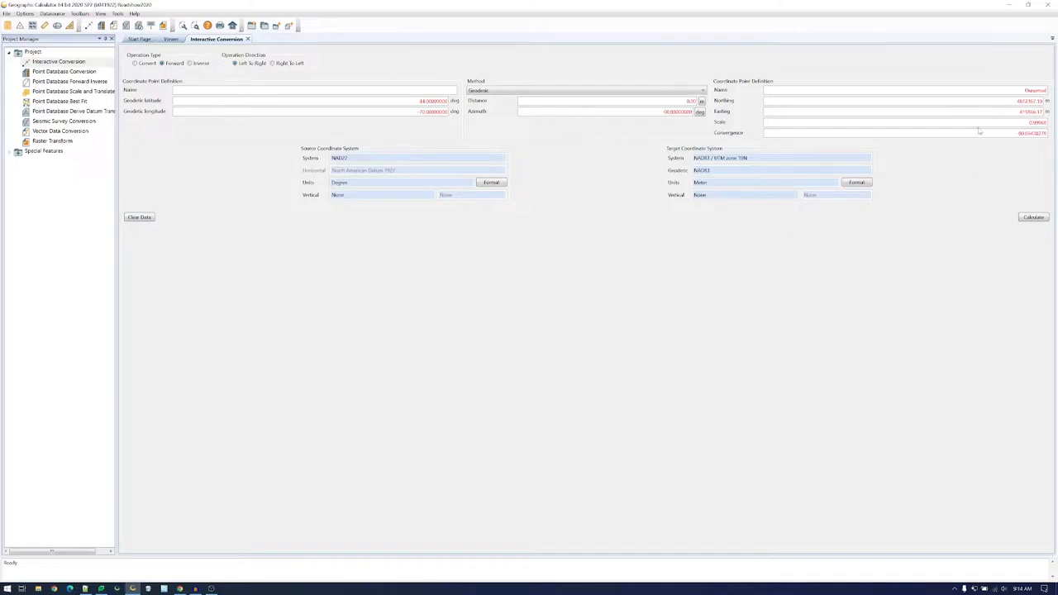
{"action": "mouse_move", "coordinate": [217, 78]}
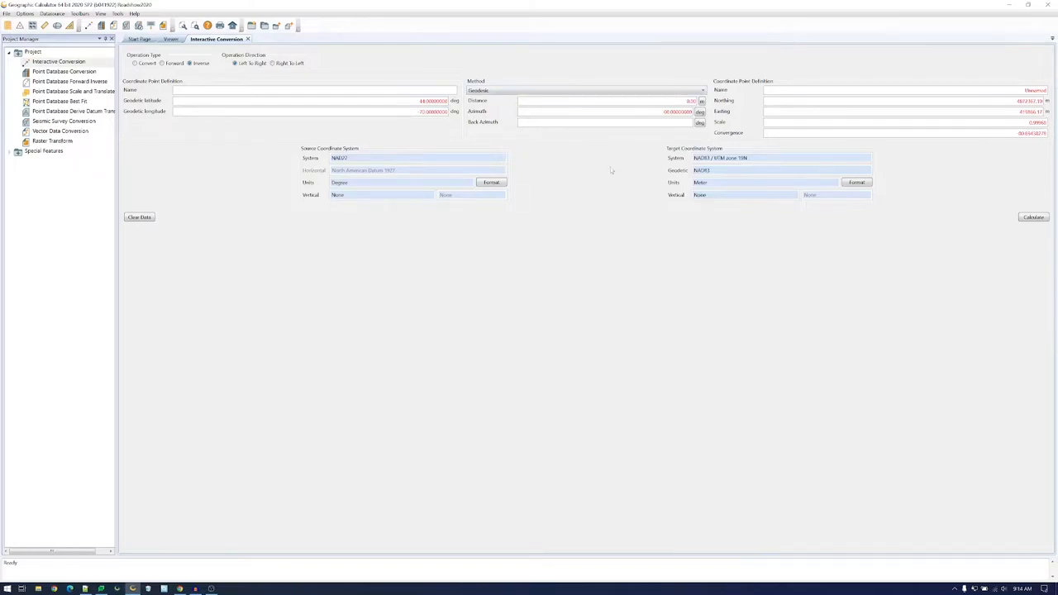
{"action": "mouse_move", "coordinate": [681, 141]}
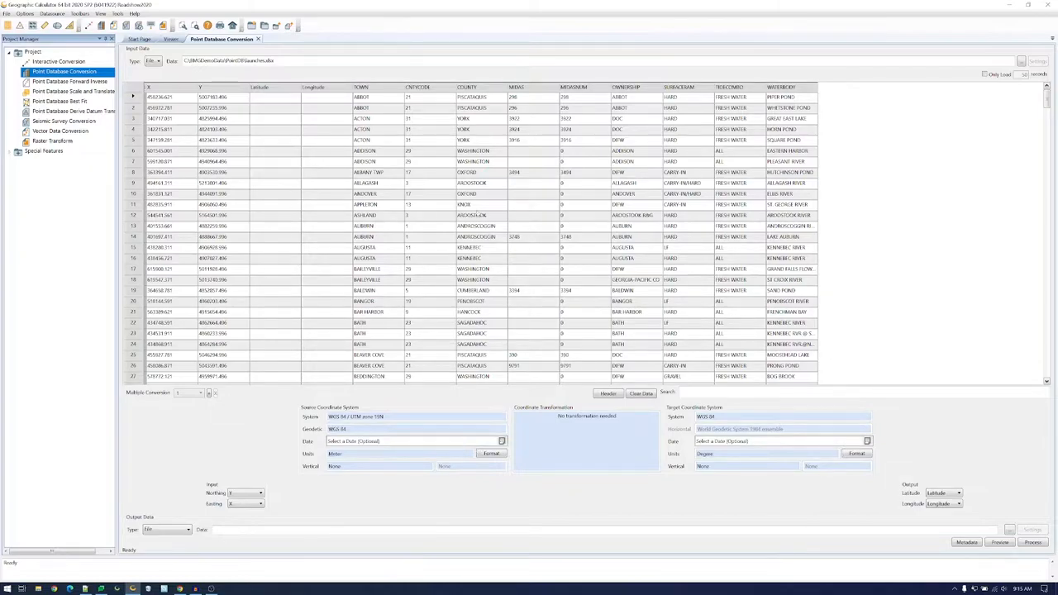
{"action": "mouse_move", "coordinate": [321, 511]}
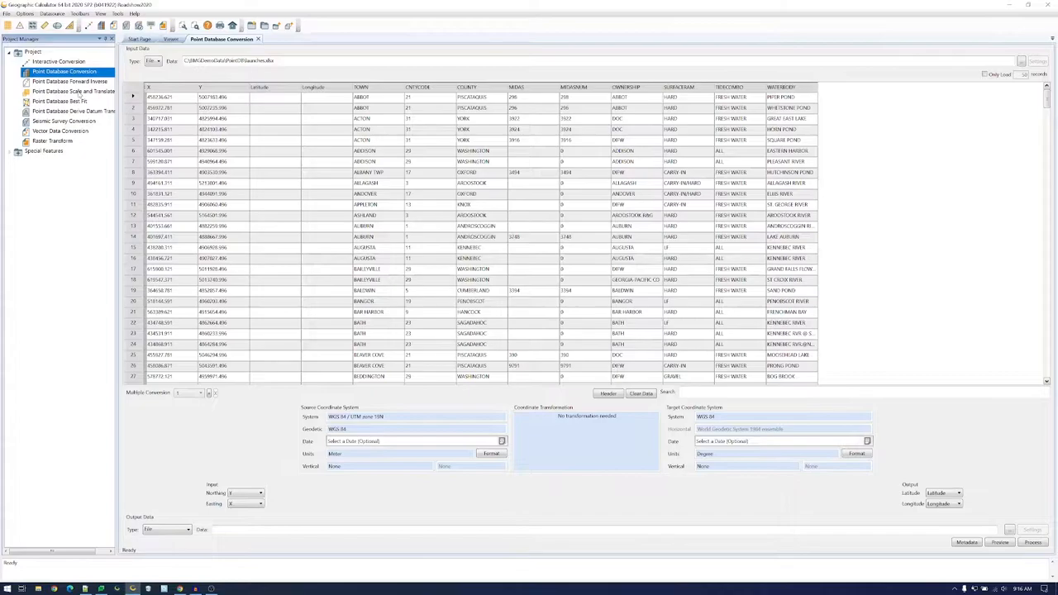
- Select the Point Database Scale and Translate job, then the Vector Data Conversion job
{"action": "left_click", "coordinate": [69, 91]}
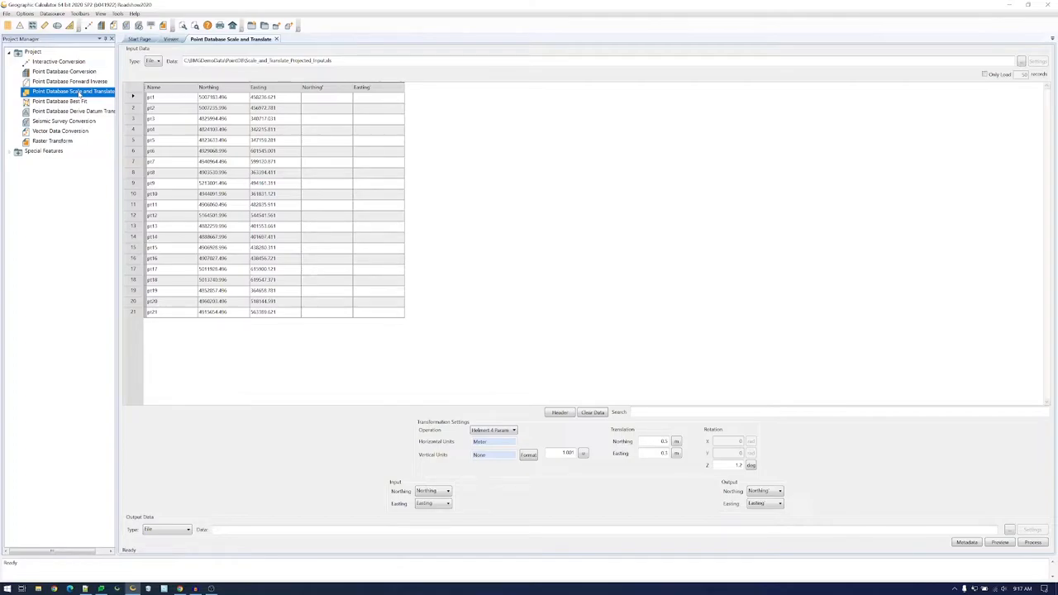
{"action": "left_click", "coordinate": [59, 101]}
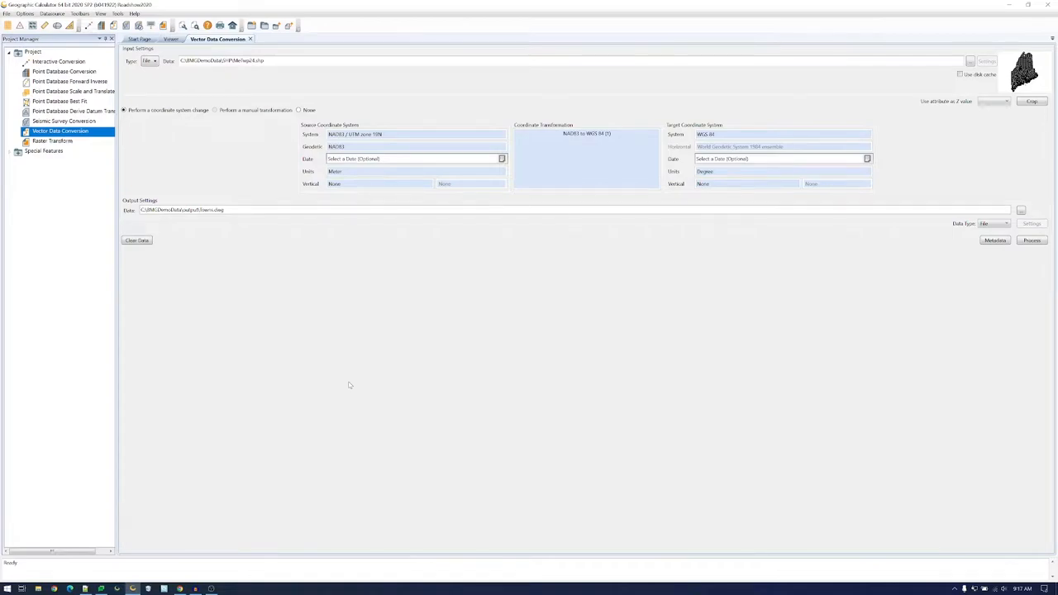
{"action": "mouse_move", "coordinate": [350, 377]}
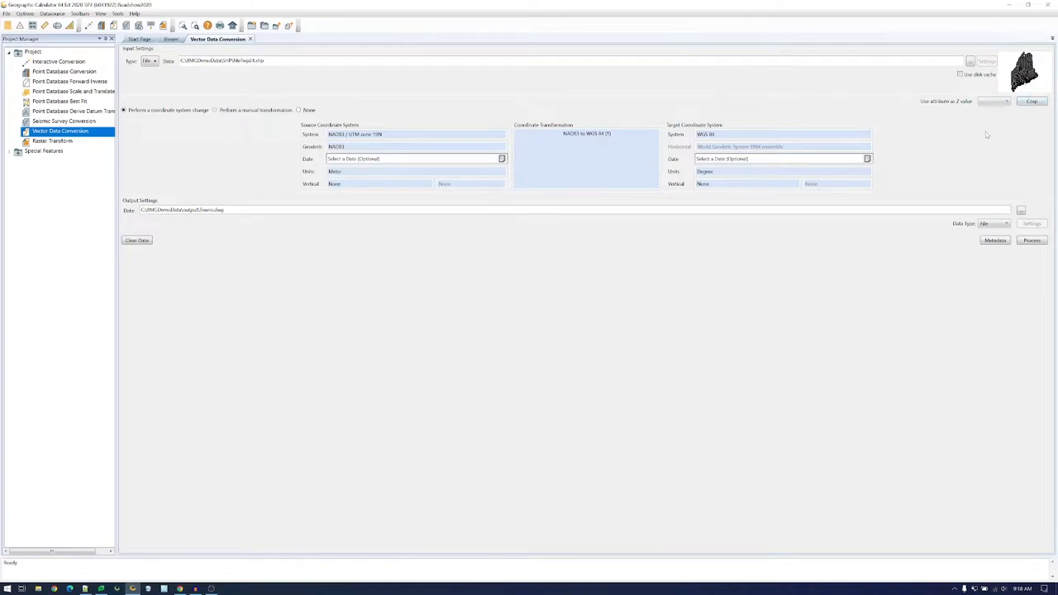
{"action": "mouse_move", "coordinate": [969, 147]}
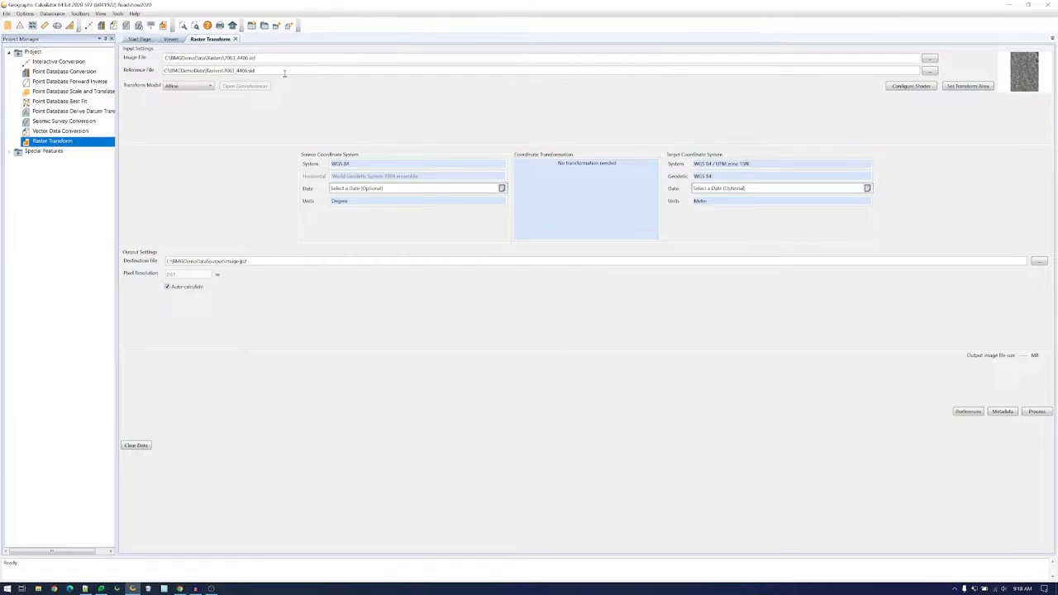
{"action": "mouse_move", "coordinate": [212, 211]}
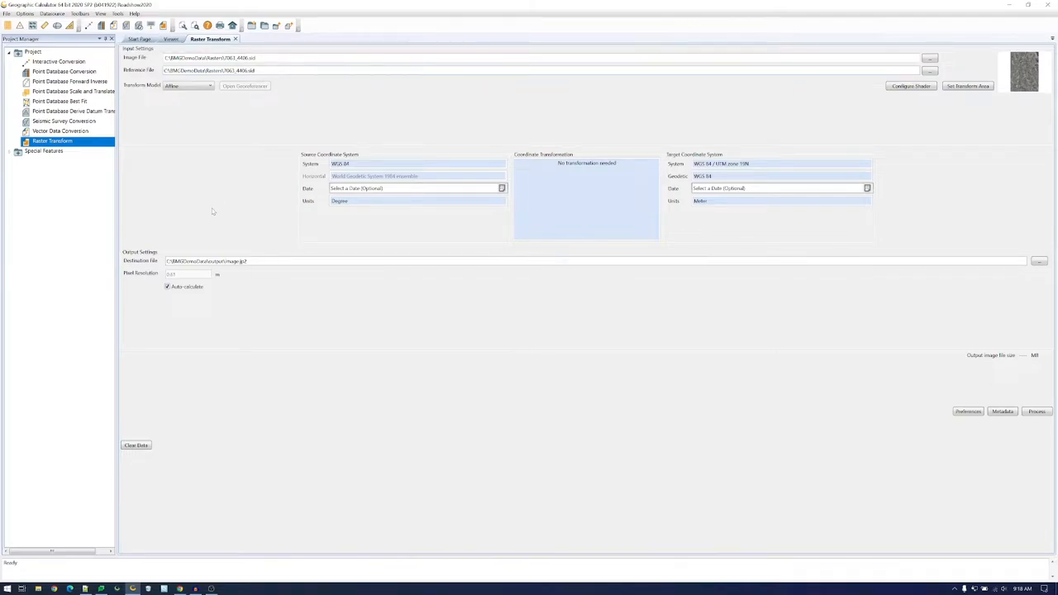
{"action": "mouse_move", "coordinate": [217, 212]}
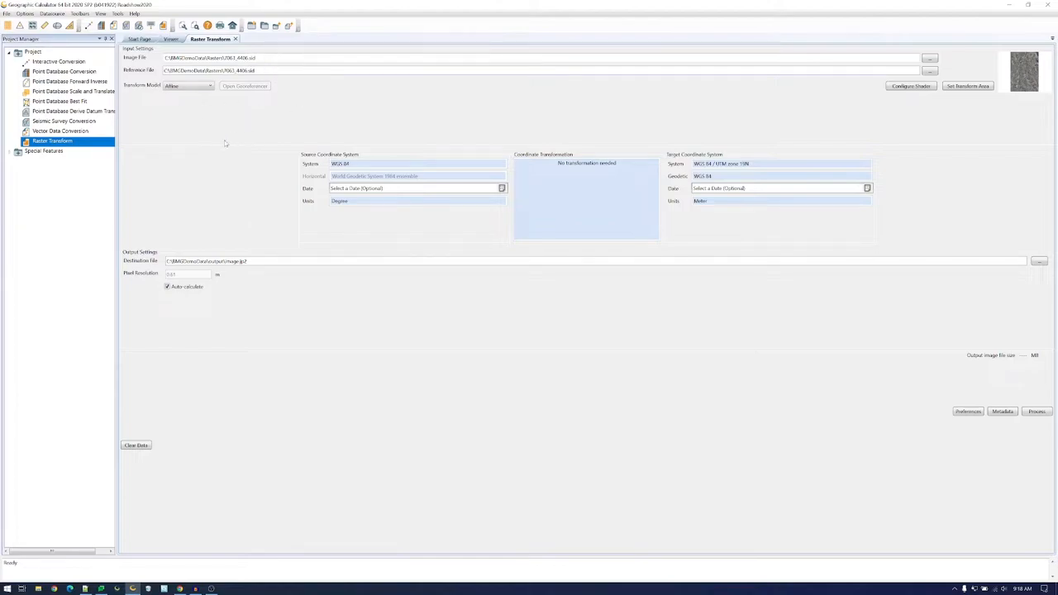
{"action": "mouse_move", "coordinate": [261, 67]}
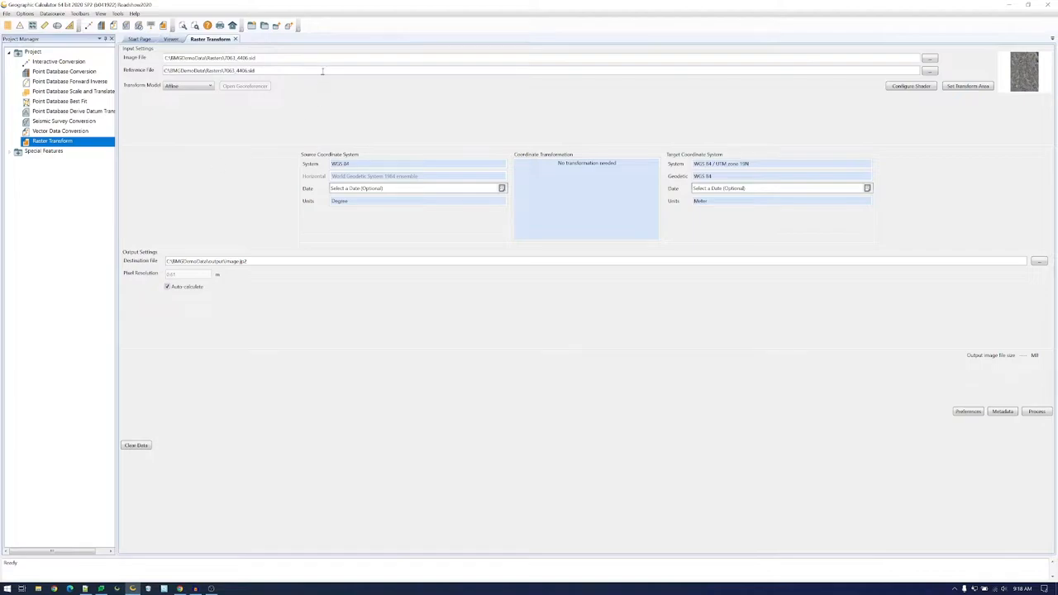
{"action": "mouse_move", "coordinate": [270, 92]}
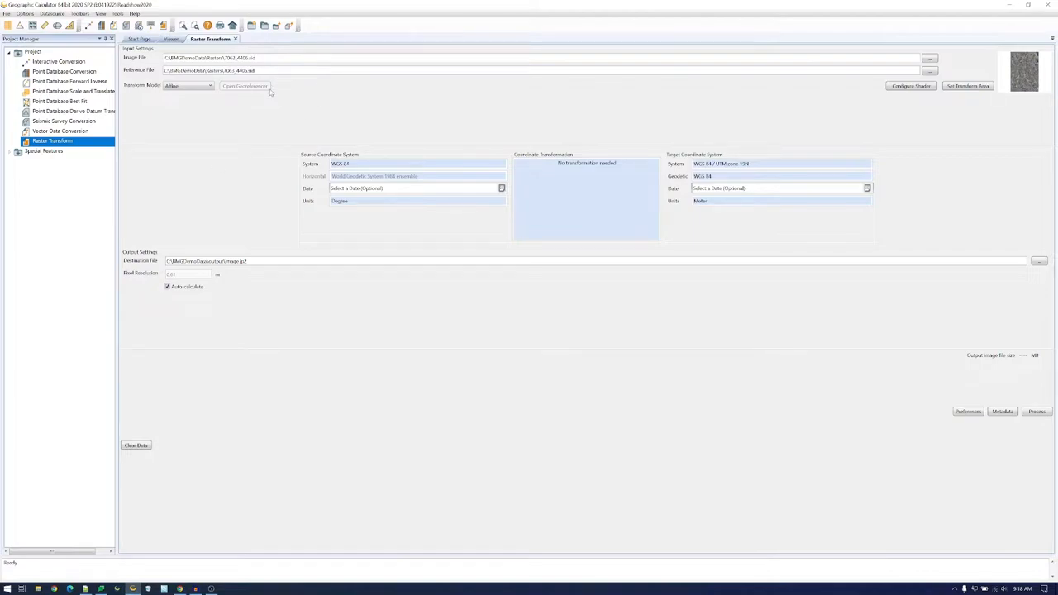
{"action": "mouse_move", "coordinate": [314, 207]}
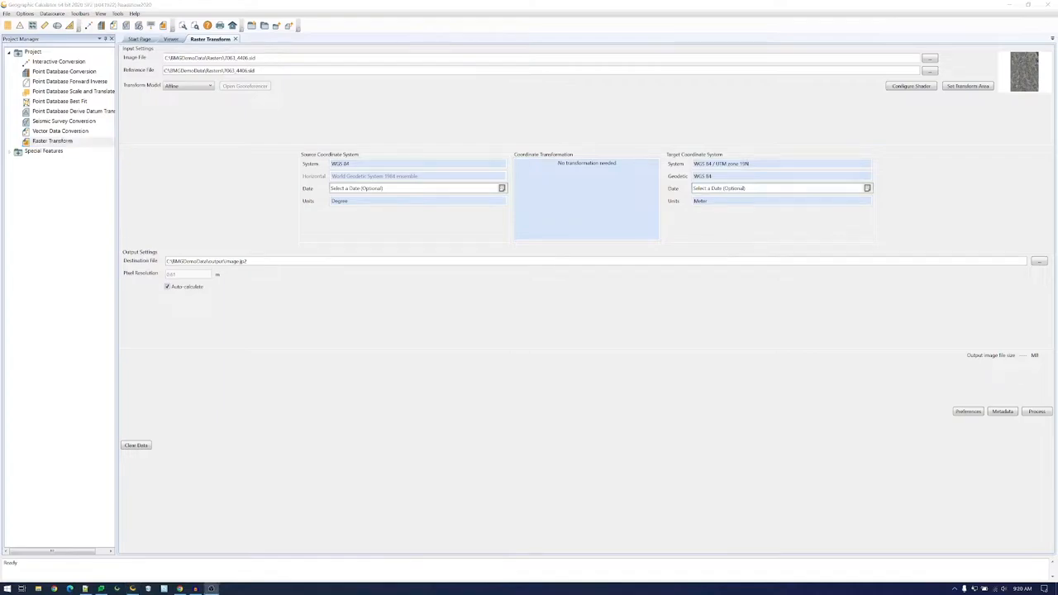
{"action": "mouse_move", "coordinate": [176, 473]}
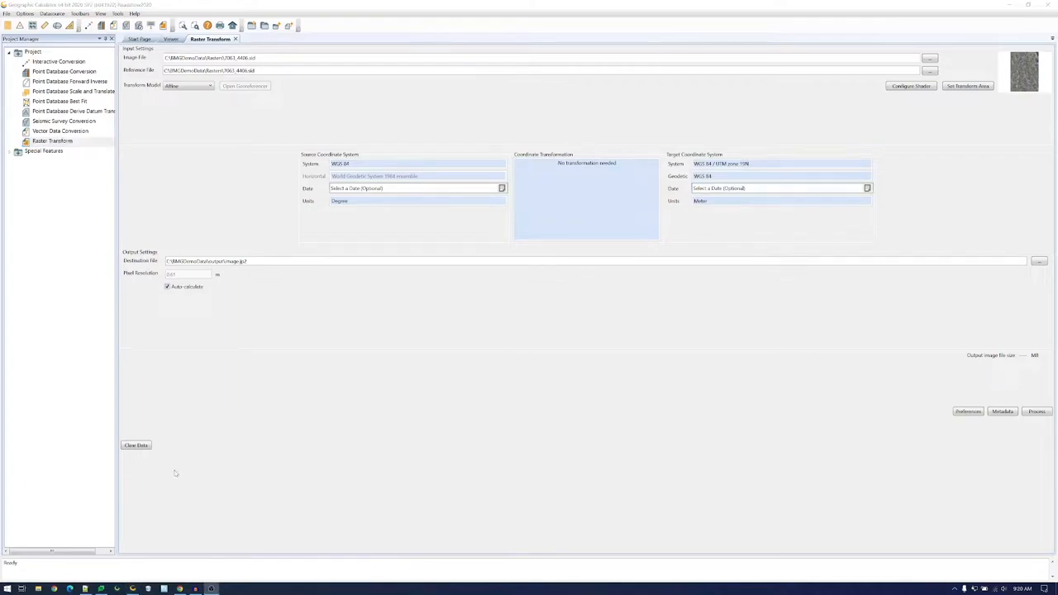
{"action": "mouse_move", "coordinate": [450, 400]}
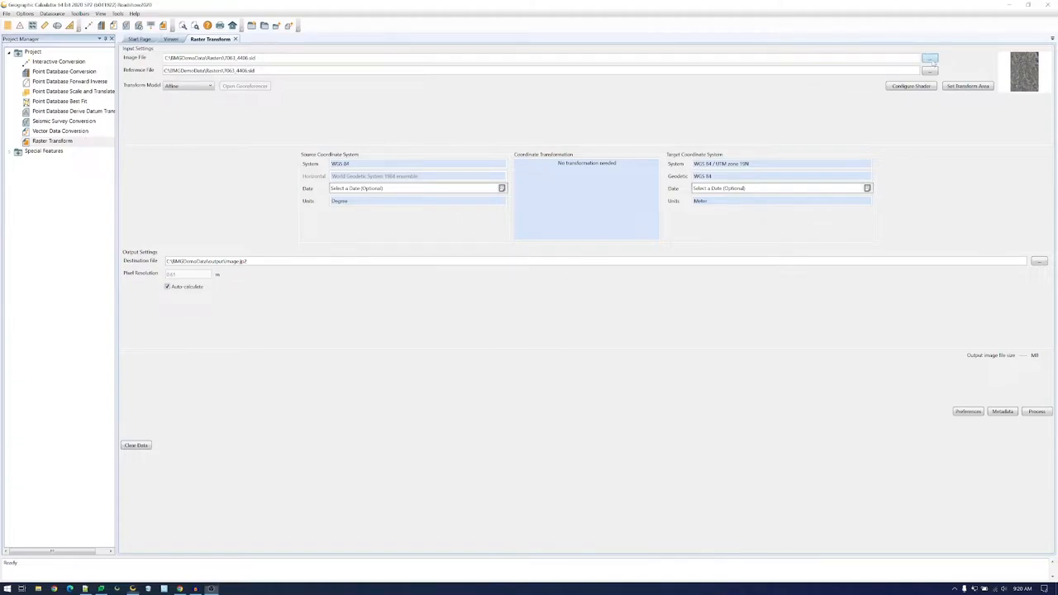
- Browse the Raster Transform image file and destination format dialogs, cancelling without changes
{"action": "left_click", "coordinate": [929, 58]}
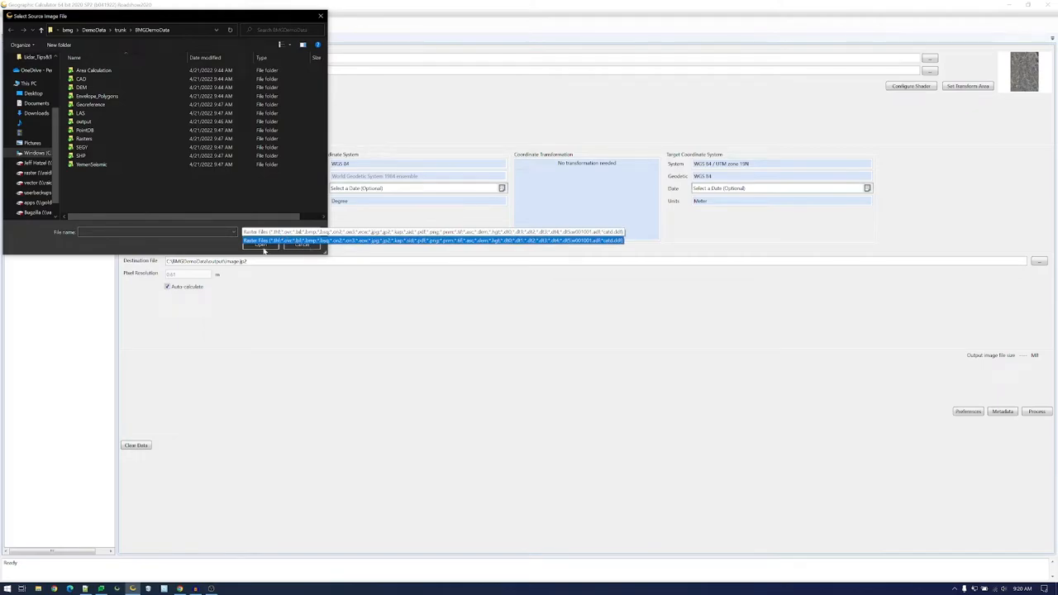
{"action": "mouse_move", "coordinate": [405, 246]}
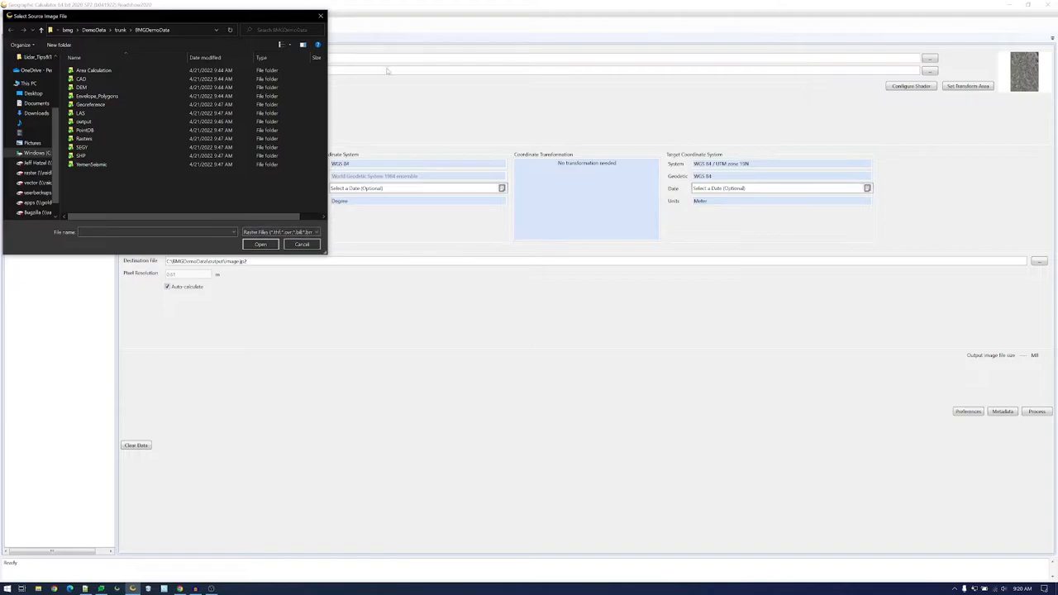
{"action": "left_click", "coordinate": [260, 244]}
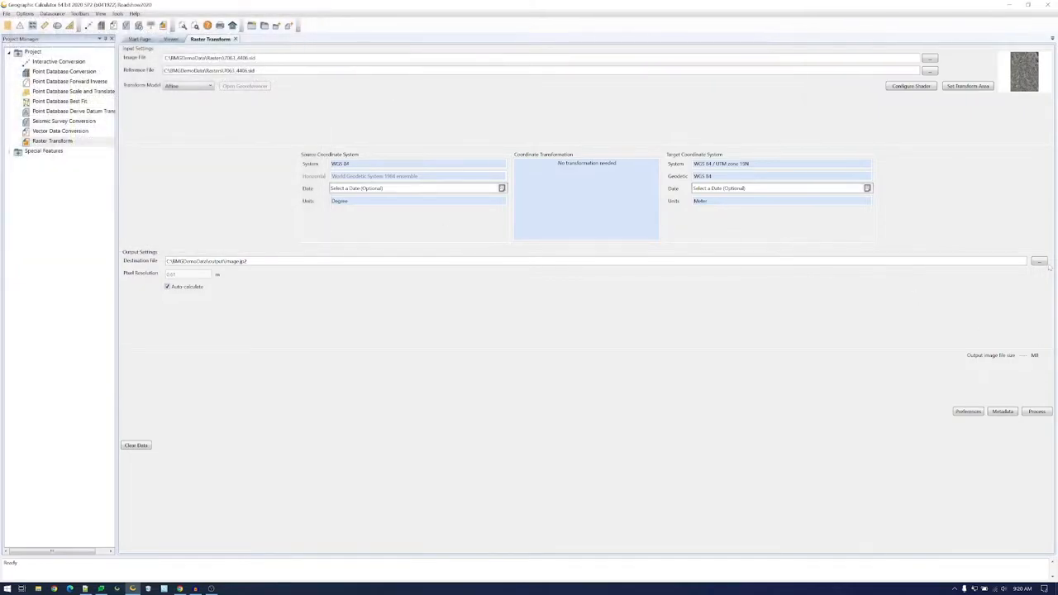
{"action": "left_click", "coordinate": [1039, 261]}
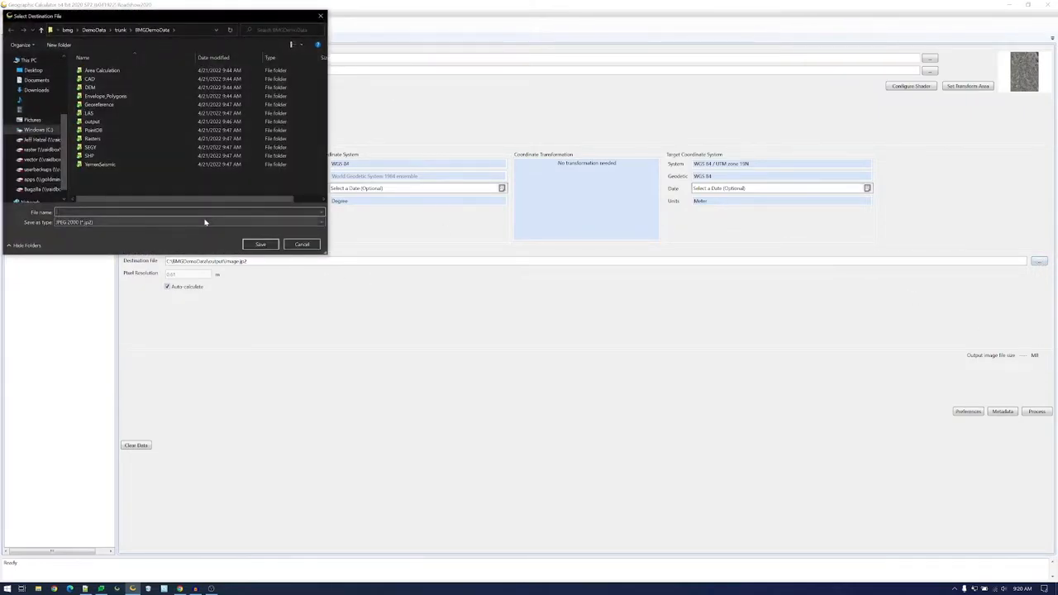
{"action": "left_click", "coordinate": [320, 223]}
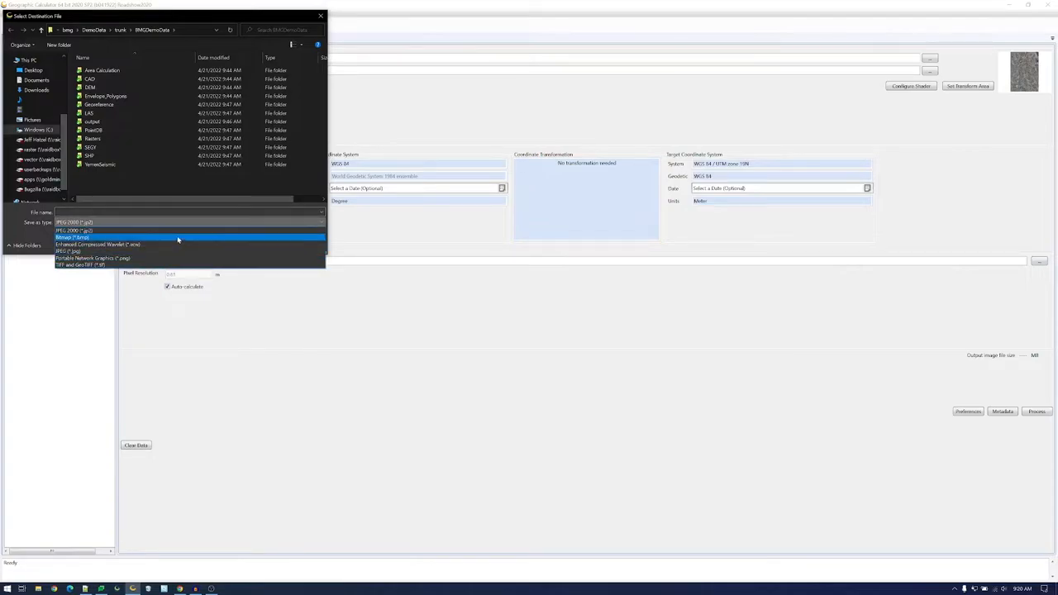
{"action": "left_click", "coordinate": [74, 230]}
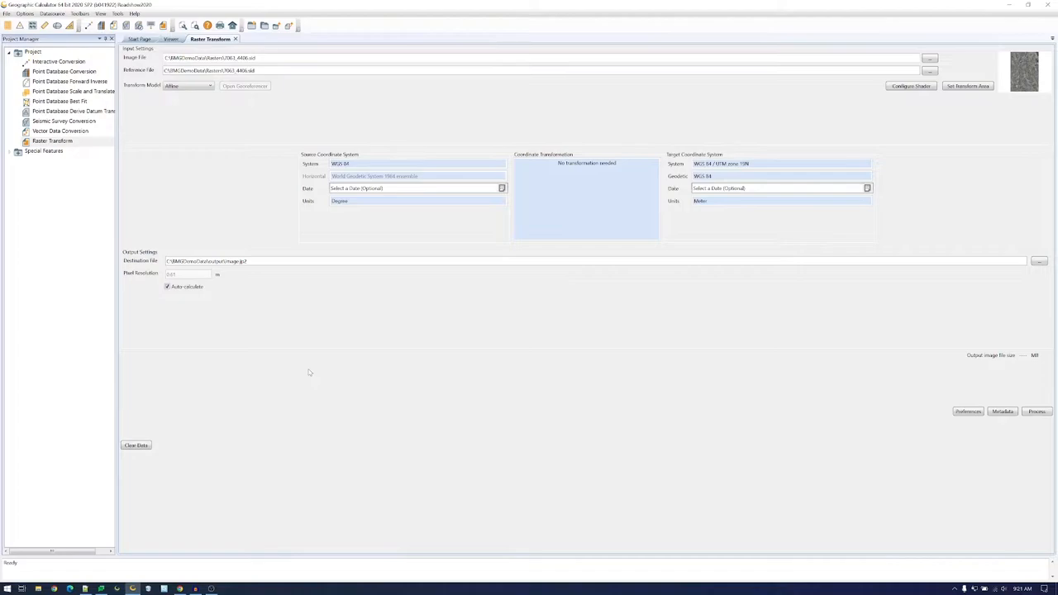
{"action": "mouse_move", "coordinate": [310, 372]}
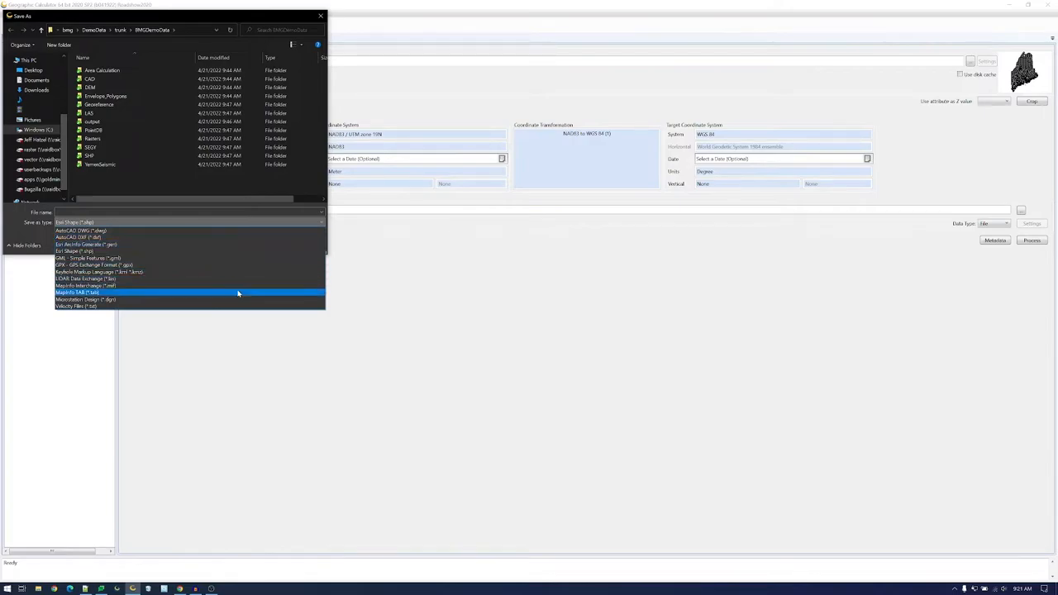
- Close the output format list and cancel the Save As dialog for the DWG output
{"action": "left_click", "coordinate": [75, 223]}
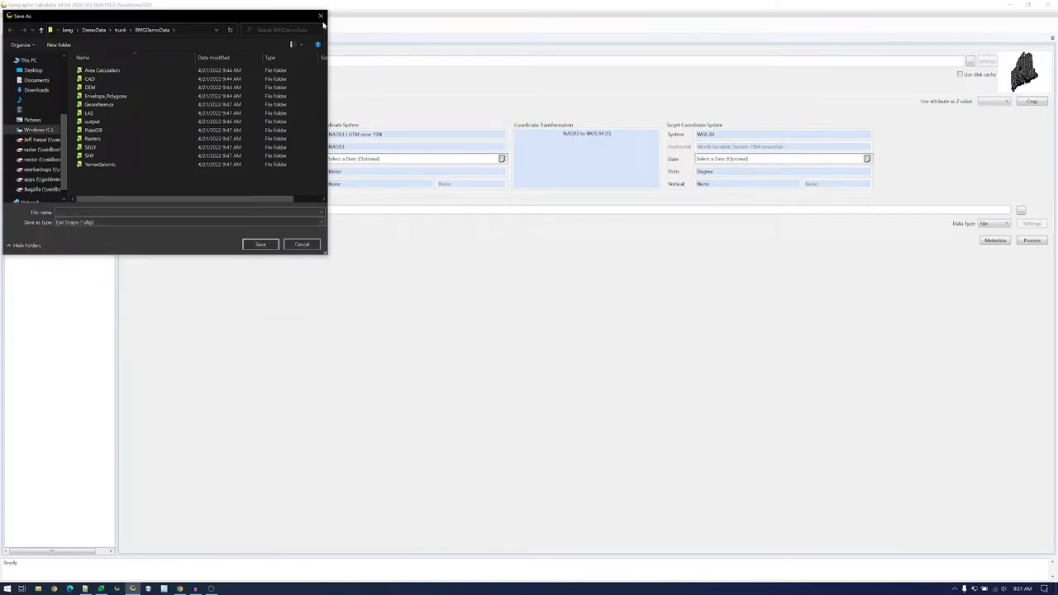
{"action": "left_click", "coordinate": [260, 244]}
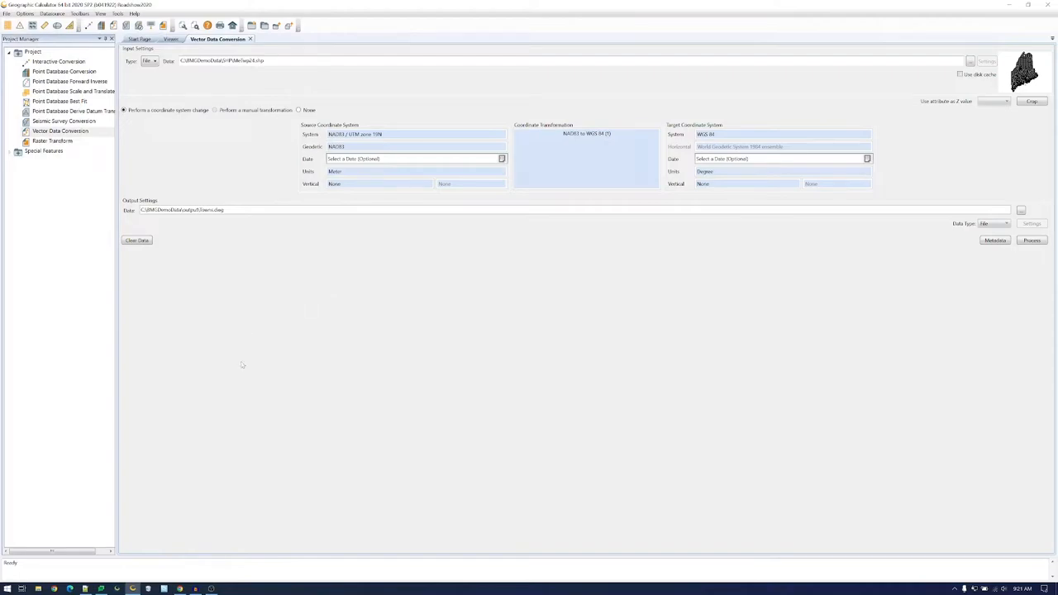
{"action": "mouse_move", "coordinate": [35, 354]}
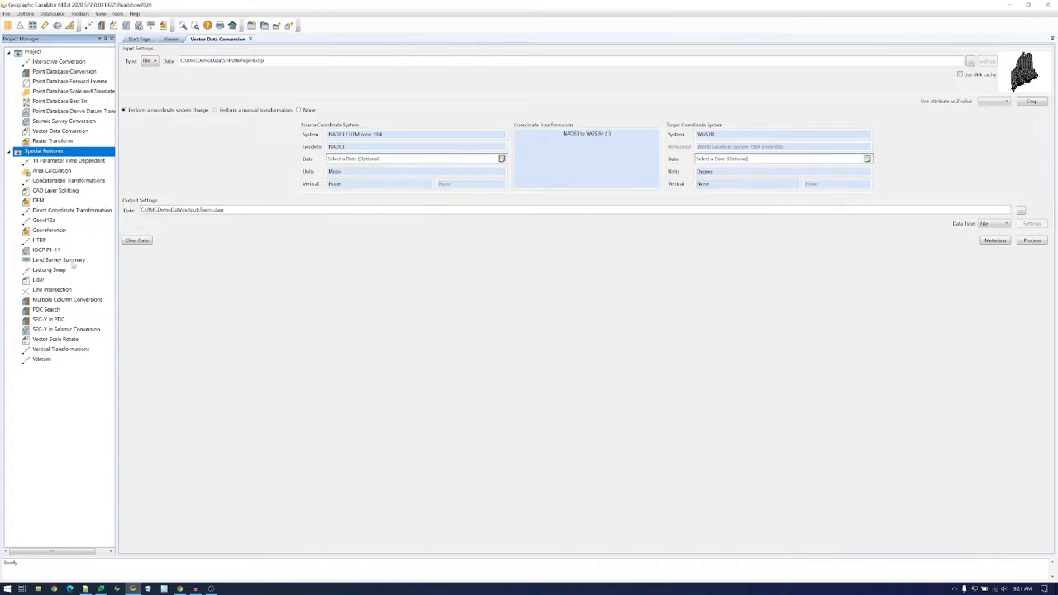
- View the Land Survey Summary, Area Calculation and Line Intersection tools, then collapse Special Features
{"action": "left_click", "coordinate": [59, 260]}
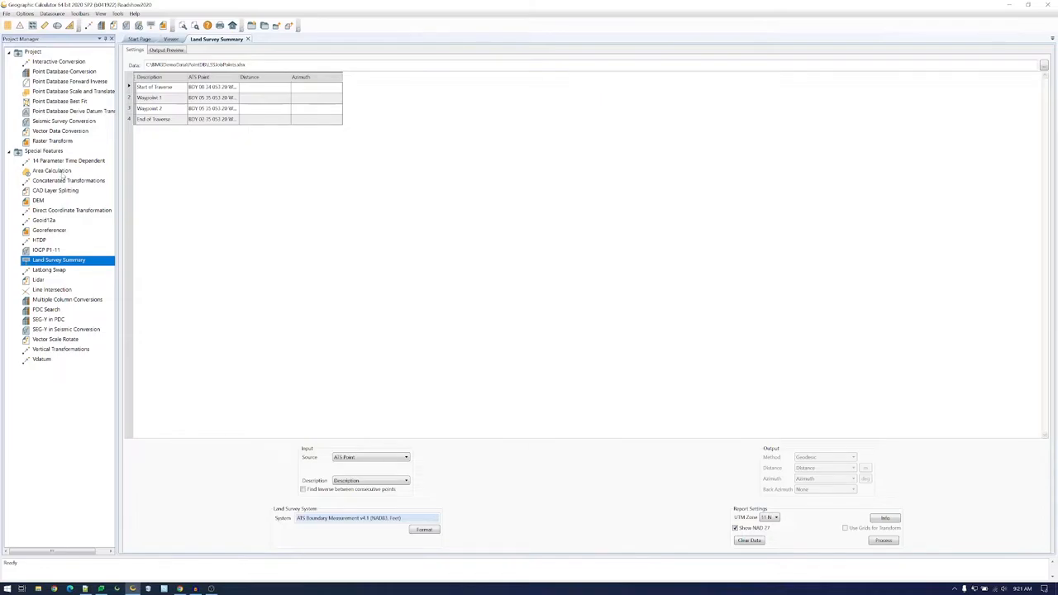
{"action": "left_click", "coordinate": [52, 170]}
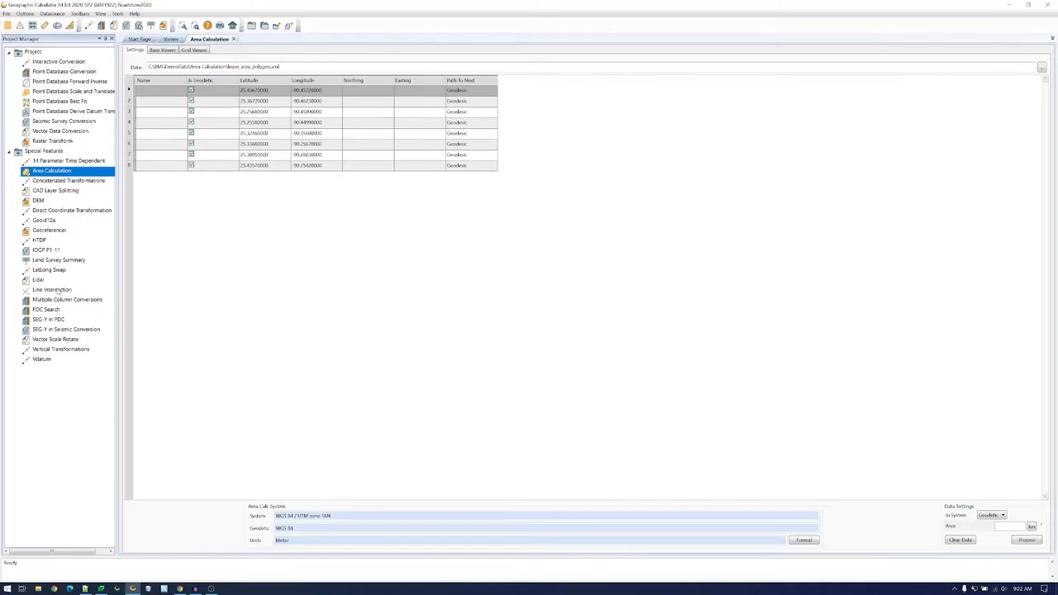
{"action": "left_click", "coordinate": [52, 290]}
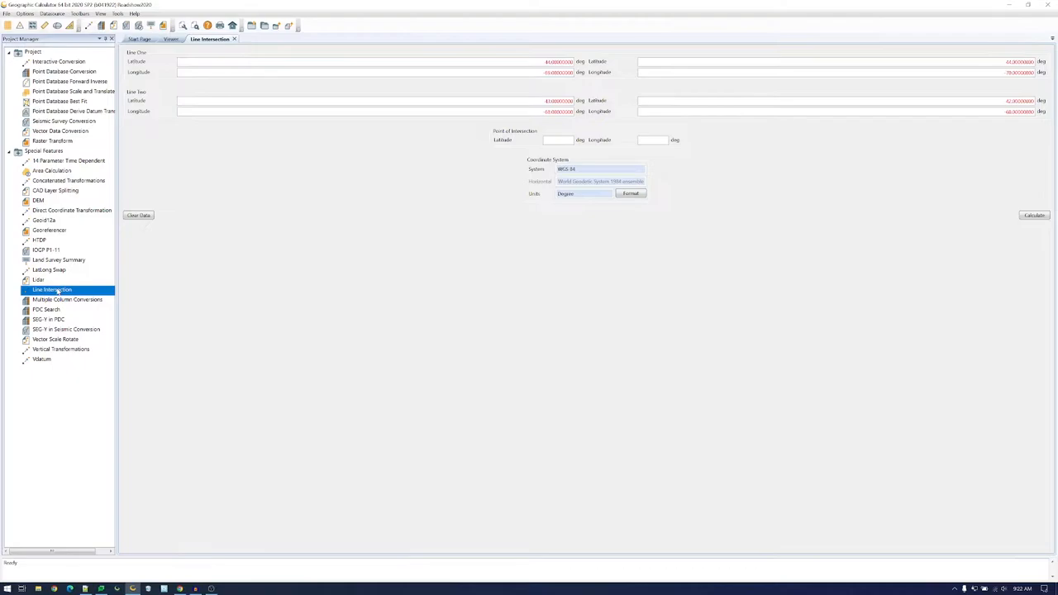
{"action": "left_click", "coordinate": [52, 171]}
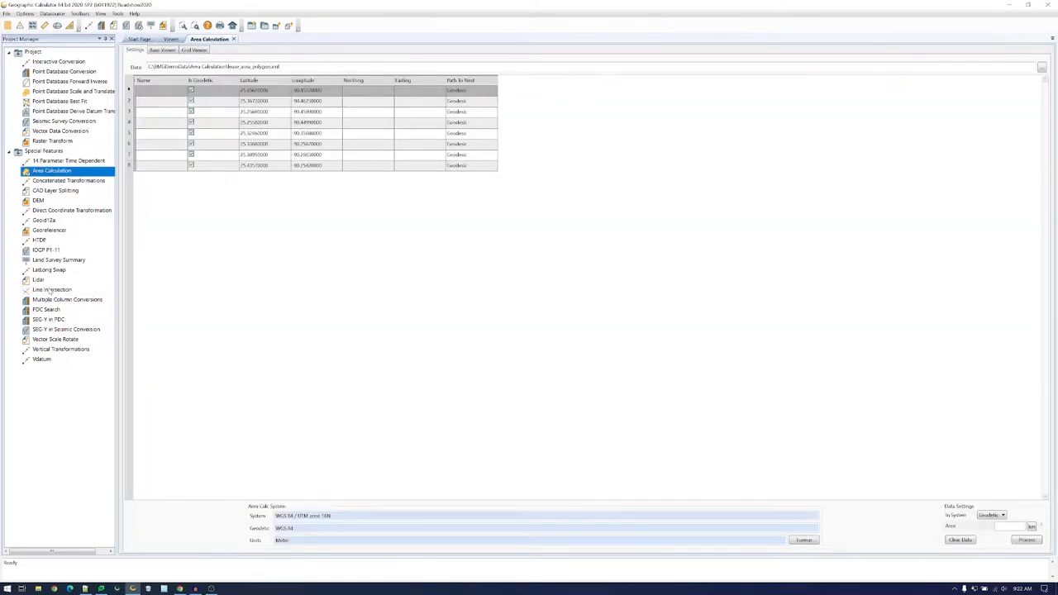
{"action": "left_click", "coordinate": [52, 291]}
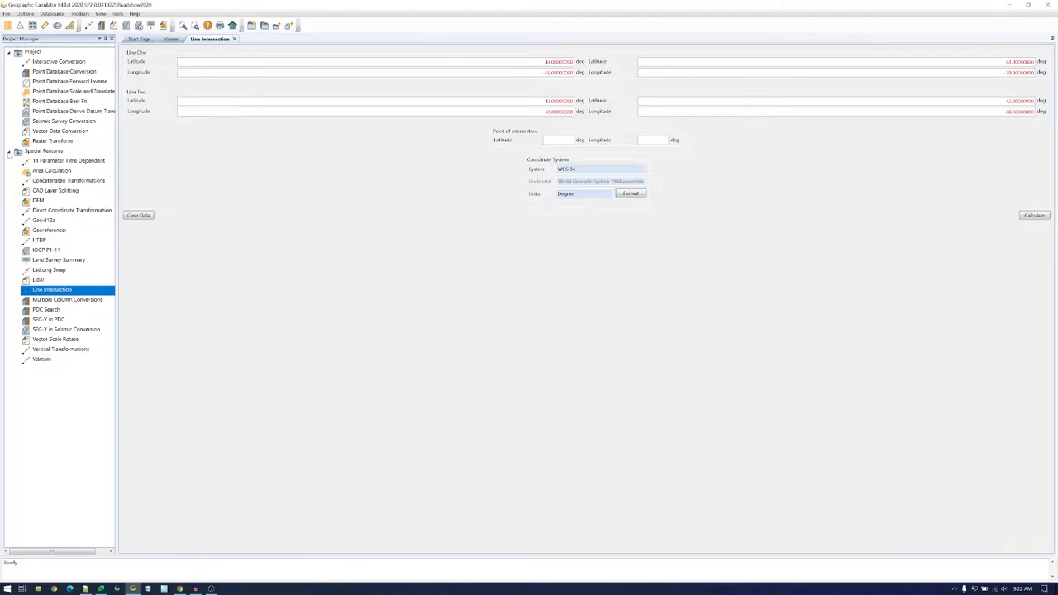
{"action": "left_click", "coordinate": [17, 151]}
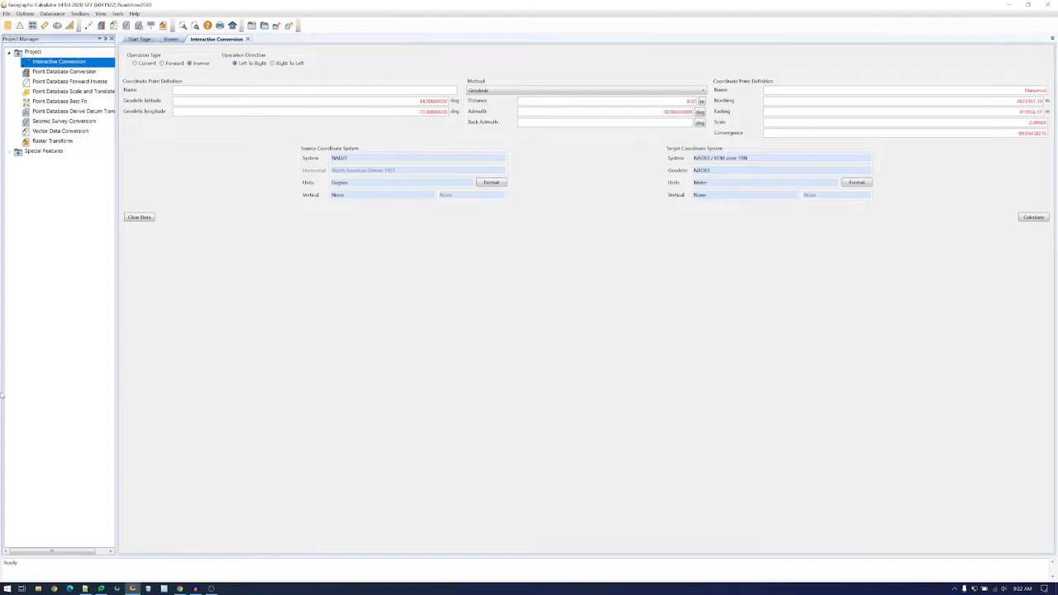
{"action": "mouse_move", "coordinate": [39, 400]}
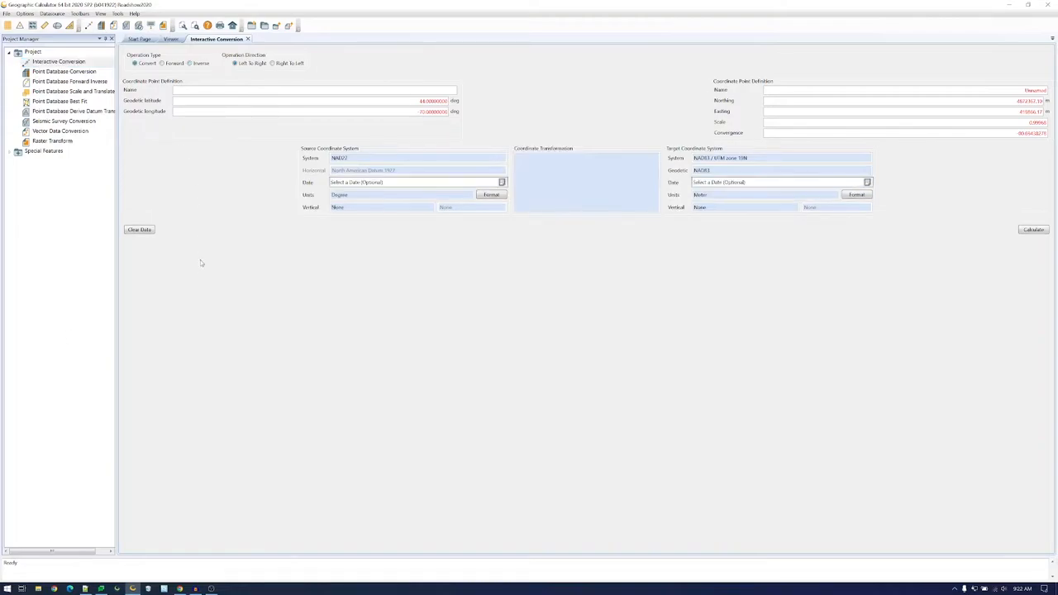
{"action": "mouse_move", "coordinate": [258, 426]}
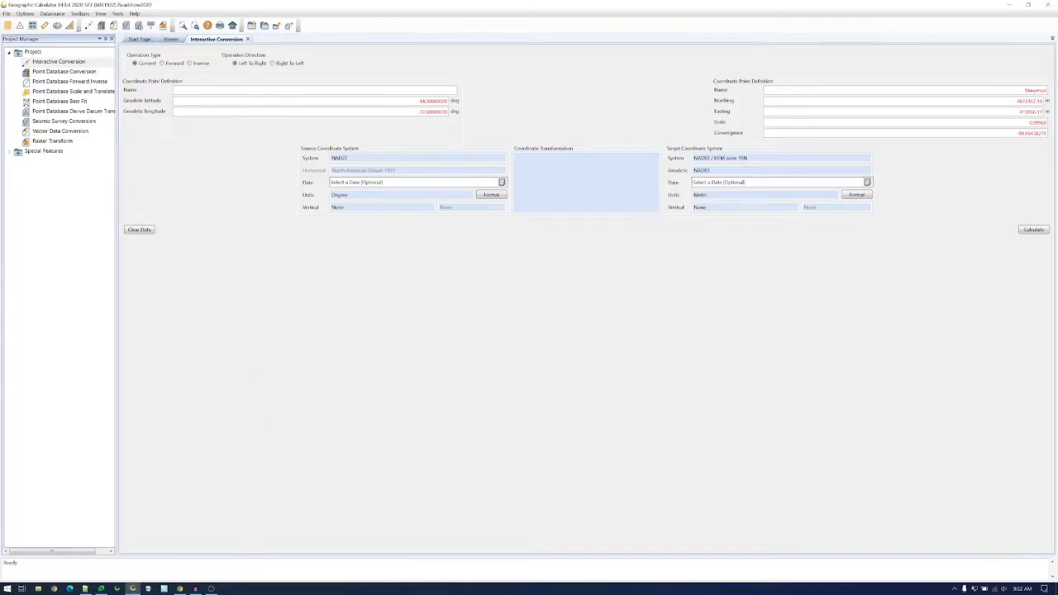
{"action": "mouse_move", "coordinate": [519, 357]}
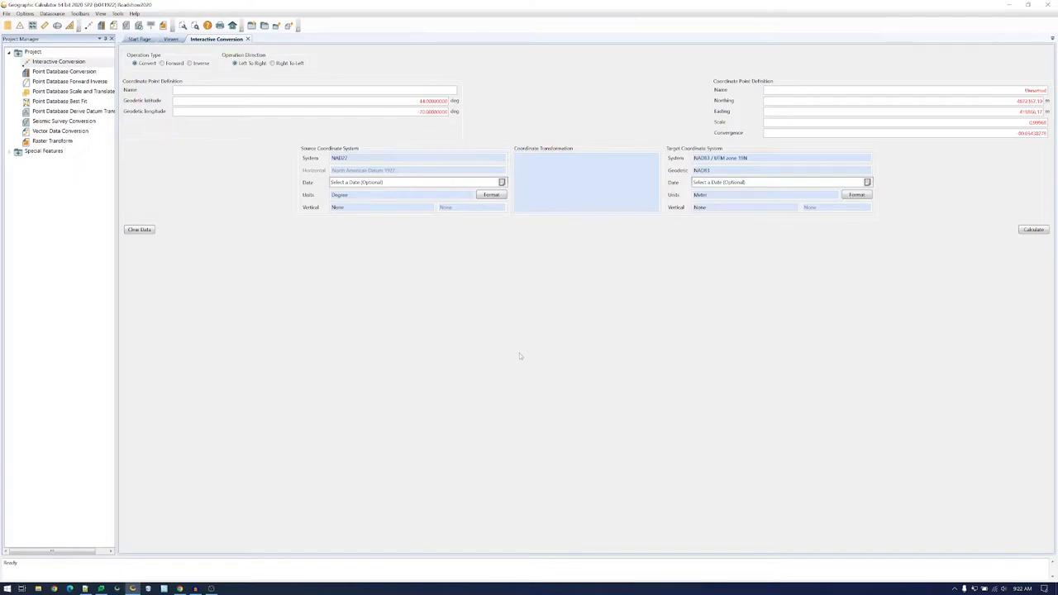
{"action": "mouse_move", "coordinate": [505, 350]}
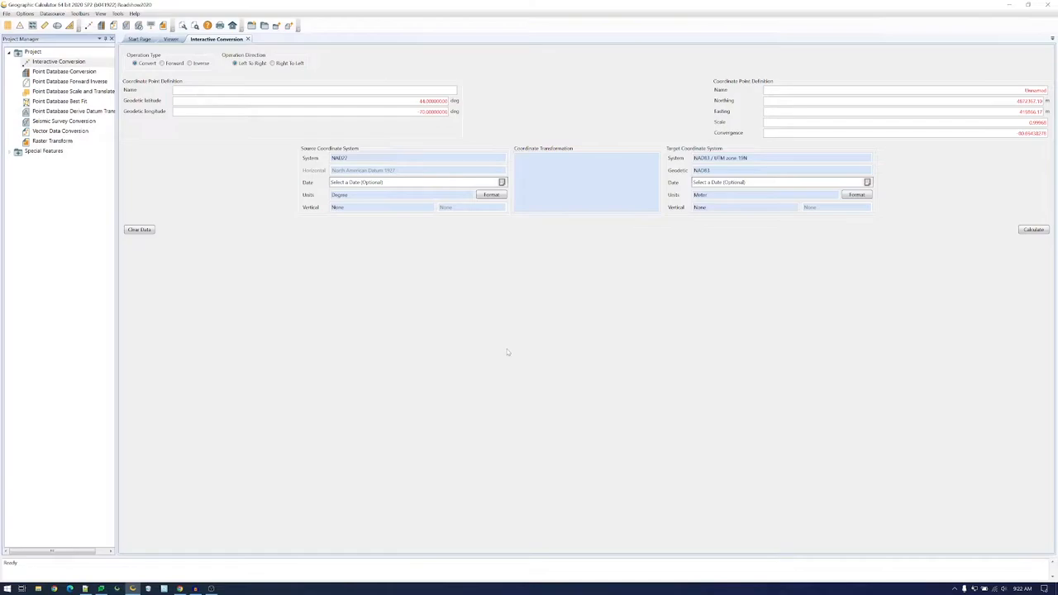
{"action": "mouse_move", "coordinate": [570, 343]}
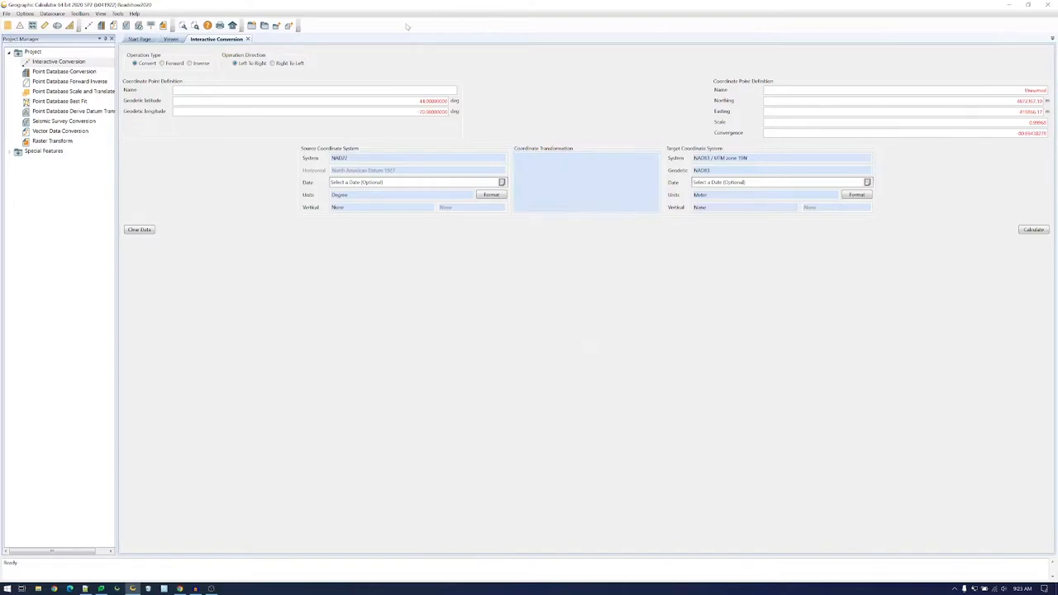
{"action": "mouse_move", "coordinate": [243, 307]}
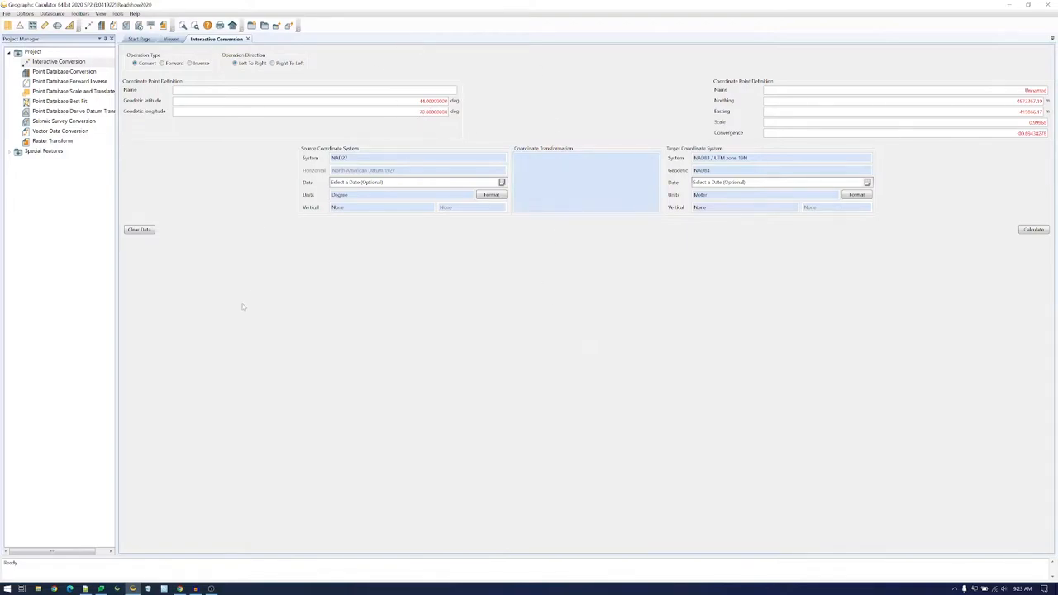
{"action": "mouse_move", "coordinate": [408, 249]}
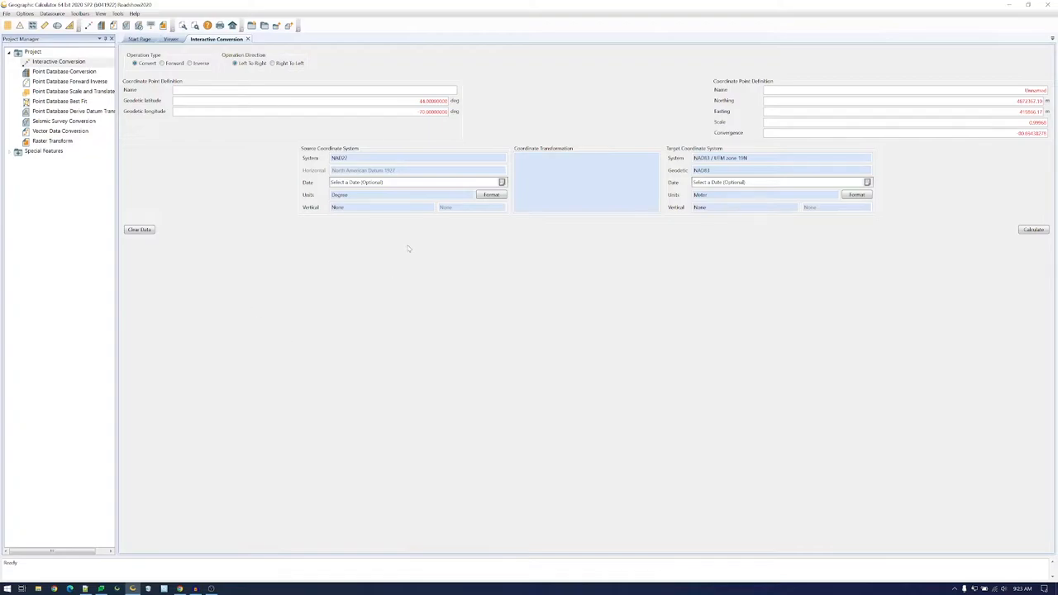
{"action": "mouse_move", "coordinate": [377, 158]}
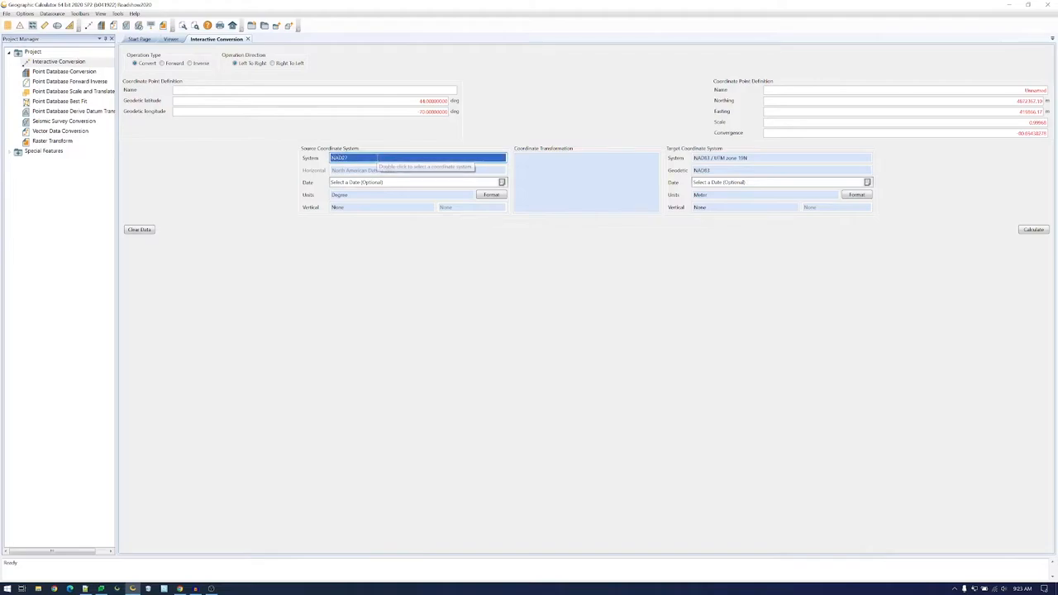
- Open the Coordinate System Selection world map from the Source Coordinate System field
{"action": "double_click", "coordinate": [417, 157]}
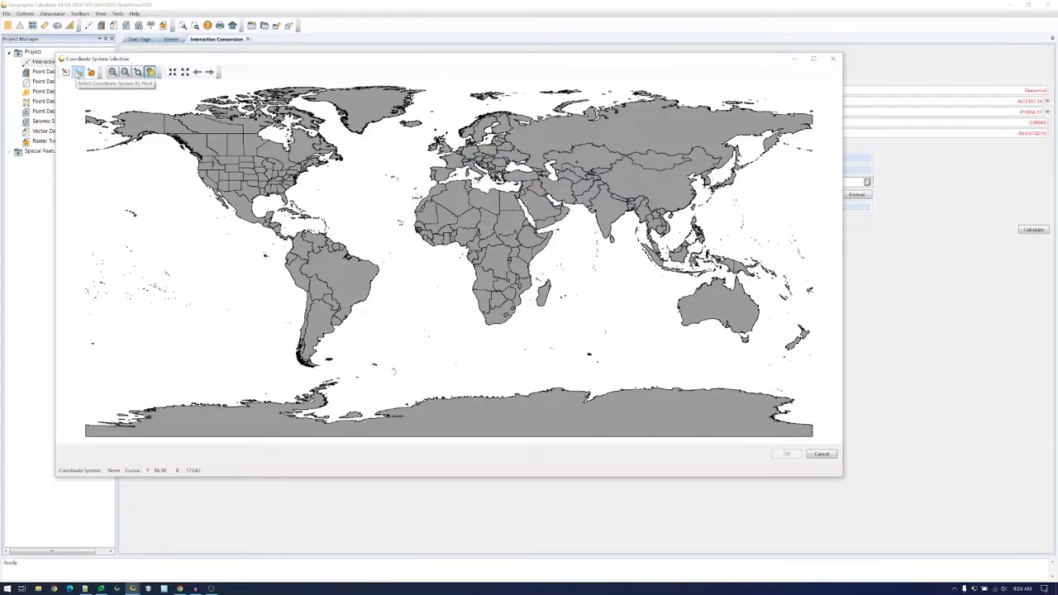
{"action": "mouse_move", "coordinate": [238, 278]}
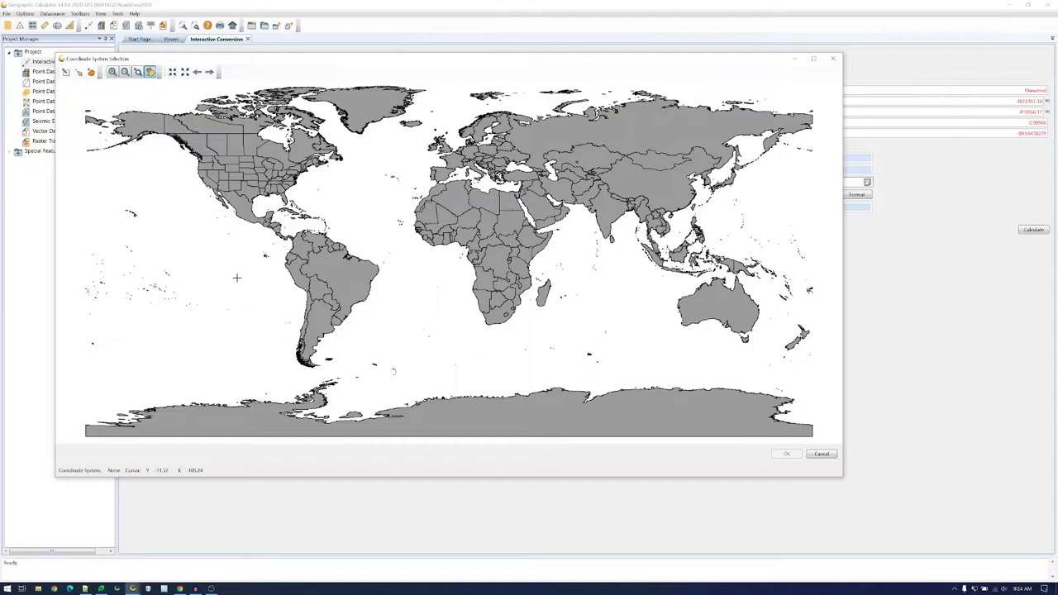
{"action": "mouse_move", "coordinate": [378, 193]}
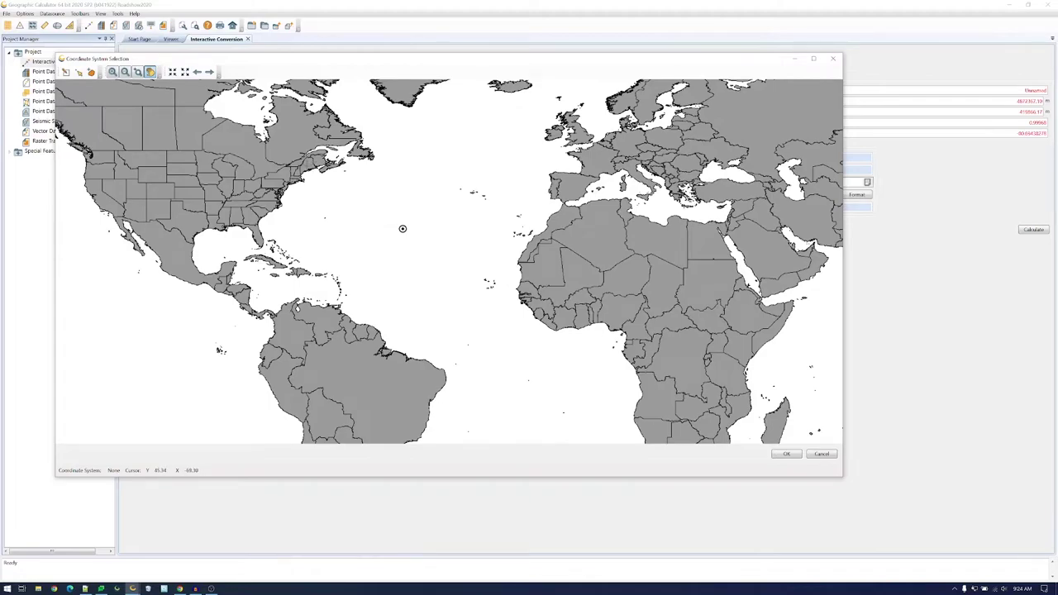
{"action": "mouse_move", "coordinate": [306, 164]}
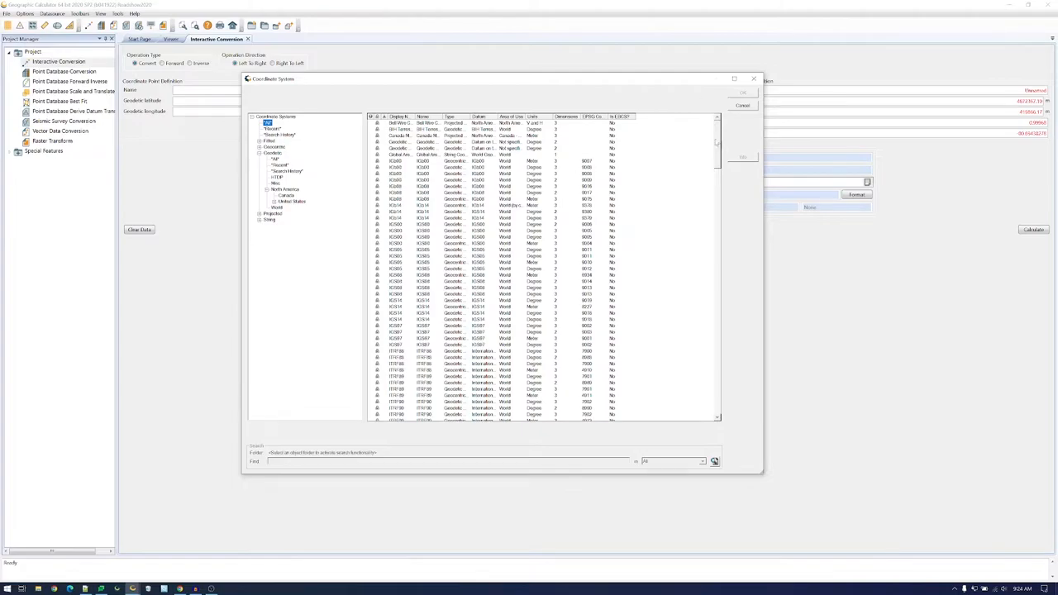
- Scroll through the Coordinate Systems table of WGS 84, ITRF and NAD27/NAD83 systems
{"action": "scroll", "scroll_direction": "down", "scroll_amount": 3}
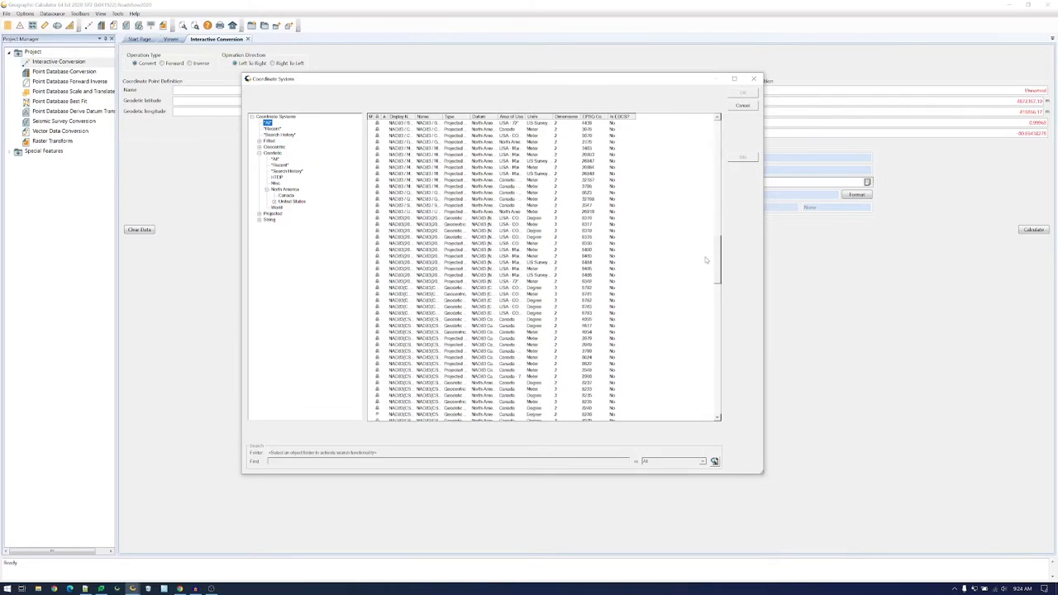
{"action": "scroll", "scroll_direction": "down", "scroll_amount": 3}
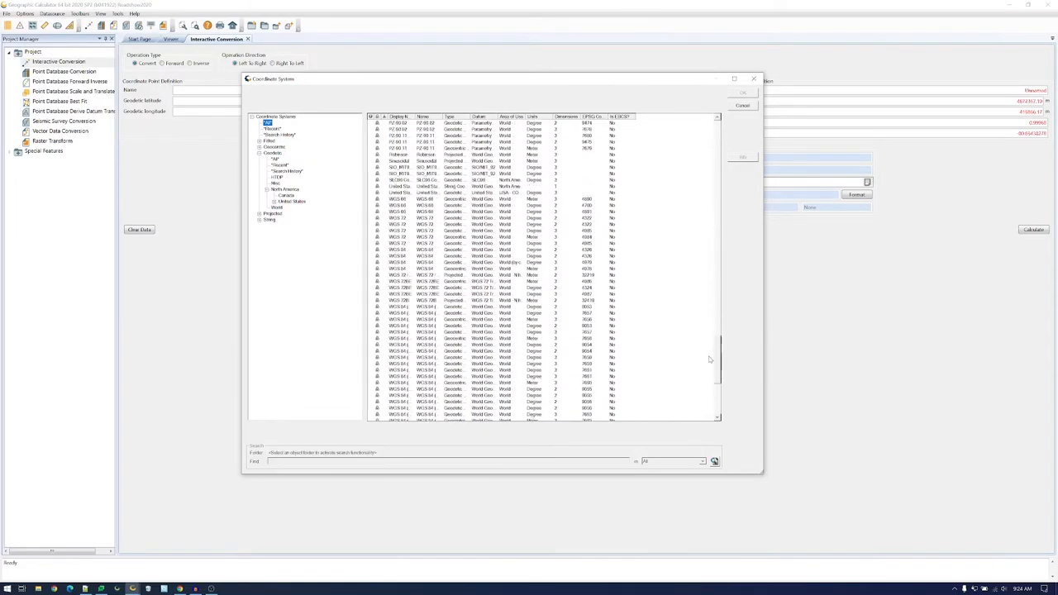
{"action": "scroll", "scroll_direction": "down", "scroll_amount": 3}
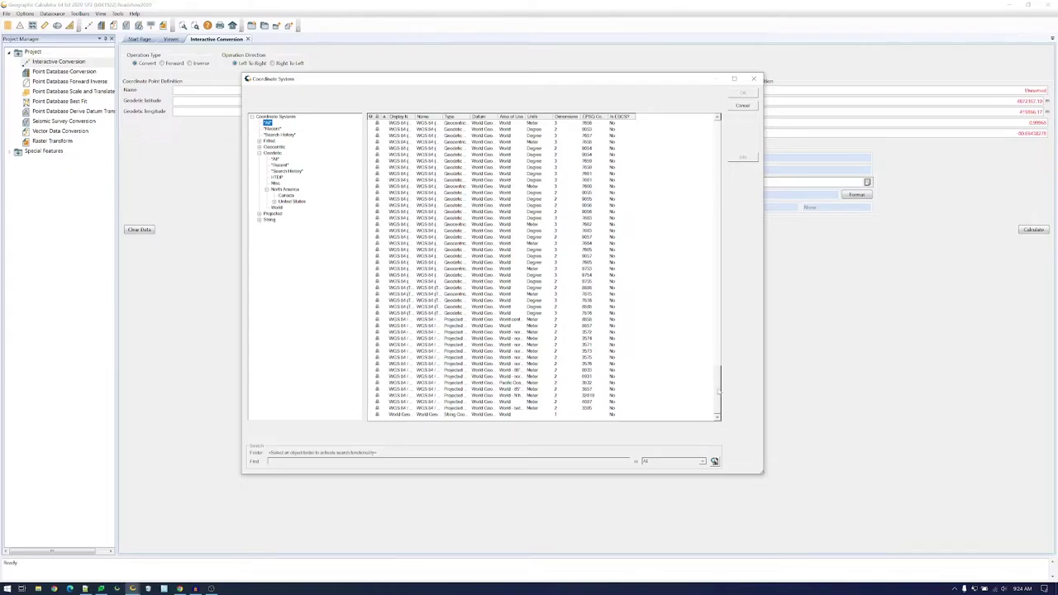
{"action": "scroll", "scroll_direction": "down", "scroll_amount": 3}
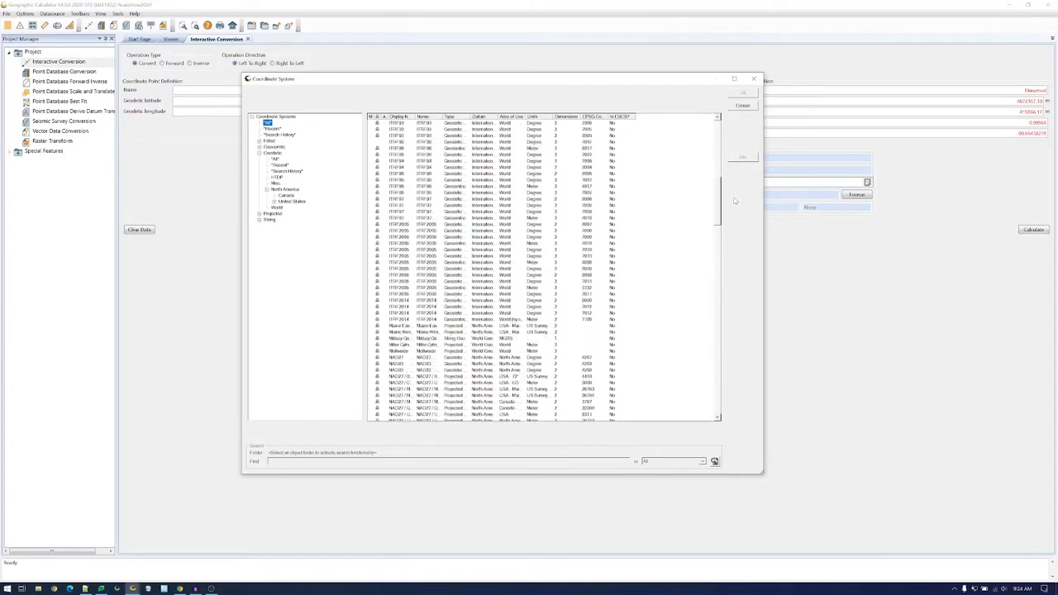
{"action": "scroll", "scroll_direction": "up", "scroll_amount": 3}
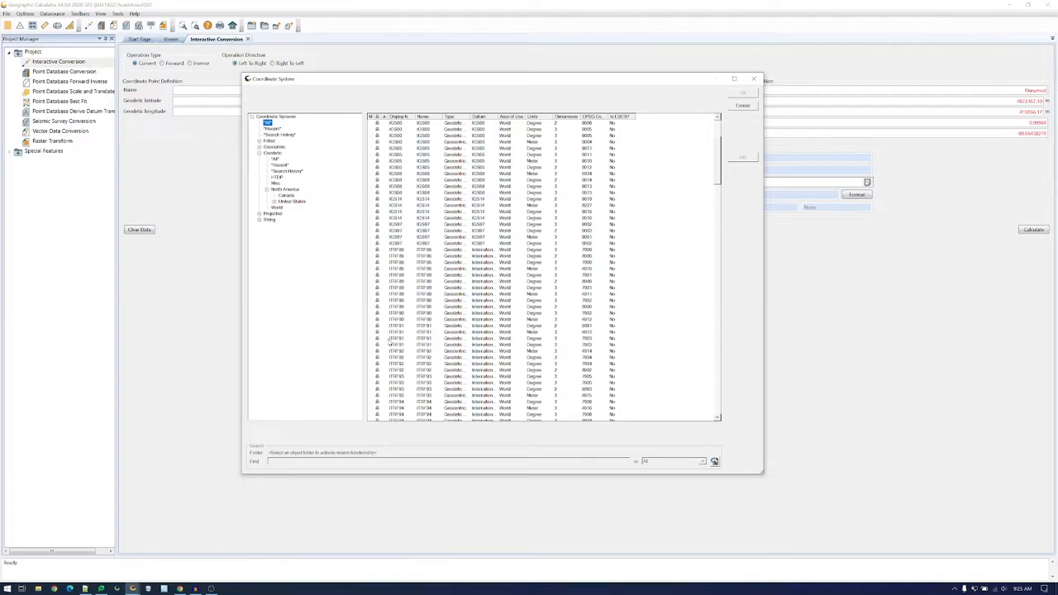
{"action": "mouse_move", "coordinate": [751, 162]}
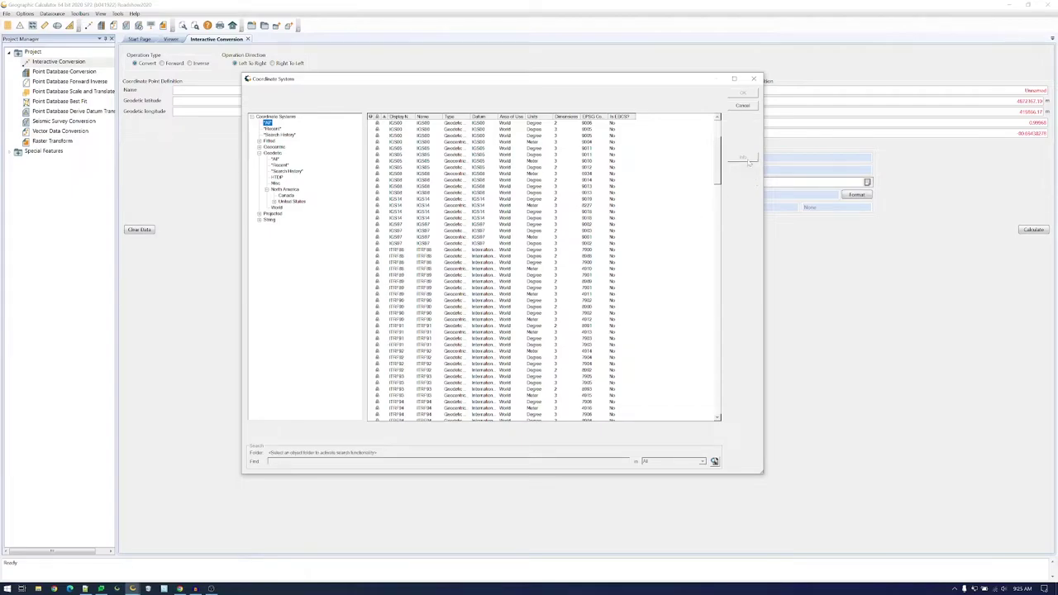
{"action": "scroll", "scroll_direction": "down", "scroll_amount": 3}
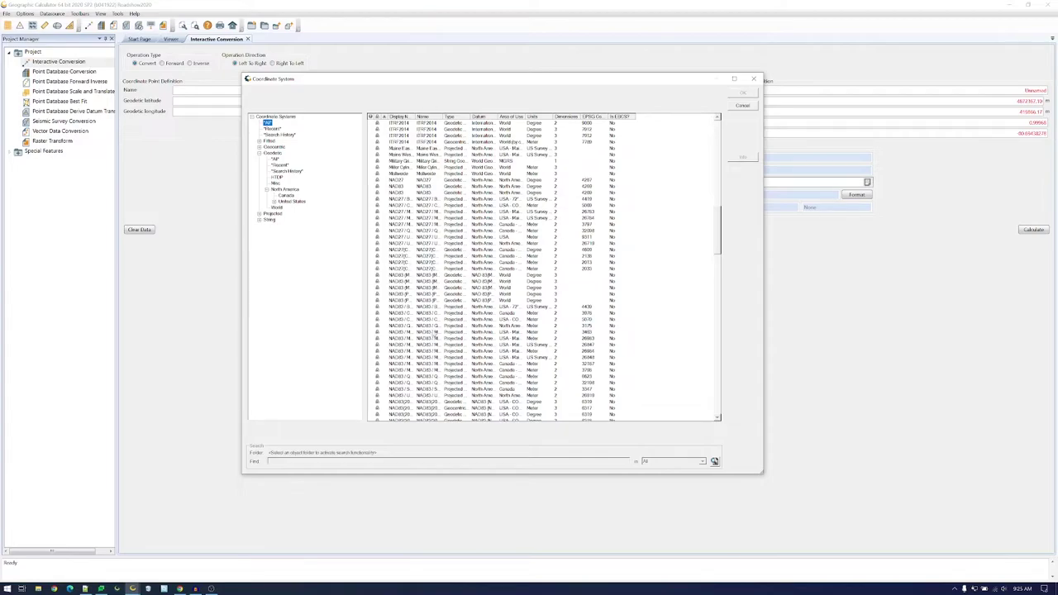
{"action": "scroll", "scroll_direction": "down", "scroll_amount": 3}
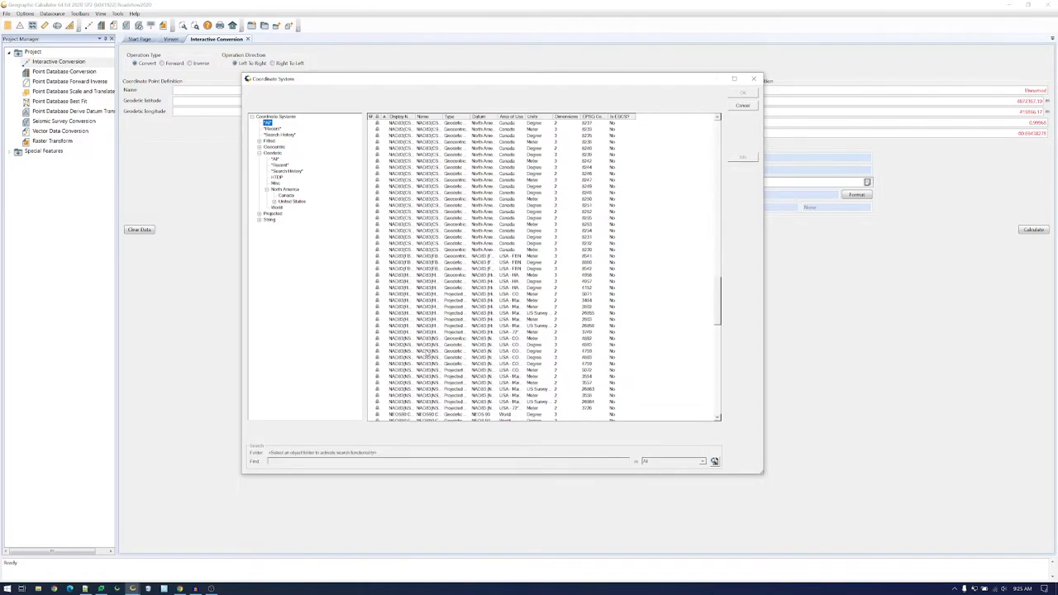
{"action": "scroll", "scroll_direction": "down", "scroll_amount": 3}
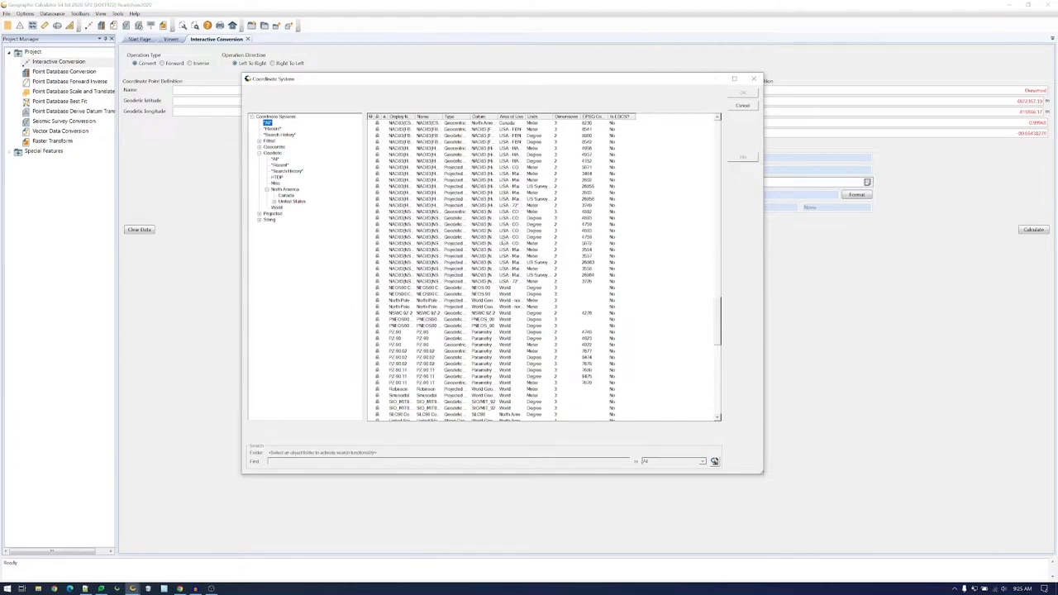
{"action": "scroll", "scroll_direction": "down", "scroll_amount": 3}
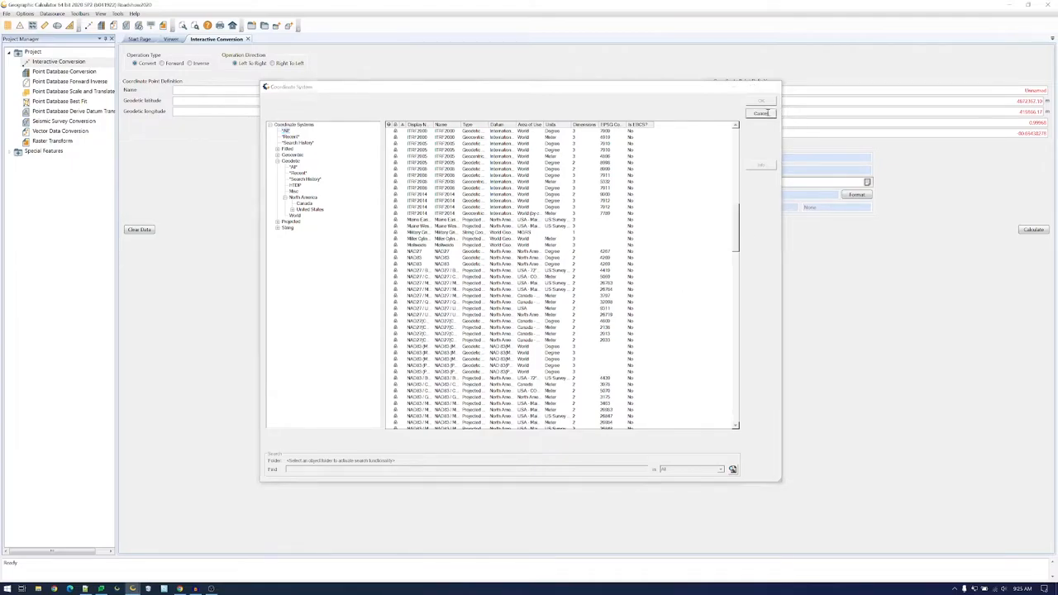
- Cancel the list and reopen the source system chooser without limiting by geographic area
{"action": "left_click", "coordinate": [760, 101]}
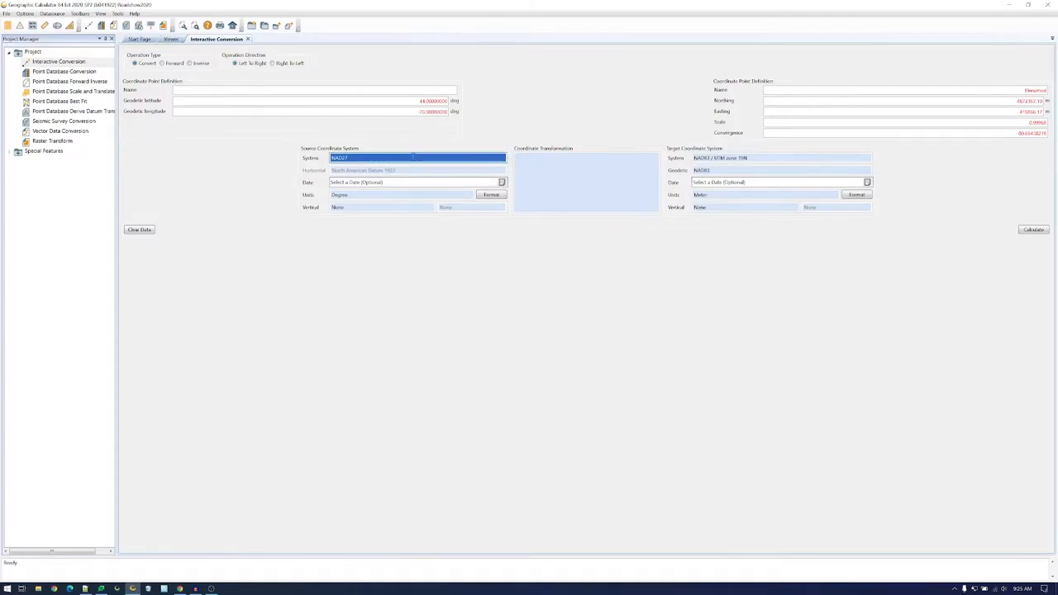
{"action": "left_click", "coordinate": [417, 158]}
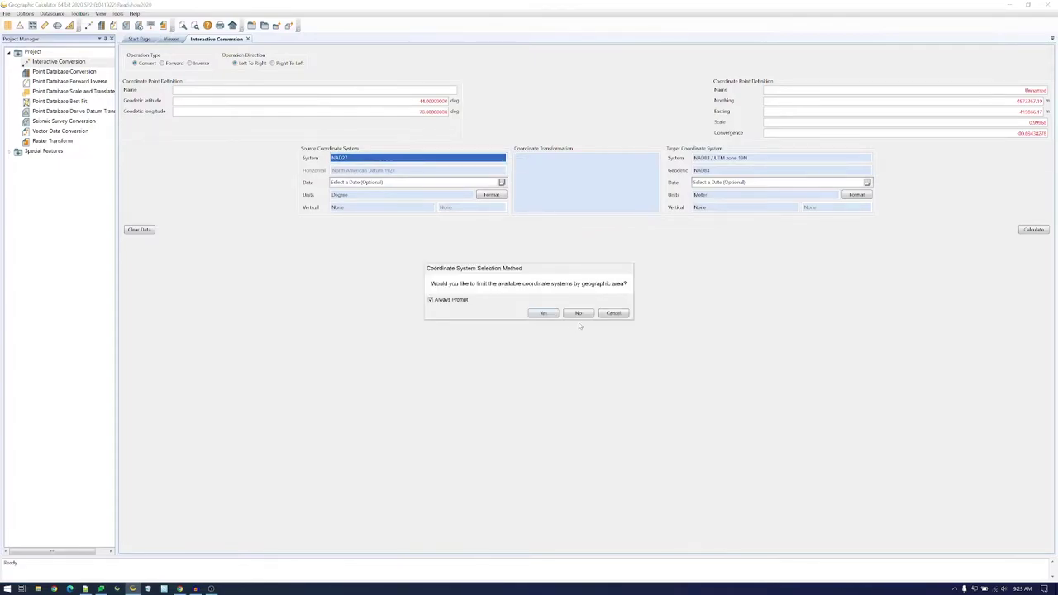
{"action": "left_click", "coordinate": [579, 314]}
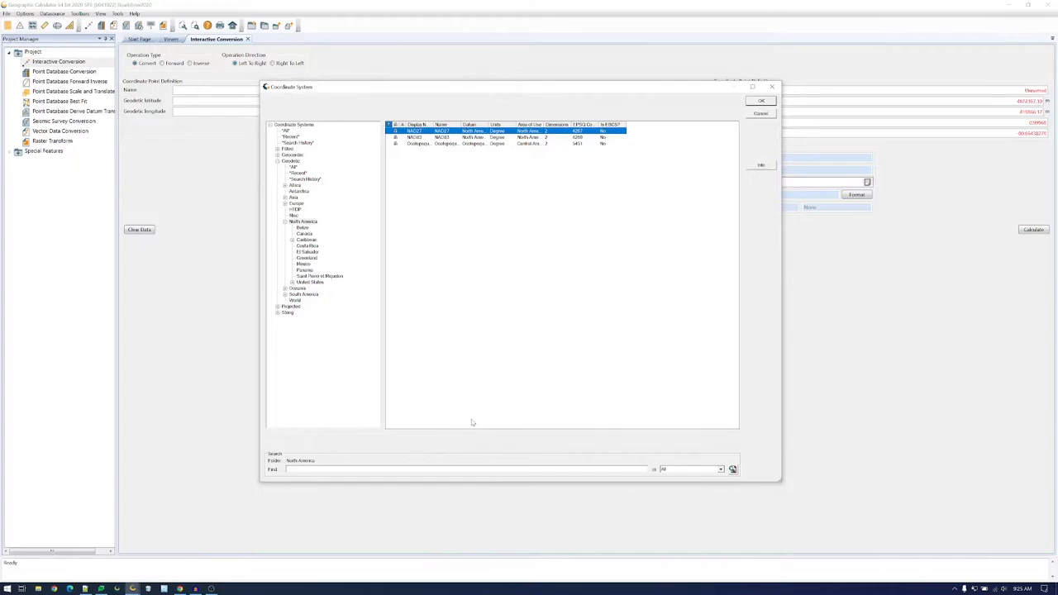
{"action": "mouse_move", "coordinate": [473, 422]}
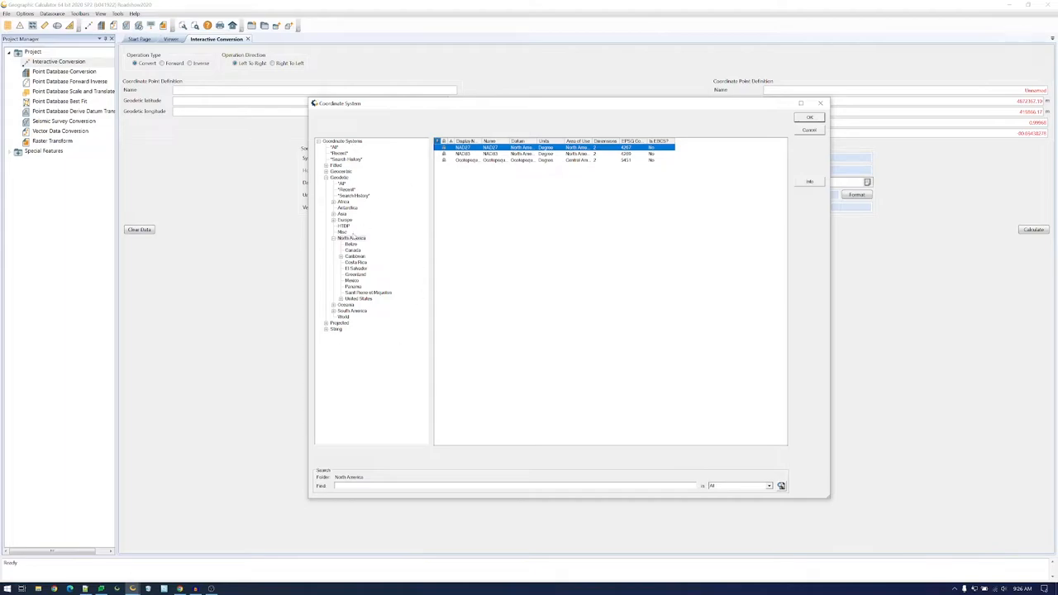
- Browse the Geodetic, Projected, Geocentric and String coordinate system folders in the tree
{"action": "left_click", "coordinate": [327, 172]}
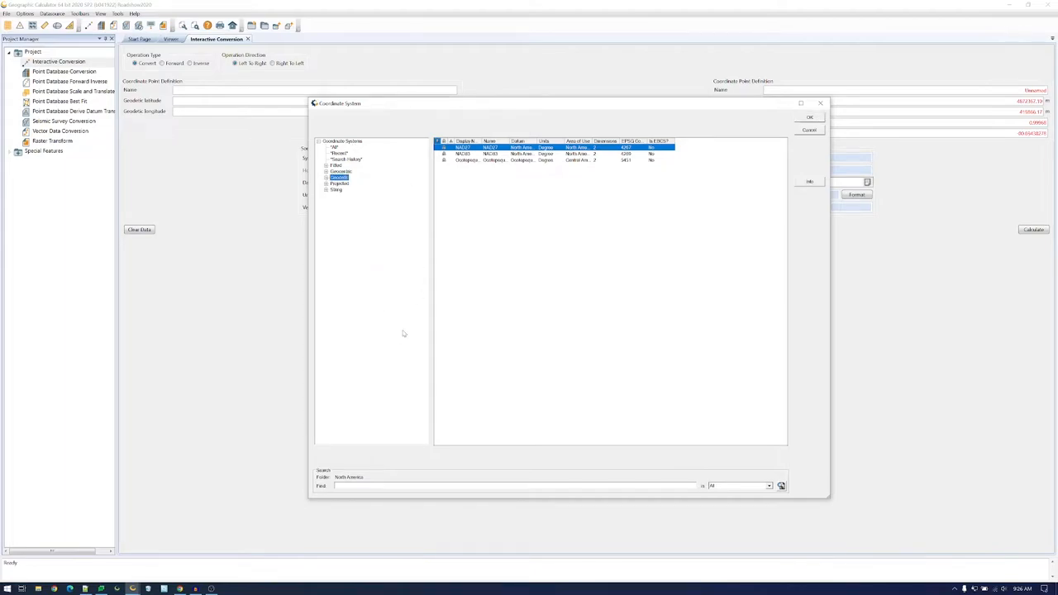
{"action": "mouse_move", "coordinate": [363, 299]}
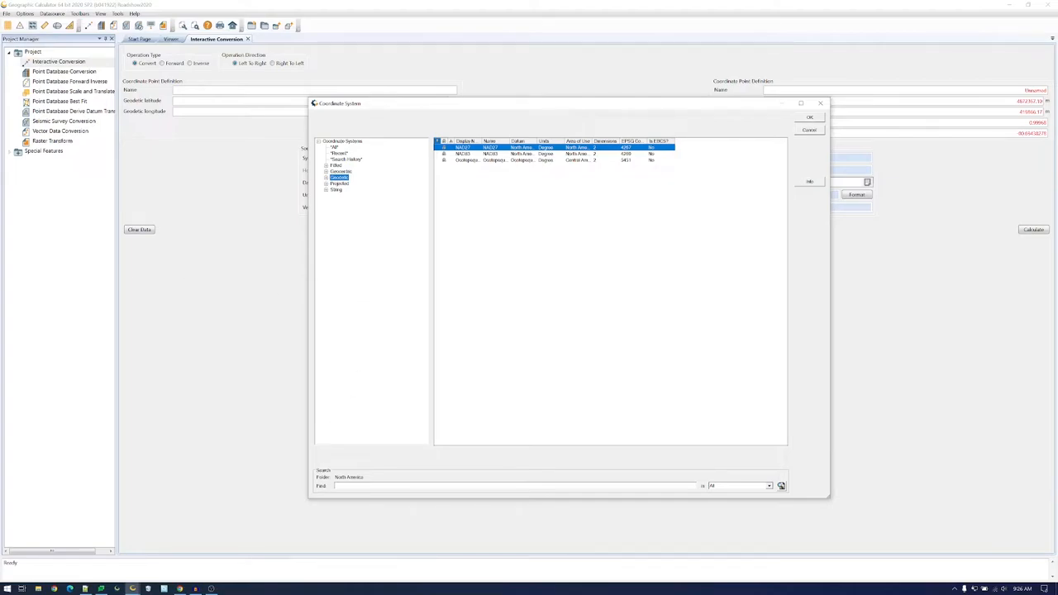
{"action": "left_click", "coordinate": [339, 177]}
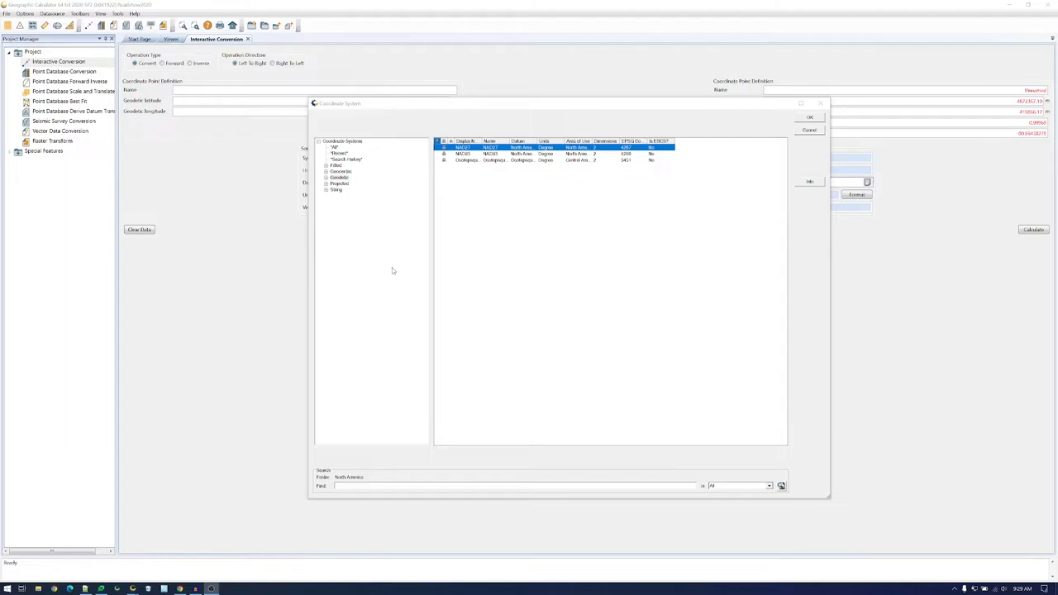
{"action": "left_click", "coordinate": [339, 178]}
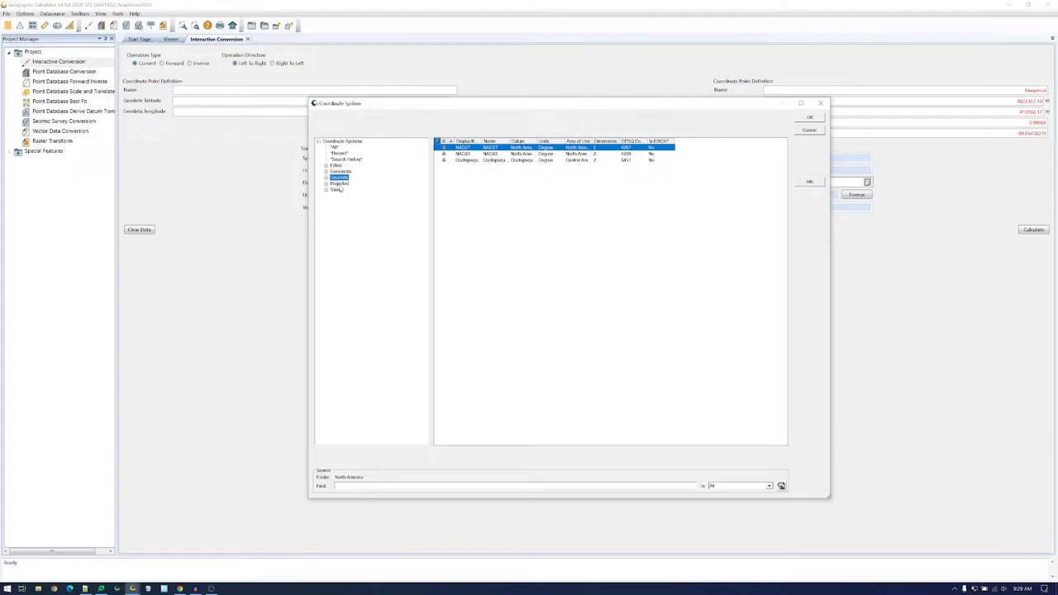
{"action": "left_click", "coordinate": [339, 183]}
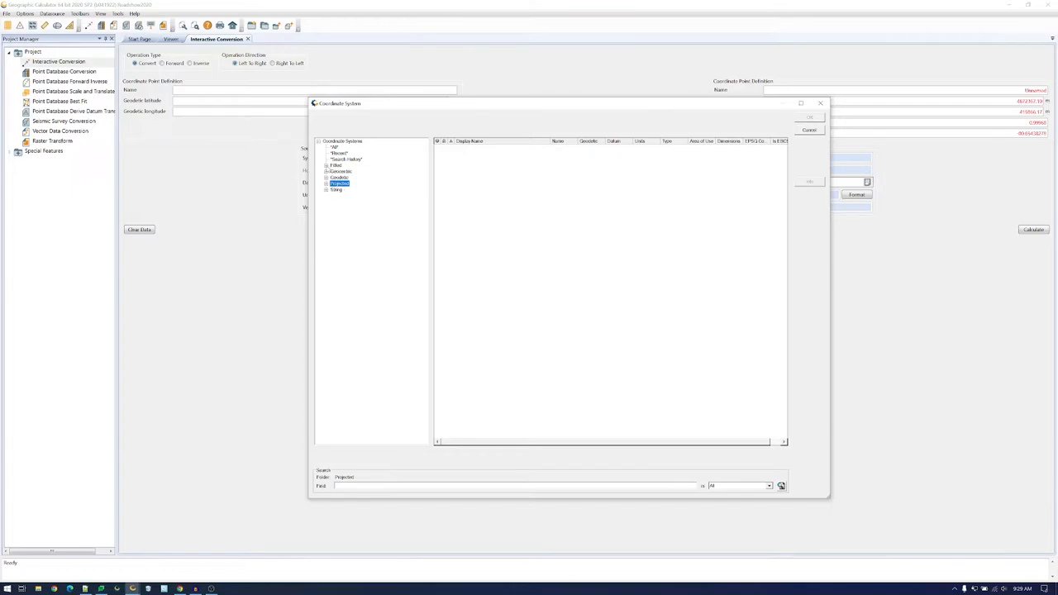
{"action": "left_click", "coordinate": [326, 165]}
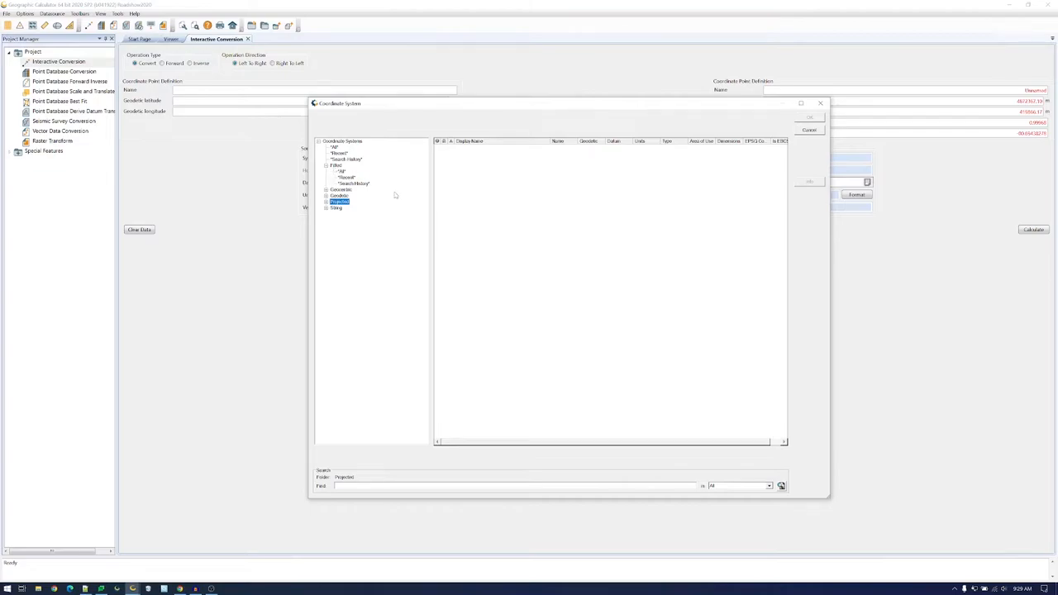
{"action": "mouse_move", "coordinate": [361, 164]}
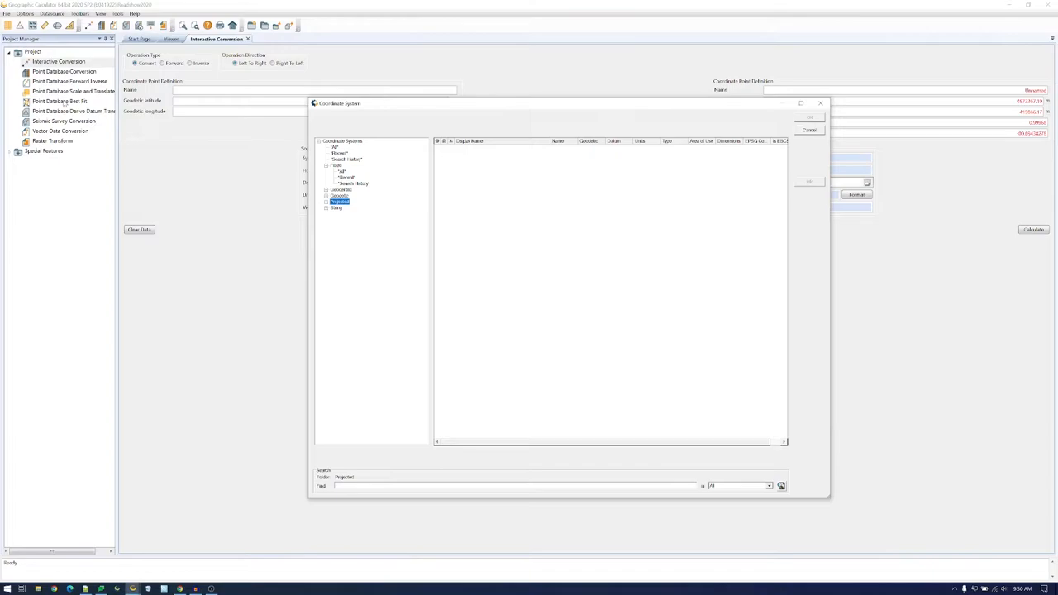
{"action": "mouse_move", "coordinate": [424, 116]}
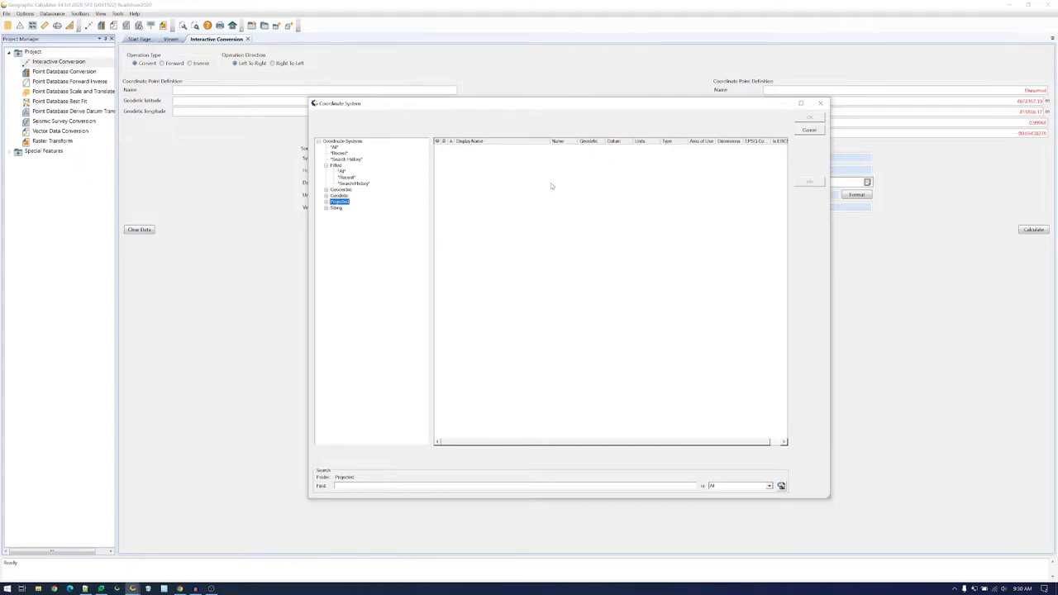
{"action": "mouse_move", "coordinate": [476, 222]}
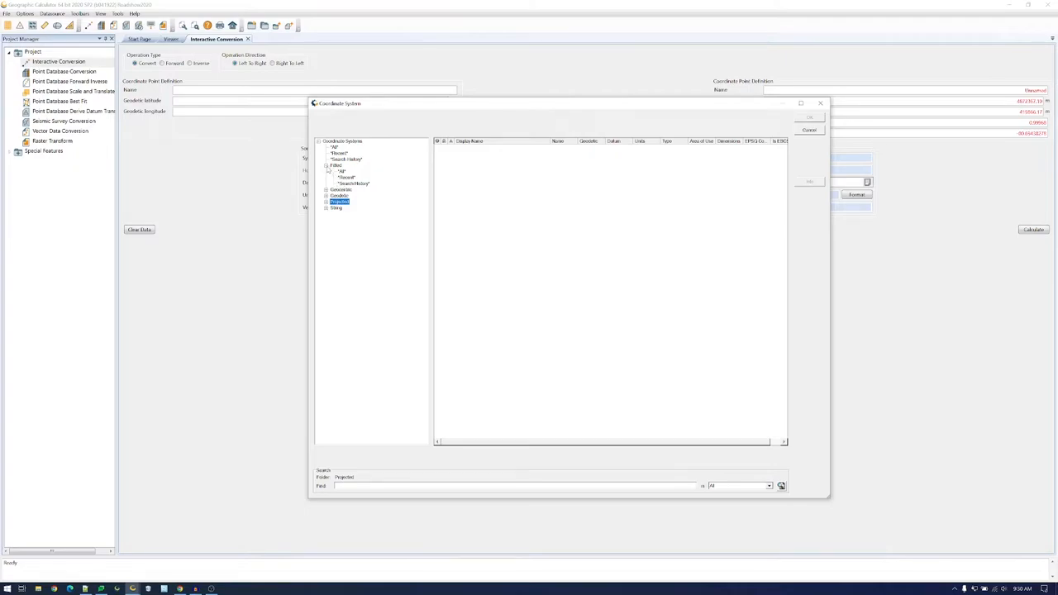
{"action": "left_click", "coordinate": [327, 165]}
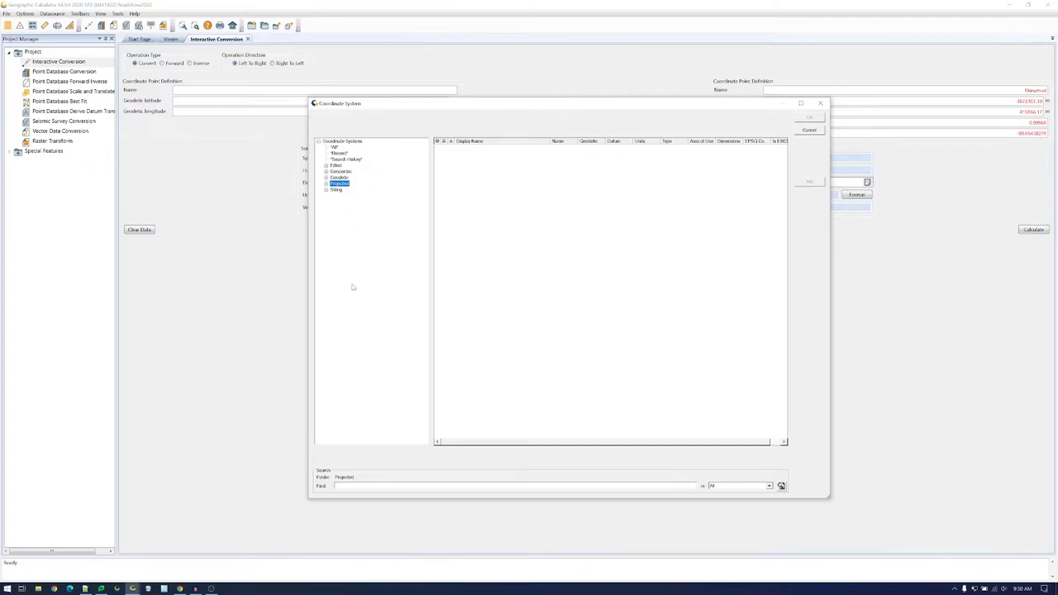
{"action": "left_click", "coordinate": [340, 171]}
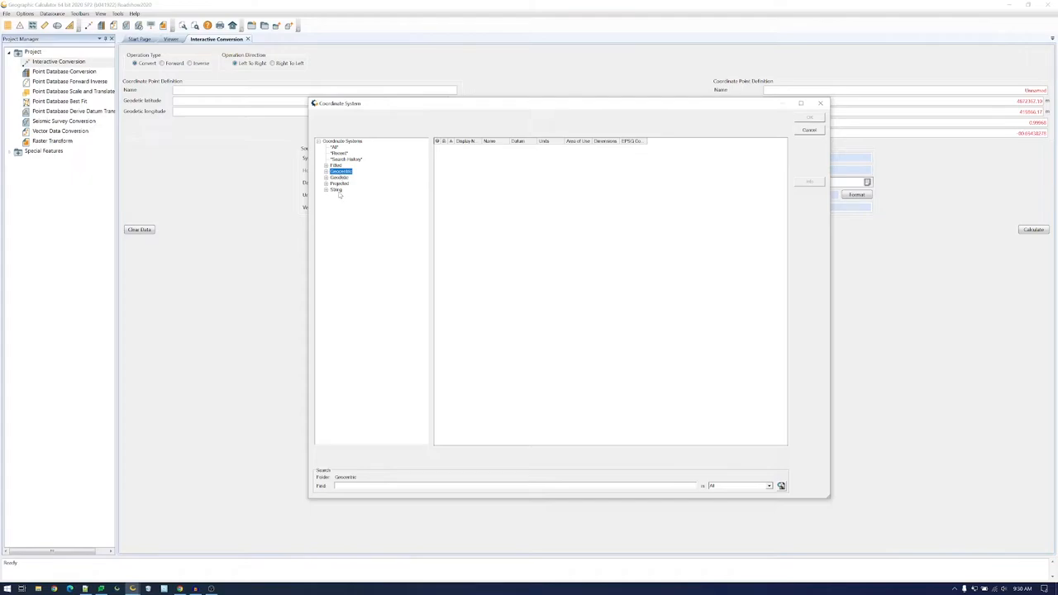
{"action": "left_click", "coordinate": [337, 190]}
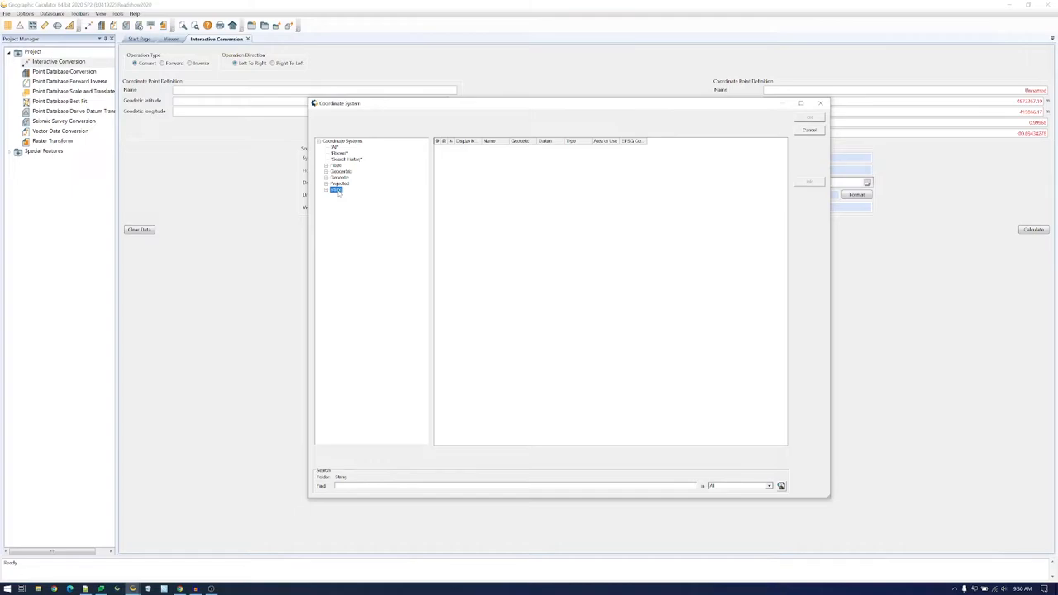
{"action": "mouse_move", "coordinate": [351, 207]}
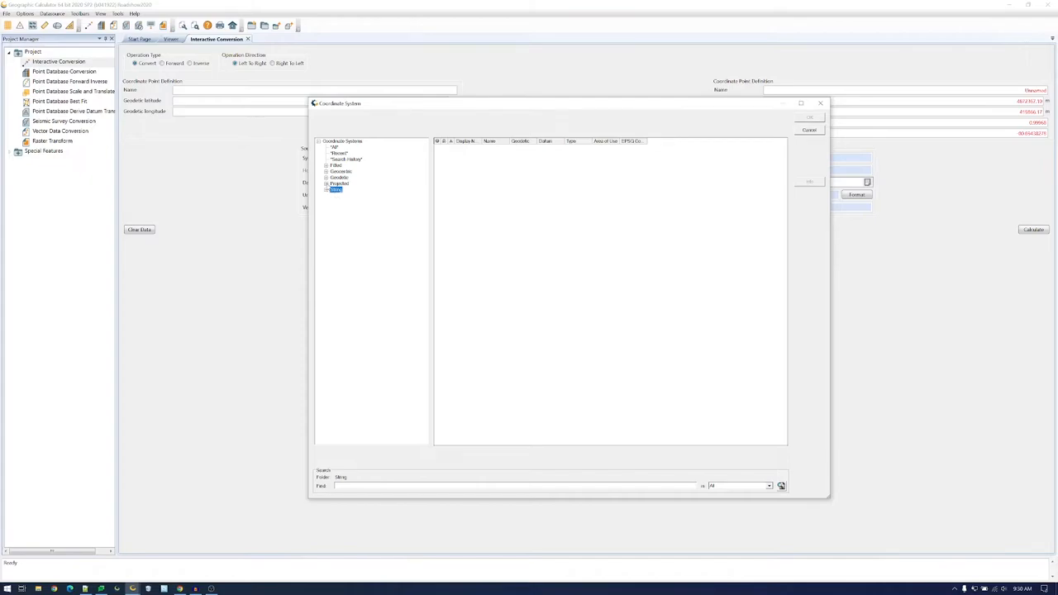
- Expand and scroll through the Projected folder, then select the Geodetic folder
{"action": "left_click", "coordinate": [326, 182]}
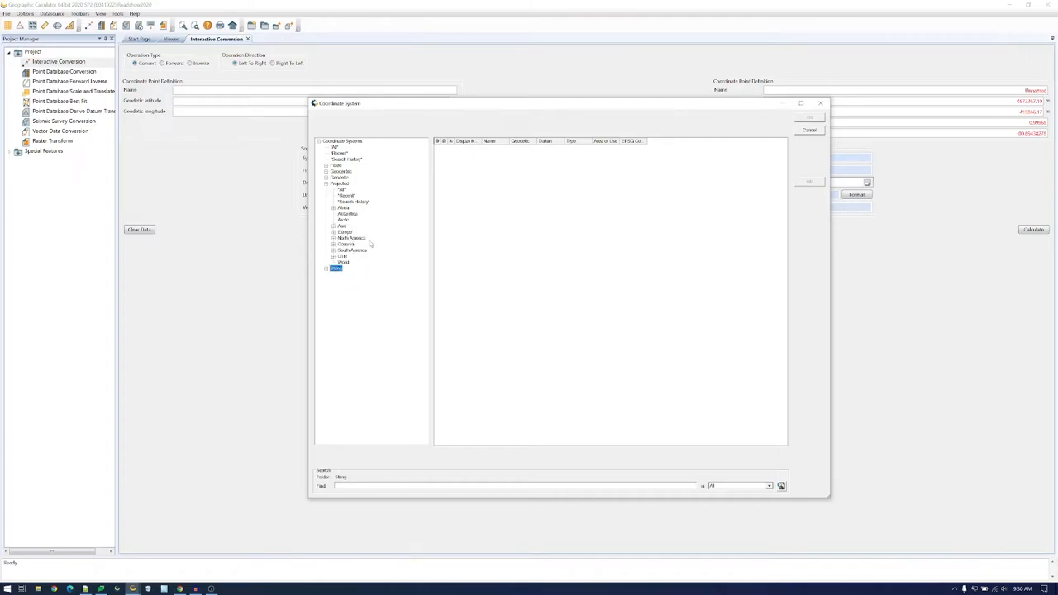
{"action": "mouse_move", "coordinate": [365, 266]}
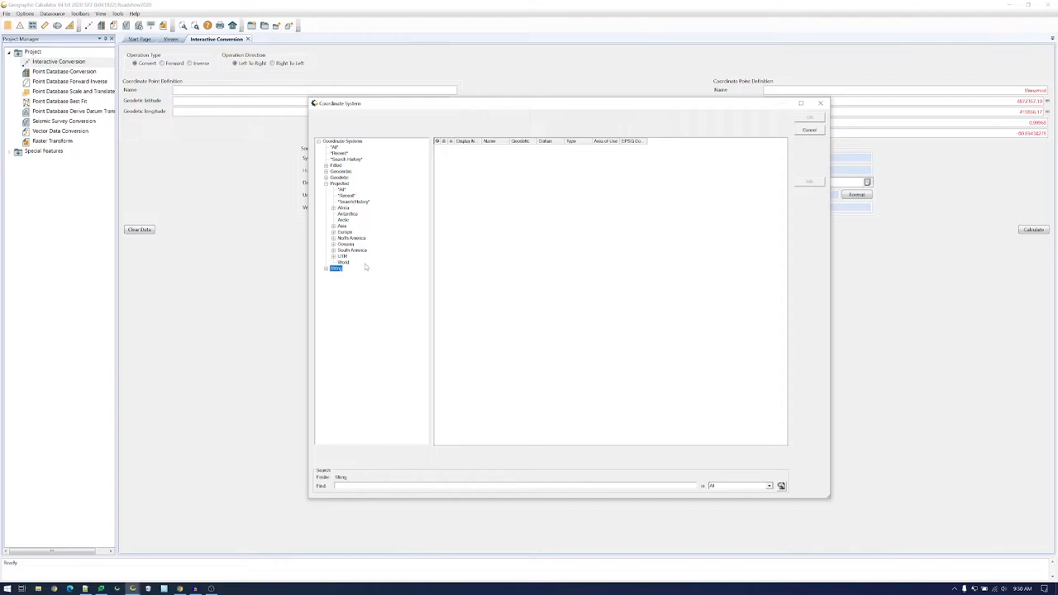
{"action": "mouse_move", "coordinate": [355, 187]}
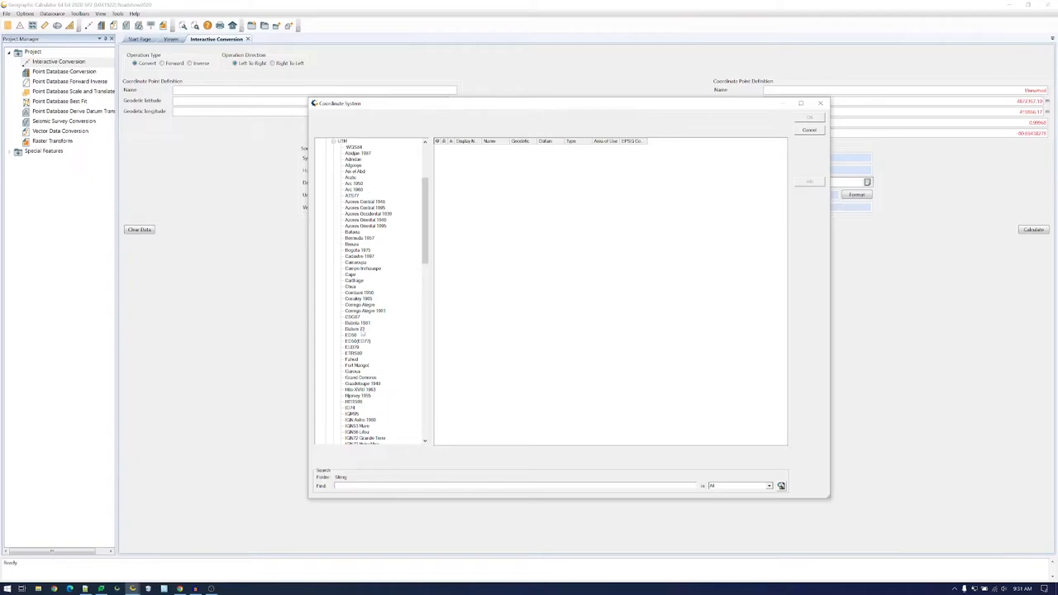
{"action": "scroll", "scroll_direction": "down", "scroll_amount": 3}
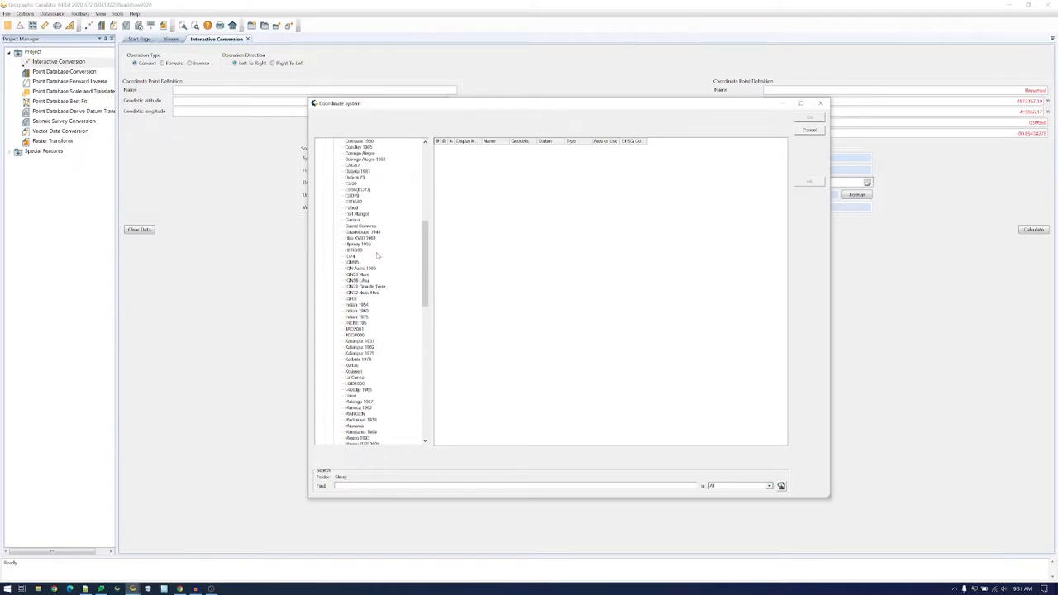
{"action": "left_click", "coordinate": [343, 201]}
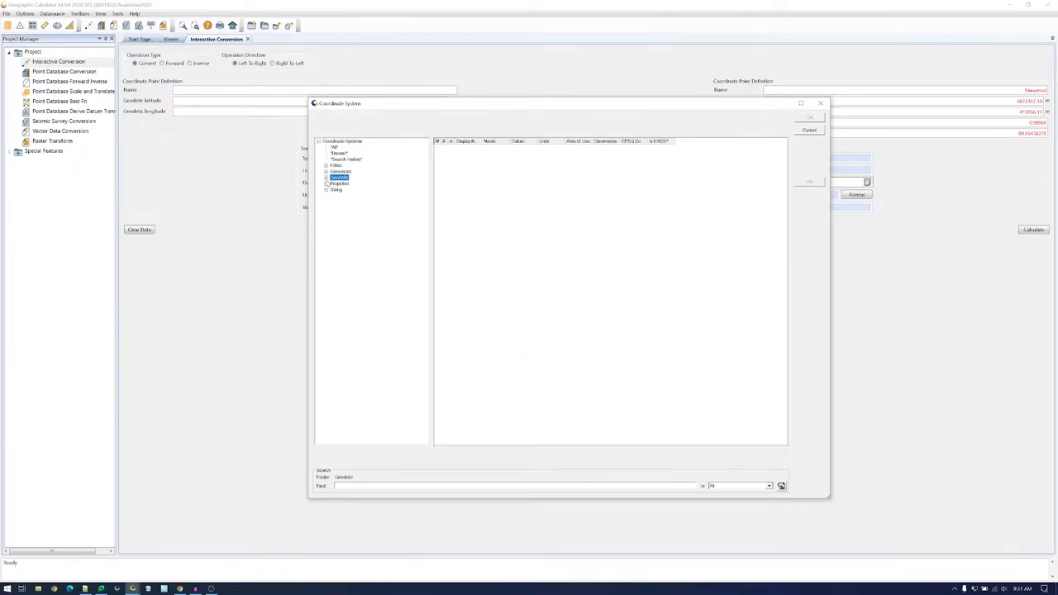
- Expand Geodetic and list the North America systems, including NAD27
{"action": "left_click", "coordinate": [326, 176]}
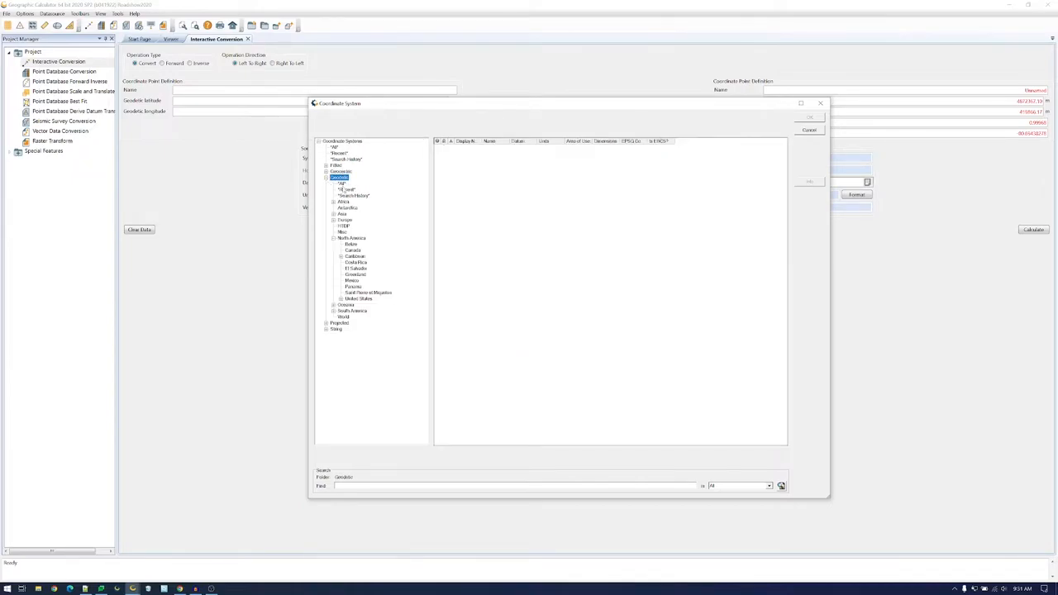
{"action": "left_click", "coordinate": [351, 238]}
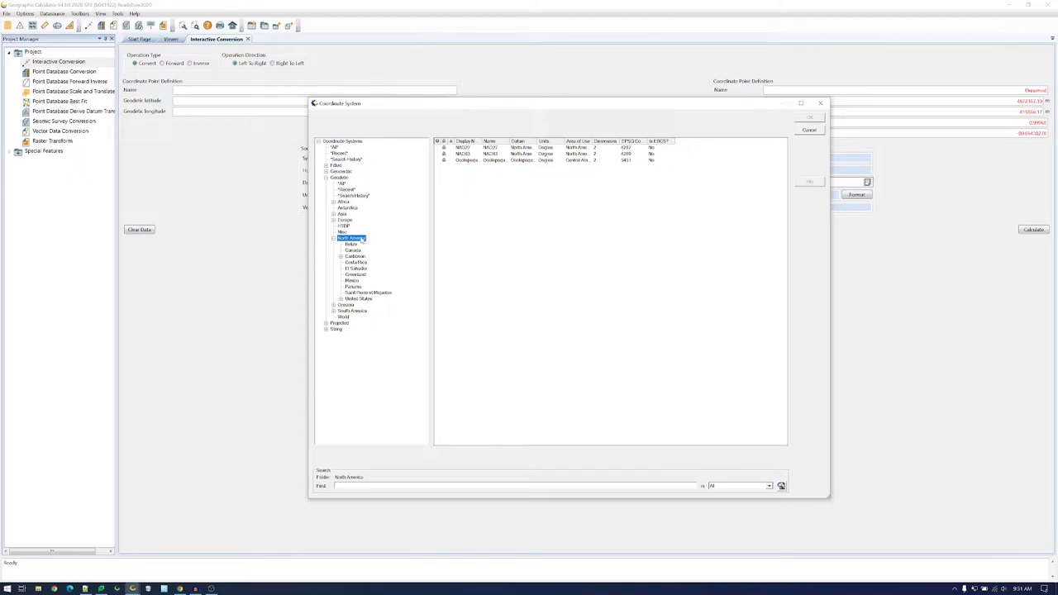
{"action": "mouse_move", "coordinate": [493, 267]}
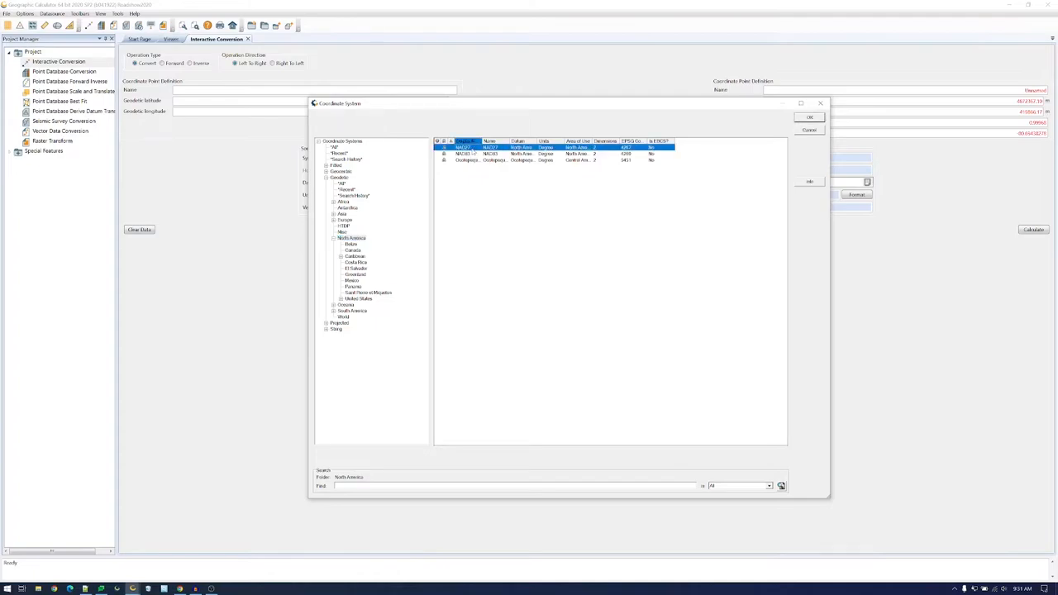
{"action": "mouse_move", "coordinate": [533, 243]}
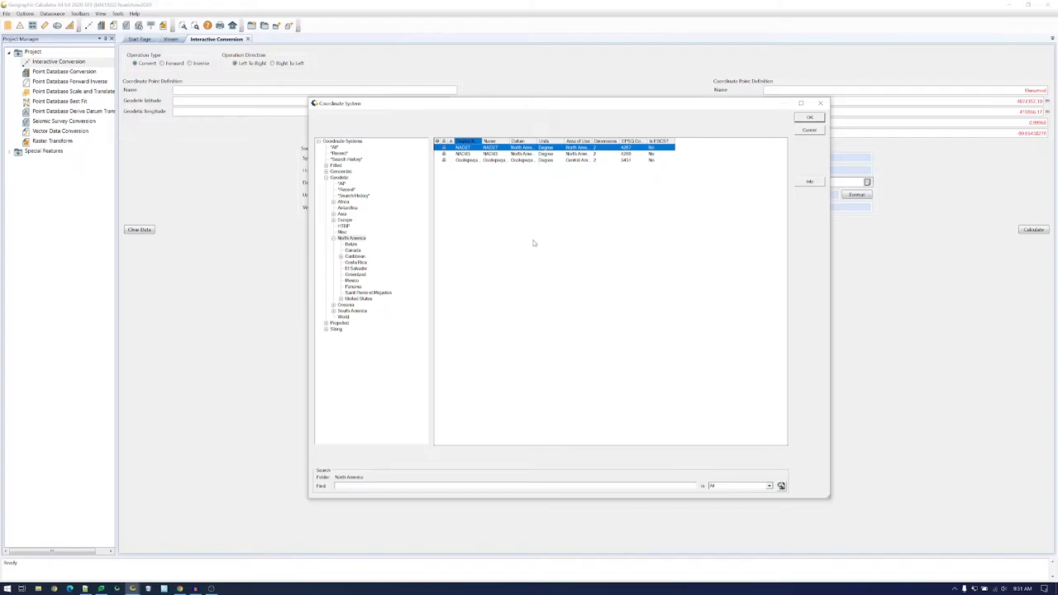
{"action": "mouse_move", "coordinate": [526, 191]}
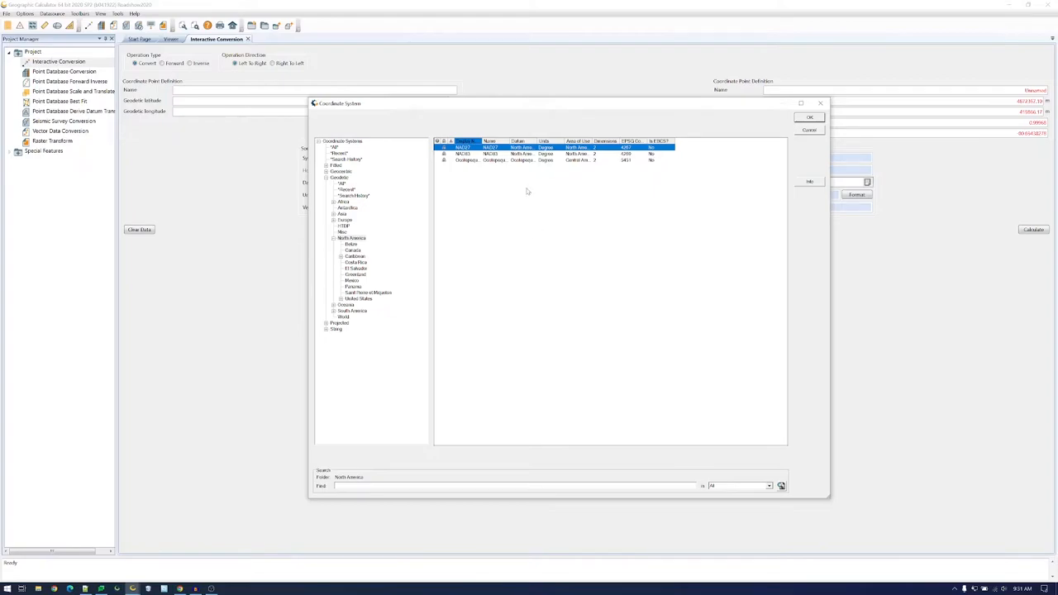
{"action": "mouse_move", "coordinate": [499, 209]}
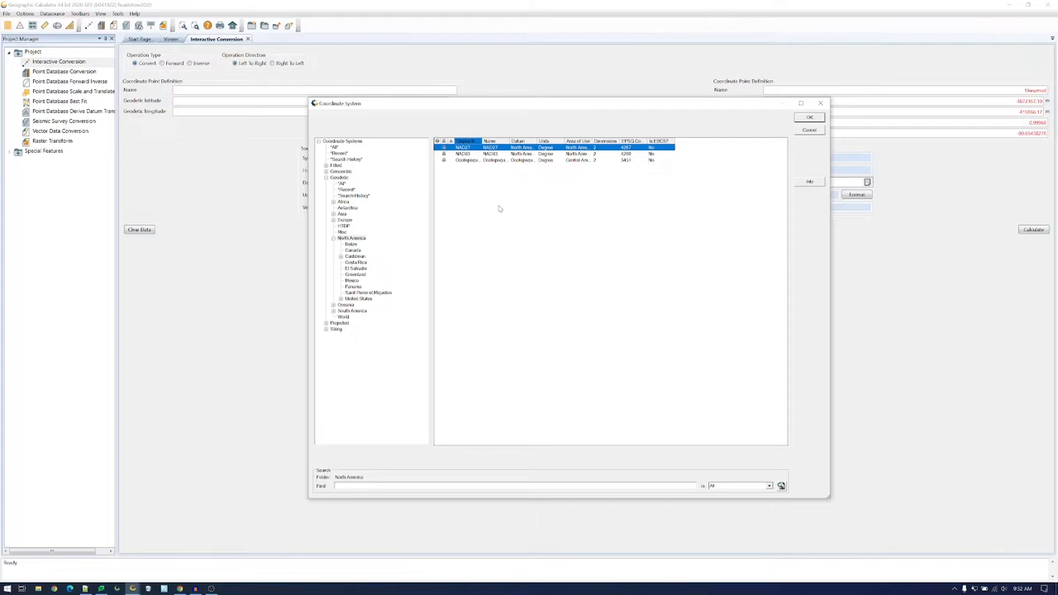
{"action": "mouse_move", "coordinate": [498, 209]}
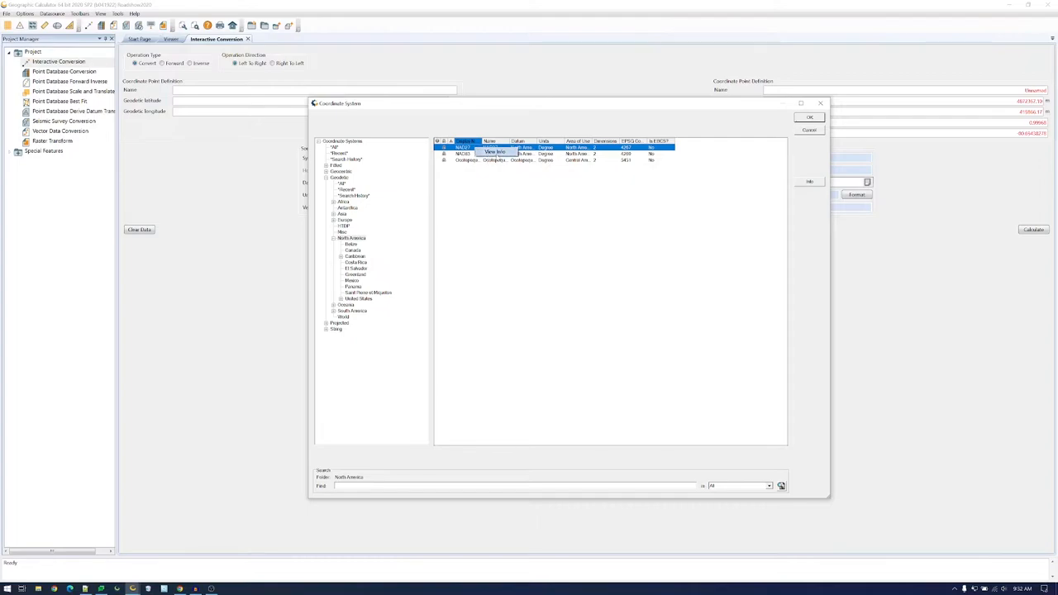
- Open NAD27's viewer and review its remarks, identifier codes, usage and datum definition
{"action": "left_click", "coordinate": [493, 151]}
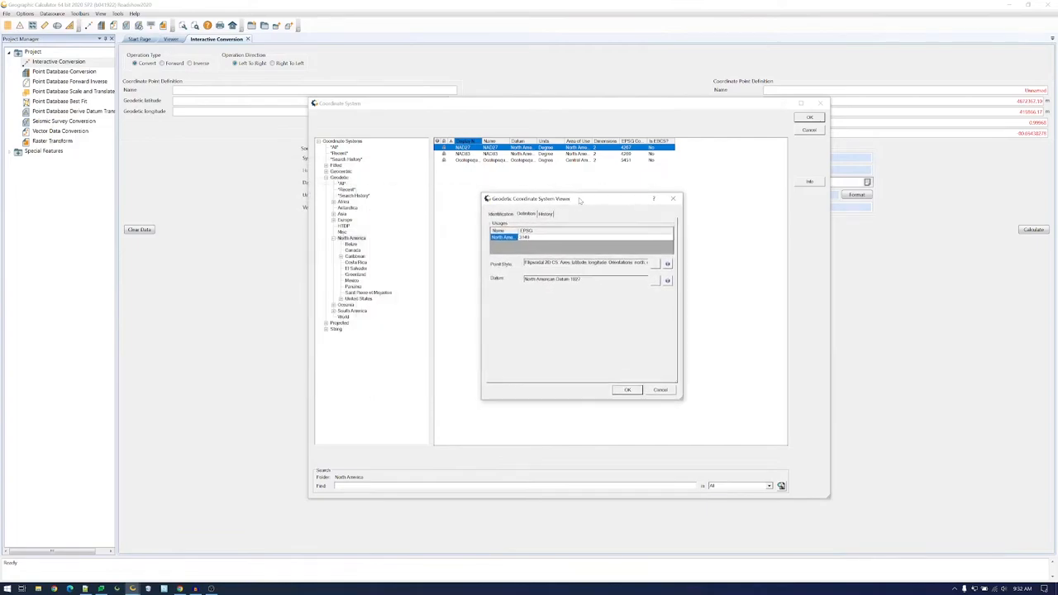
{"action": "mouse_move", "coordinate": [526, 393]}
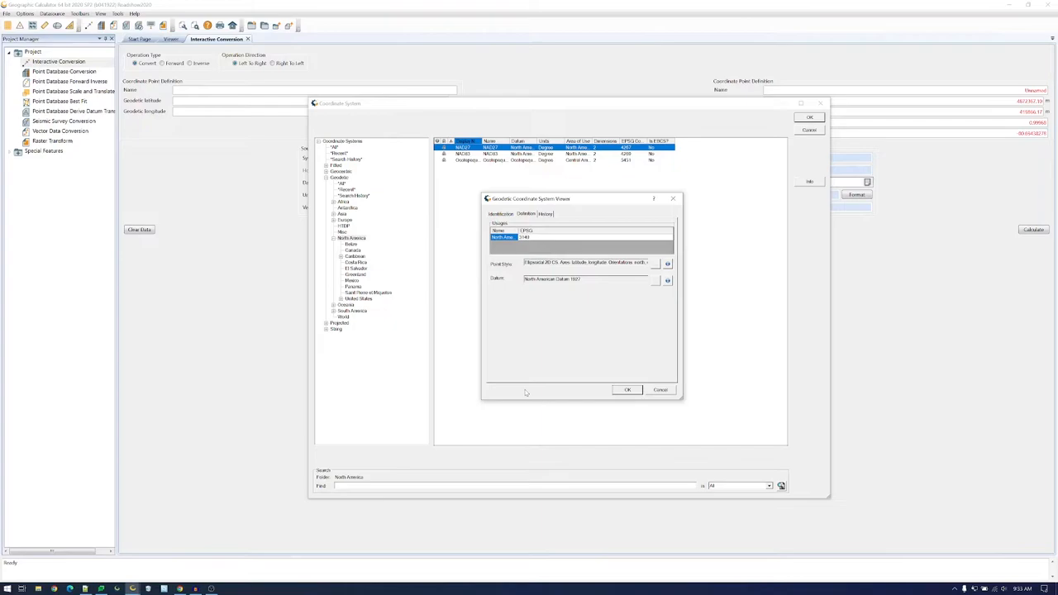
{"action": "mouse_move", "coordinate": [690, 349]}
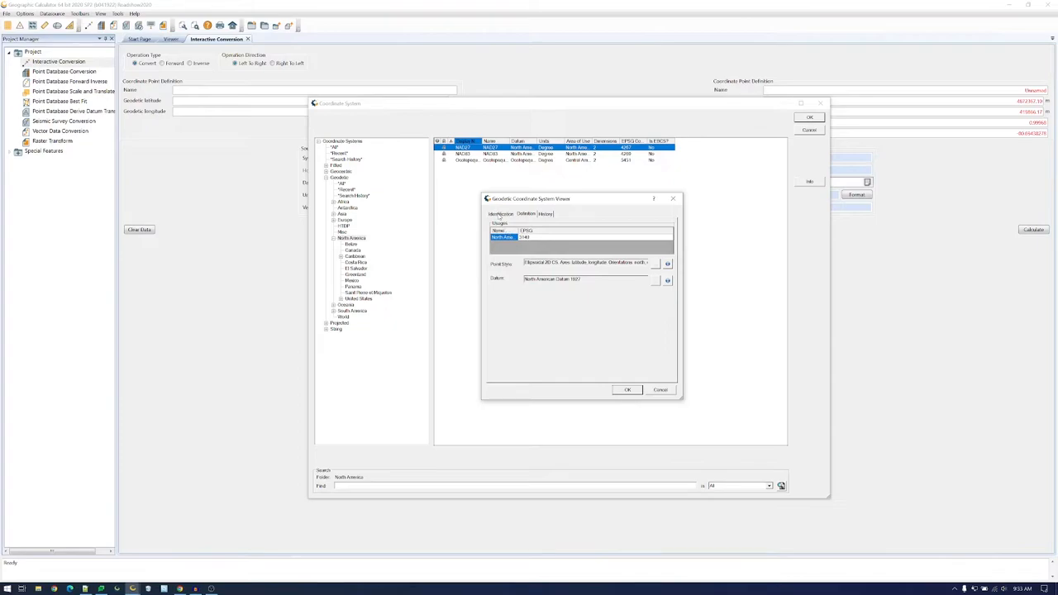
{"action": "left_click", "coordinate": [502, 213]}
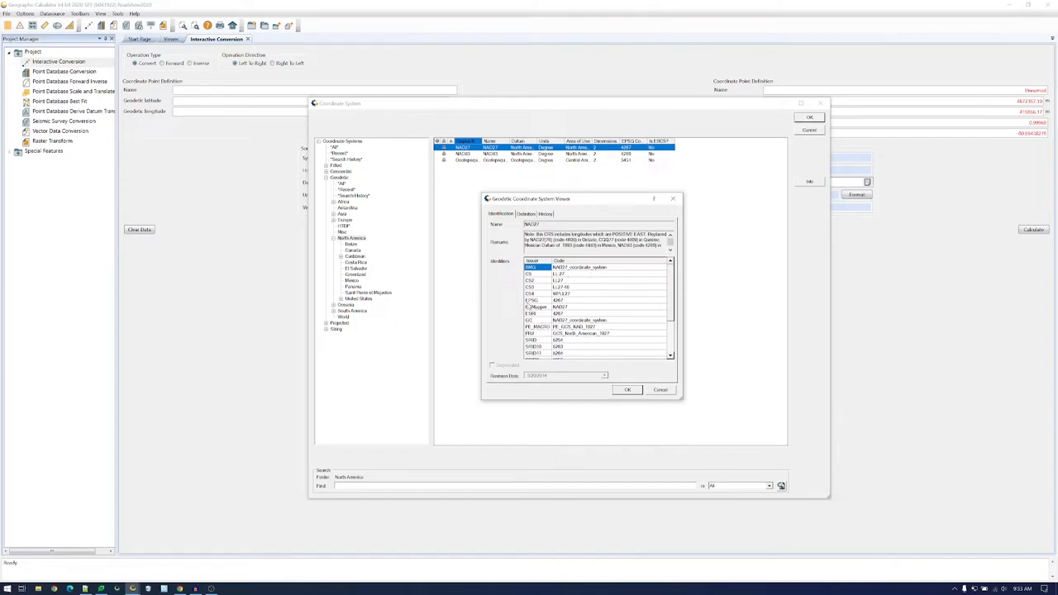
{"action": "left_click", "coordinate": [536, 300]}
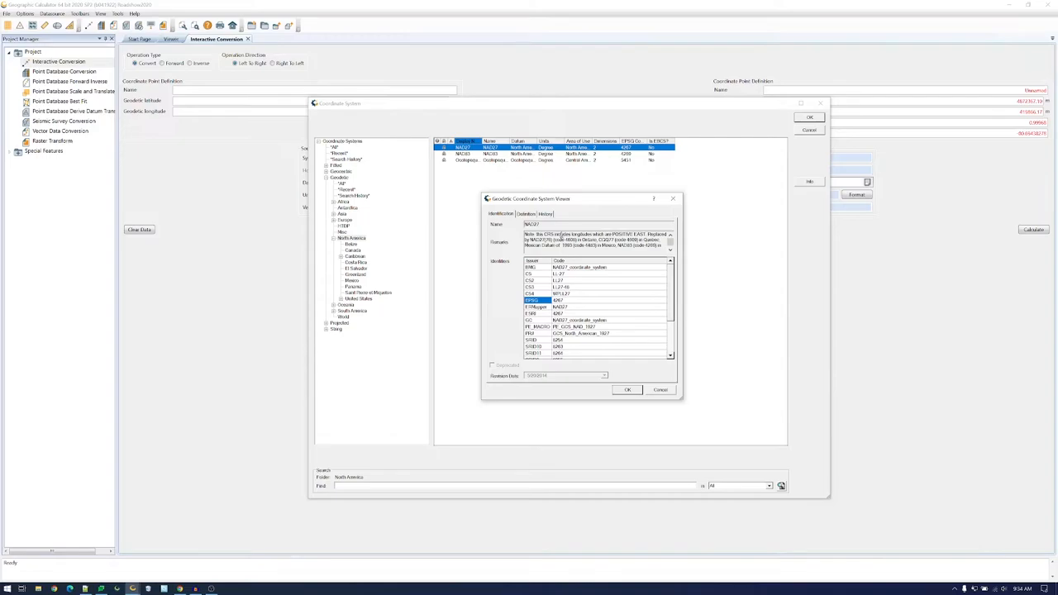
{"action": "left_click", "coordinate": [527, 213]}
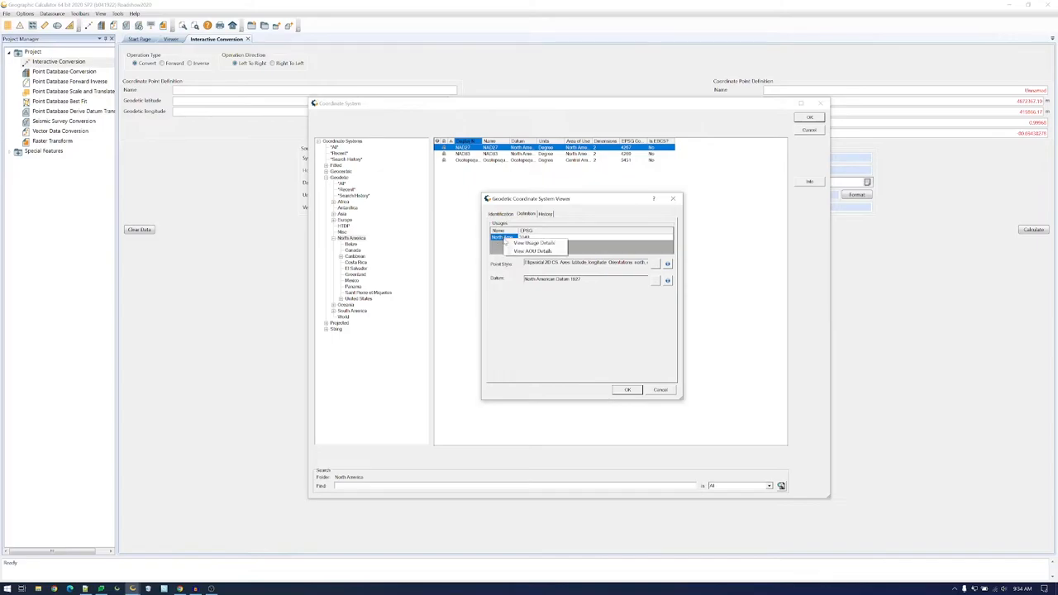
{"action": "mouse_move", "coordinate": [536, 243]}
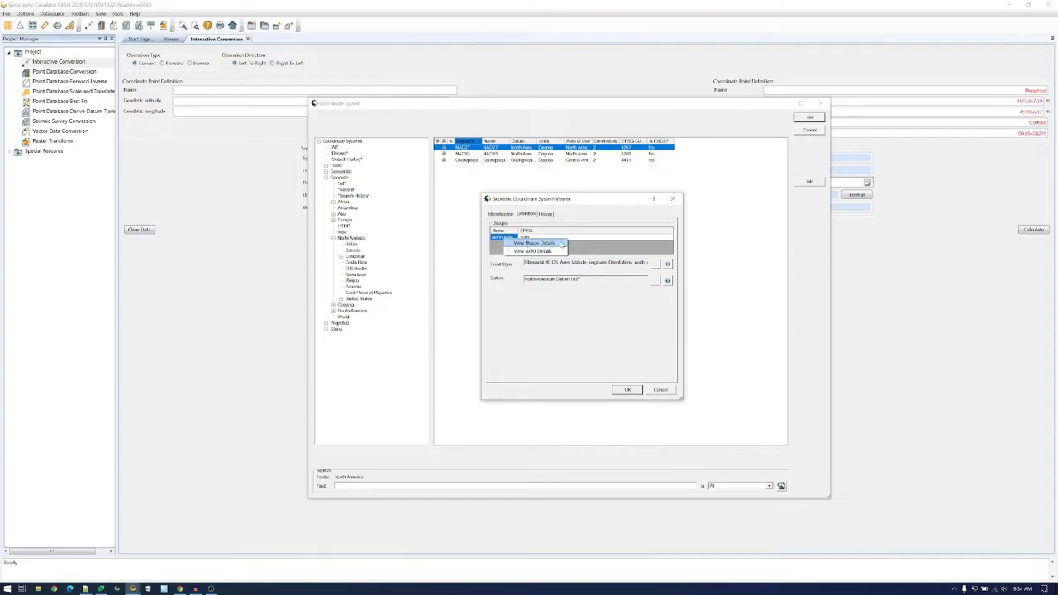
- Inspect the North America - NAD27 usage: name, identifiers, area of use and Geodesy scope
{"action": "left_click", "coordinate": [537, 243]}
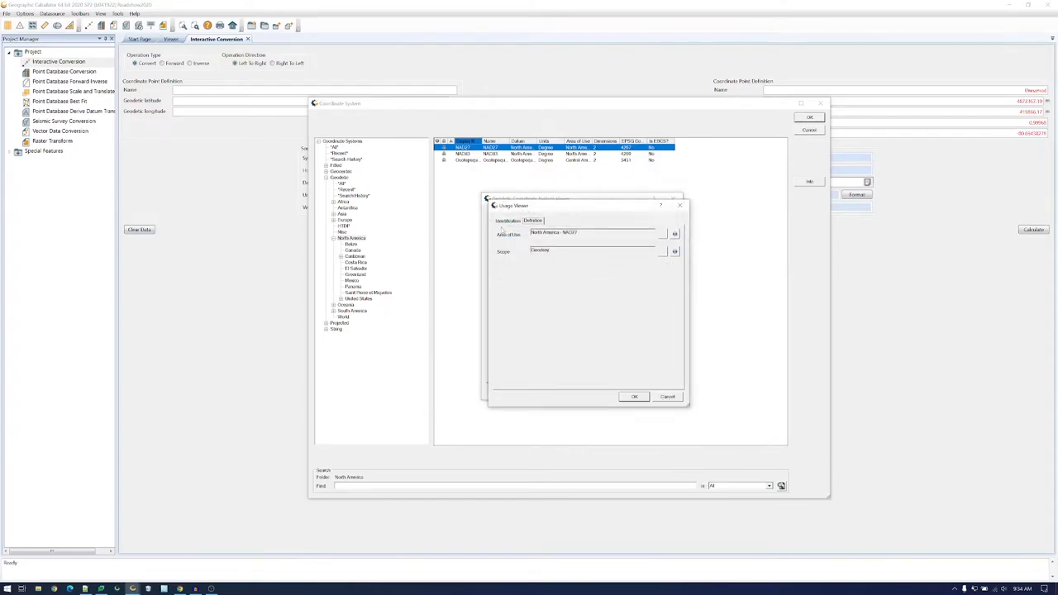
{"action": "left_click", "coordinate": [533, 220]}
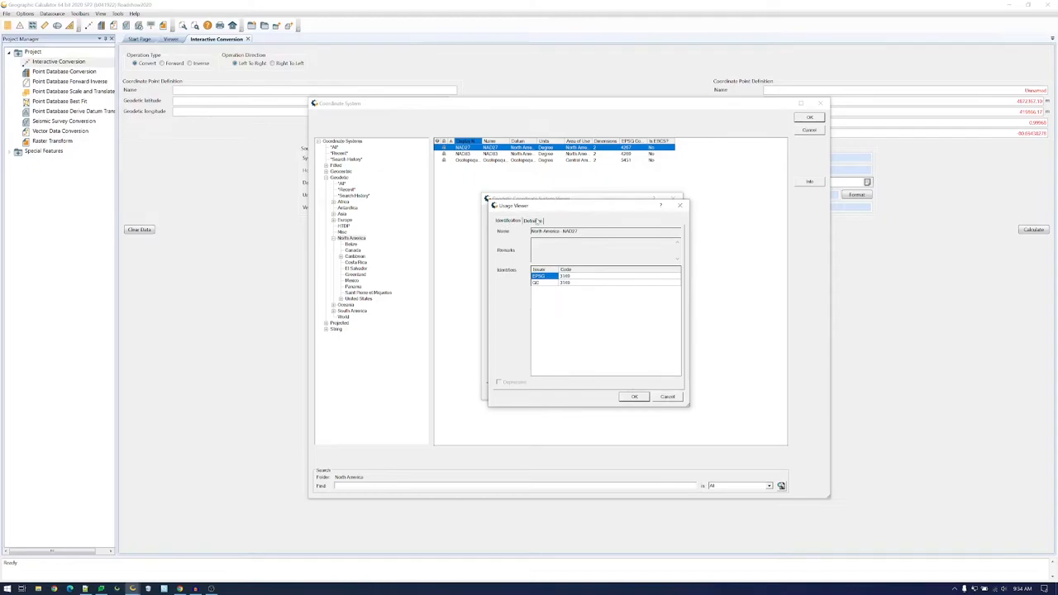
{"action": "left_click", "coordinate": [533, 221]}
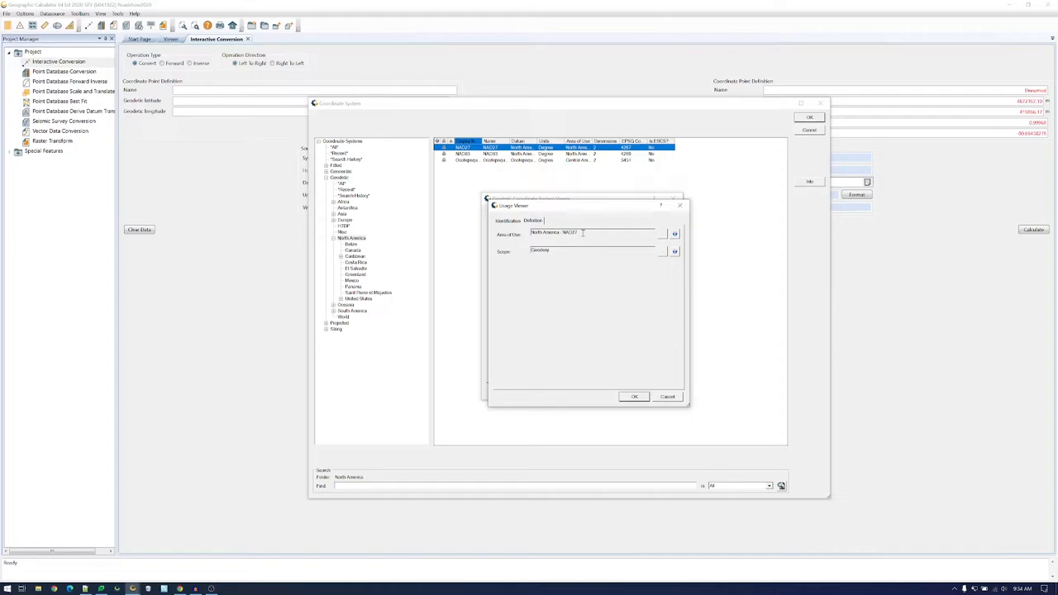
{"action": "mouse_move", "coordinate": [514, 263]}
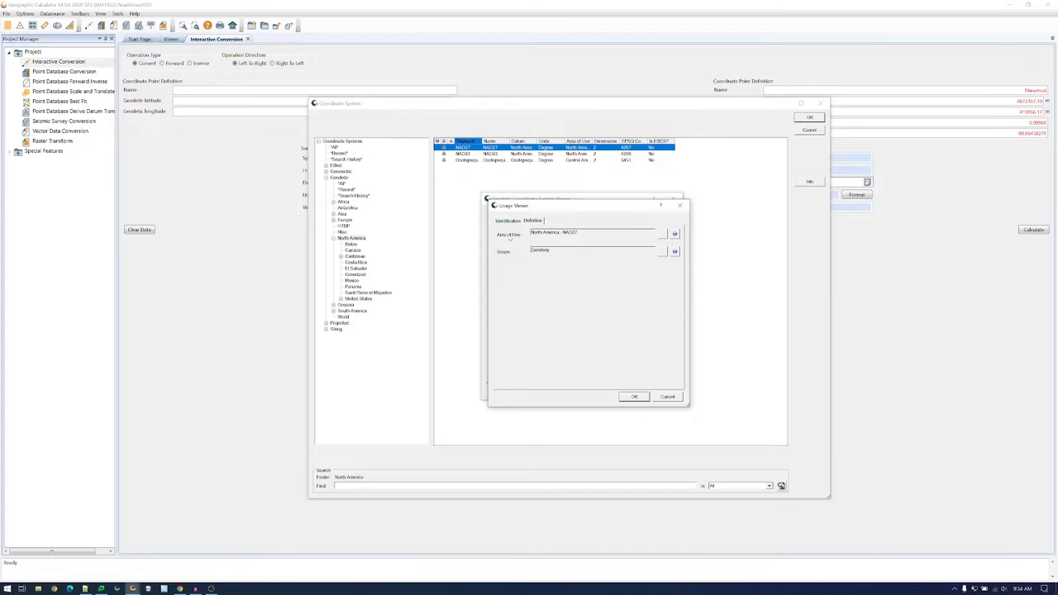
{"action": "left_click", "coordinate": [577, 232]}
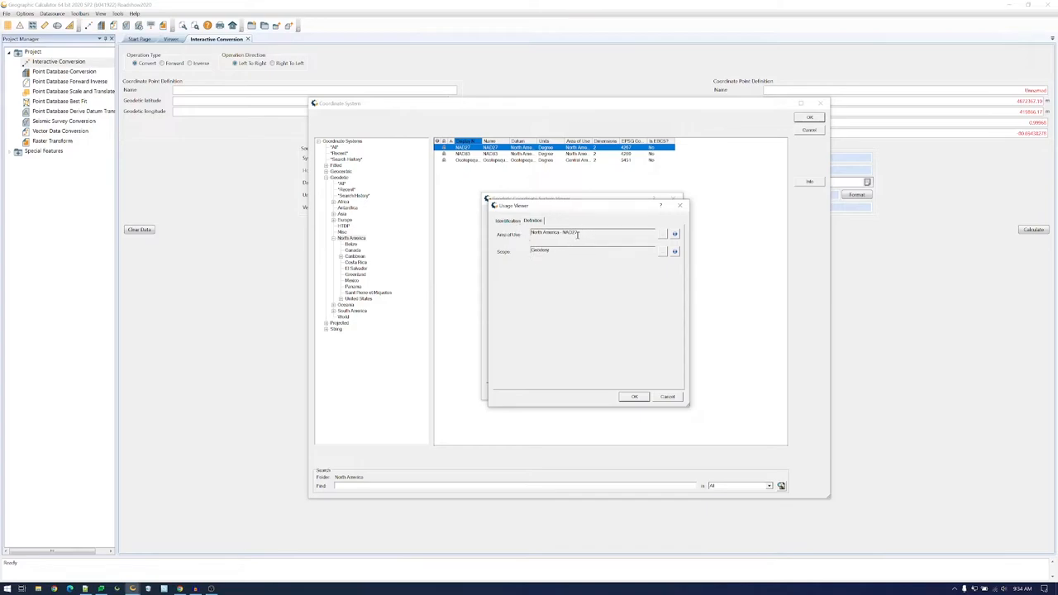
{"action": "mouse_move", "coordinate": [566, 218]}
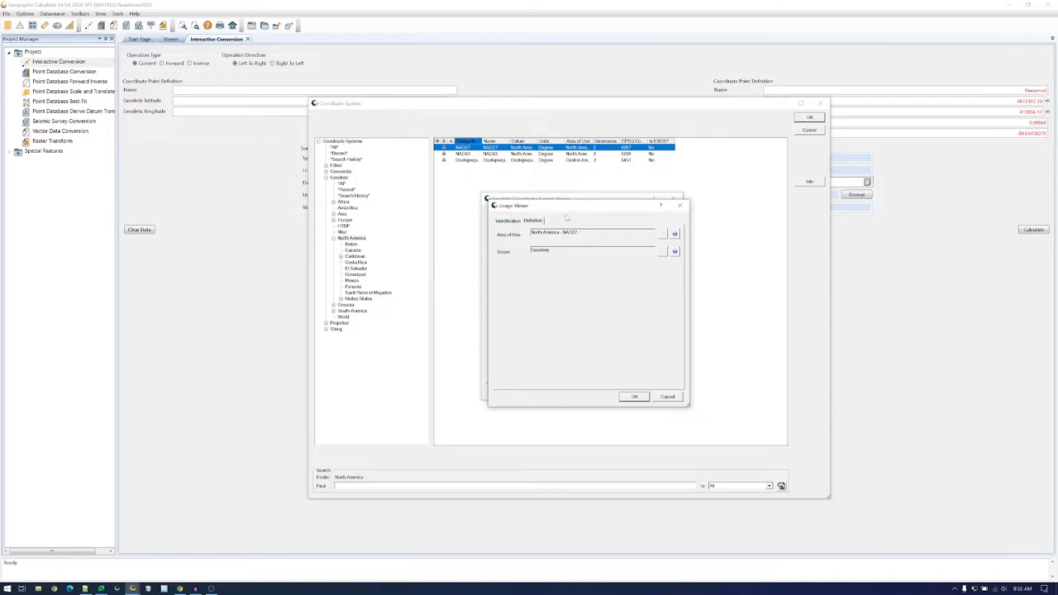
{"action": "mouse_move", "coordinate": [603, 217]}
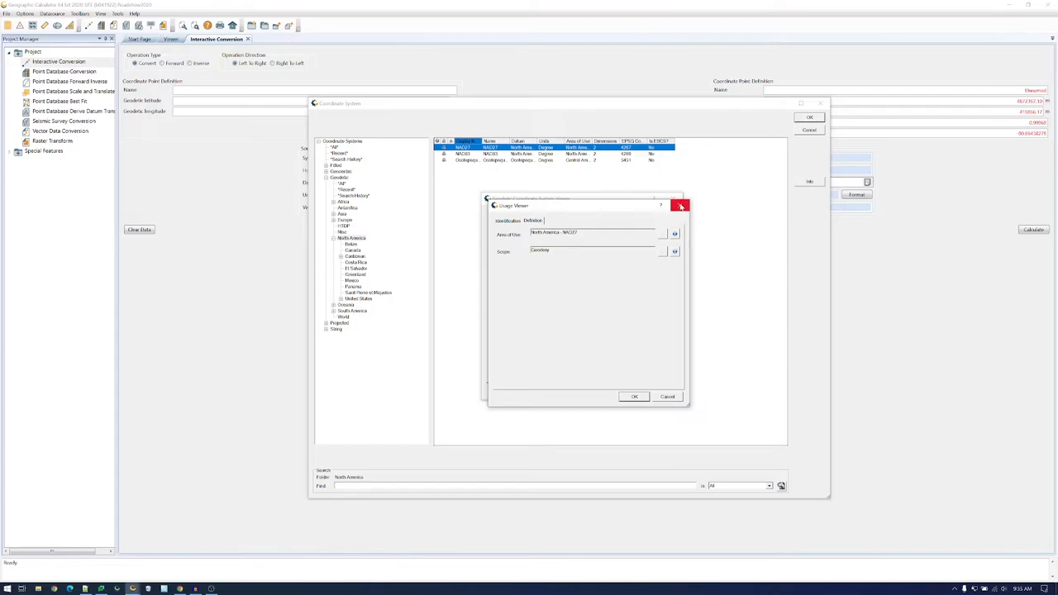
{"action": "mouse_move", "coordinate": [680, 205]}
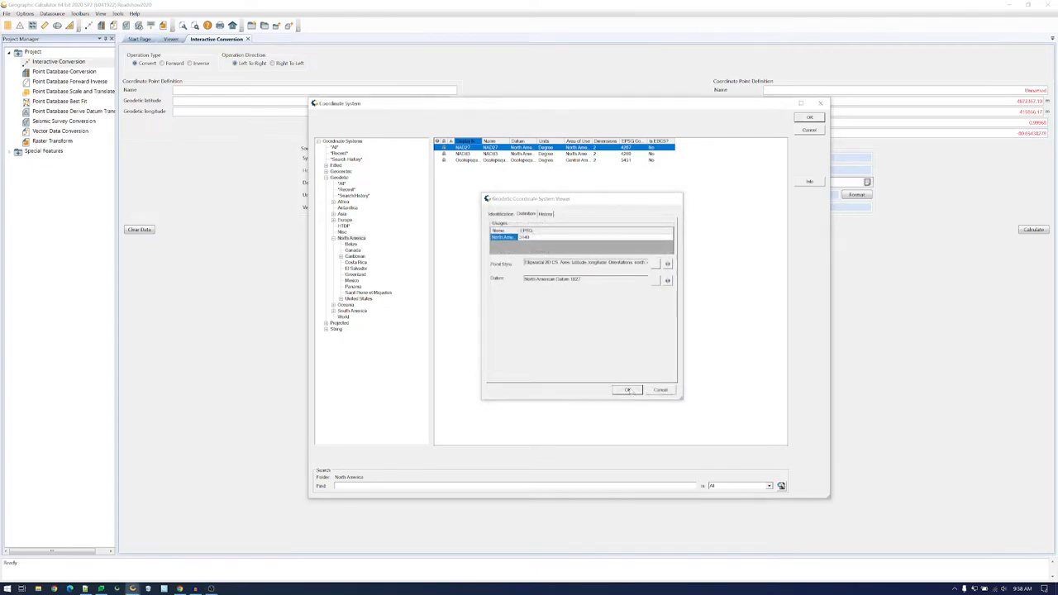
- Dismiss the NAD27 viewer and coordinate system browser, keeping NAD27 as source
{"action": "left_click", "coordinate": [820, 103]}
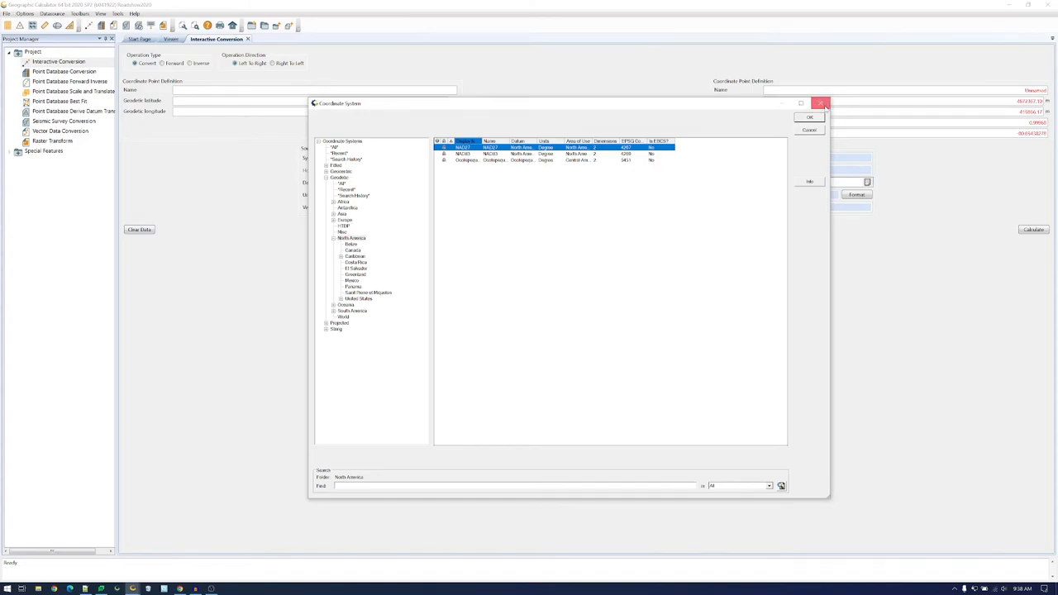
{"action": "left_click", "coordinate": [809, 116]}
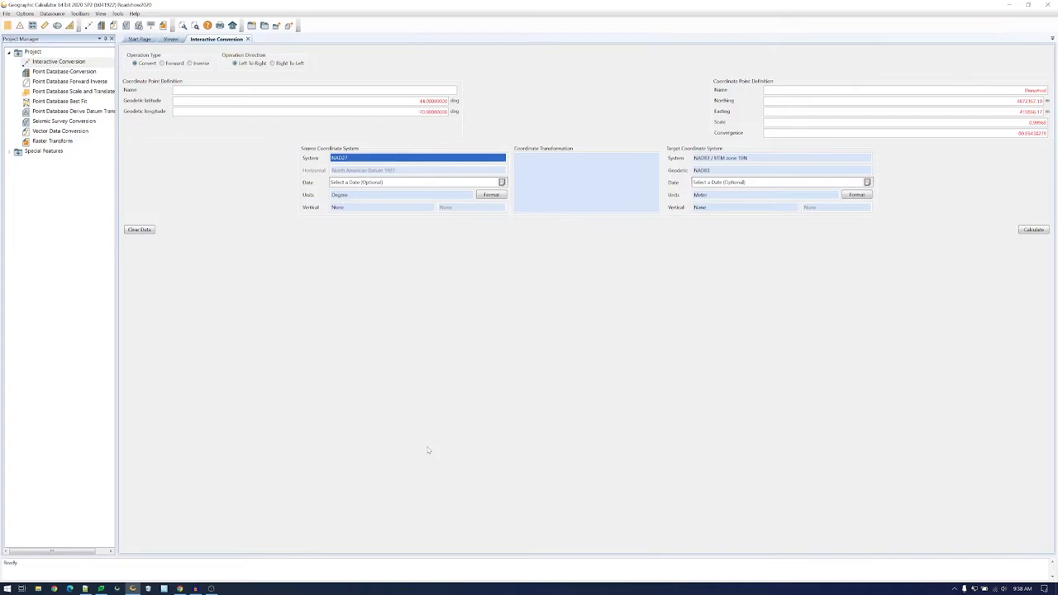
{"action": "mouse_move", "coordinate": [381, 393]}
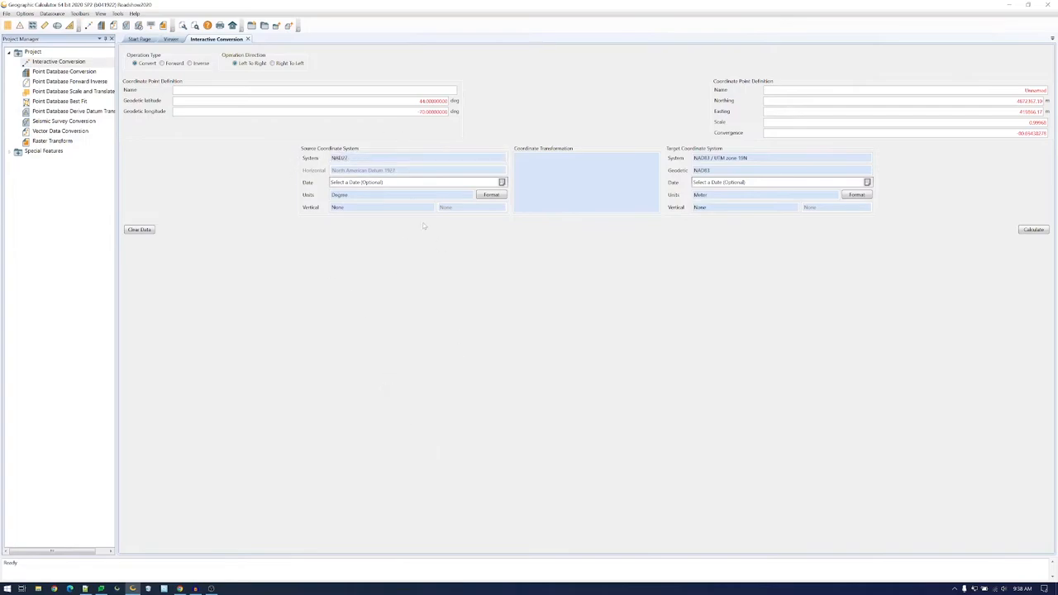
{"action": "mouse_move", "coordinate": [987, 360]}
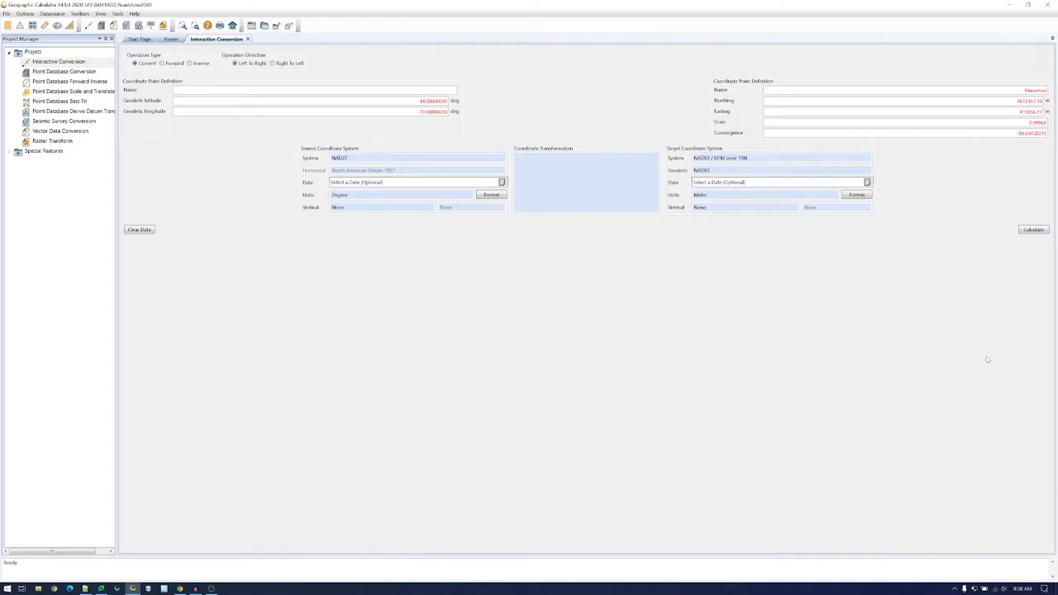
{"action": "left_click", "coordinate": [781, 158]}
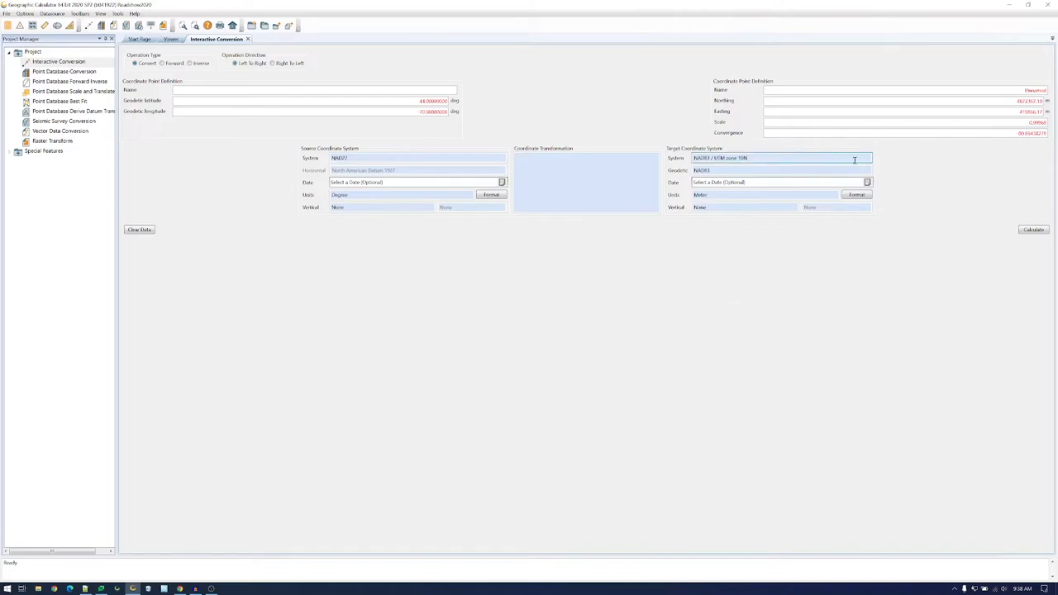
{"action": "mouse_move", "coordinate": [779, 169]}
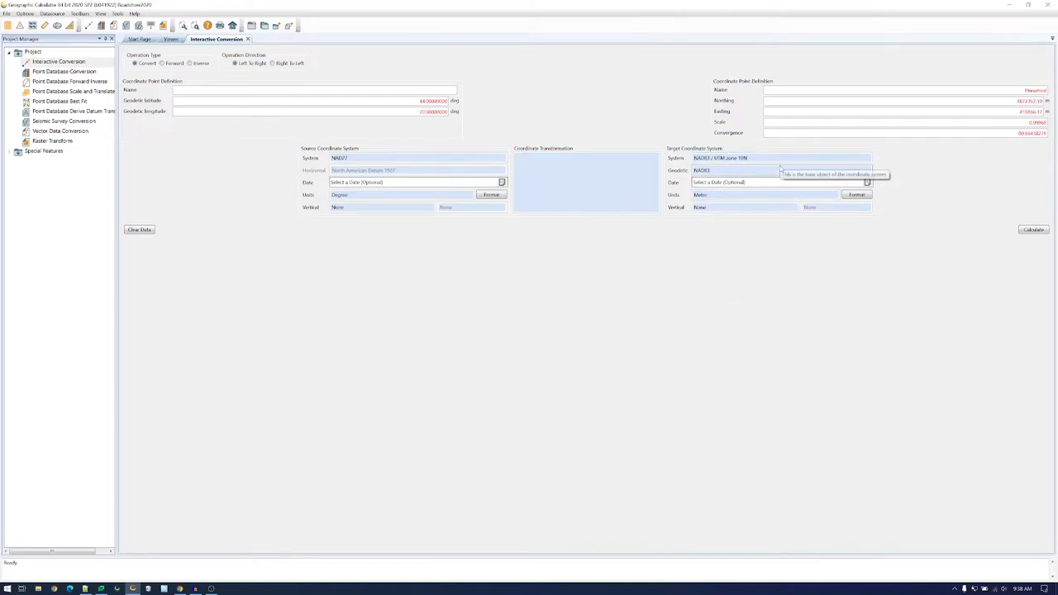
{"action": "mouse_move", "coordinate": [383, 227]}
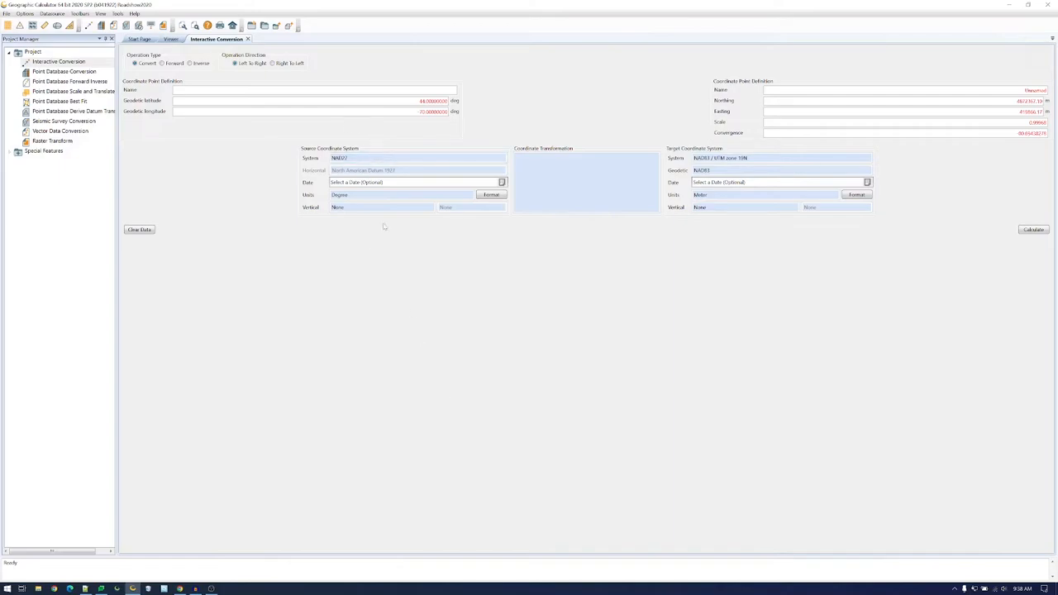
{"action": "mouse_move", "coordinate": [389, 330]}
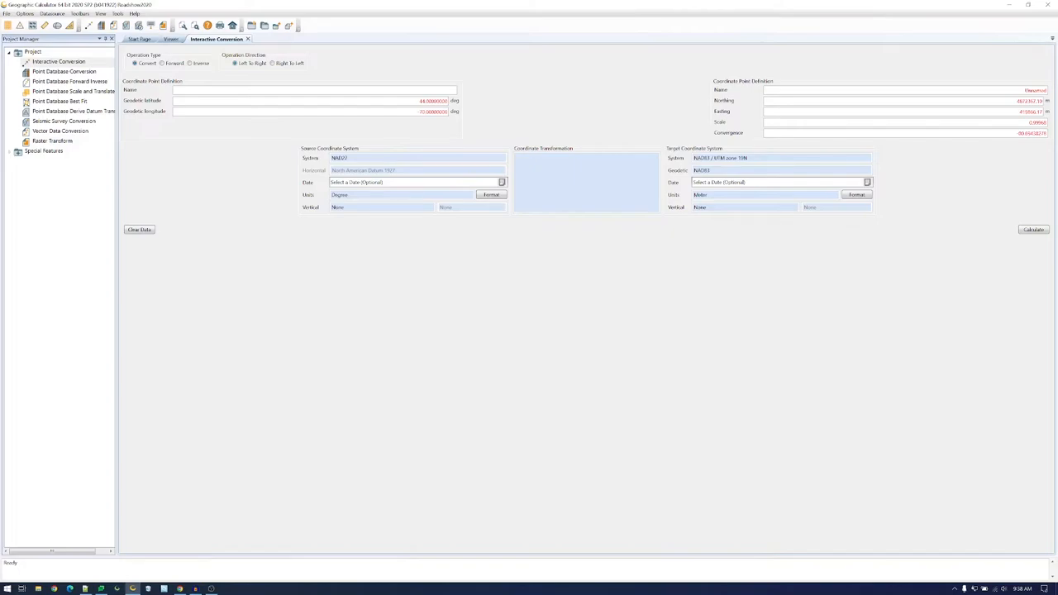
{"action": "mouse_move", "coordinate": [492, 400]}
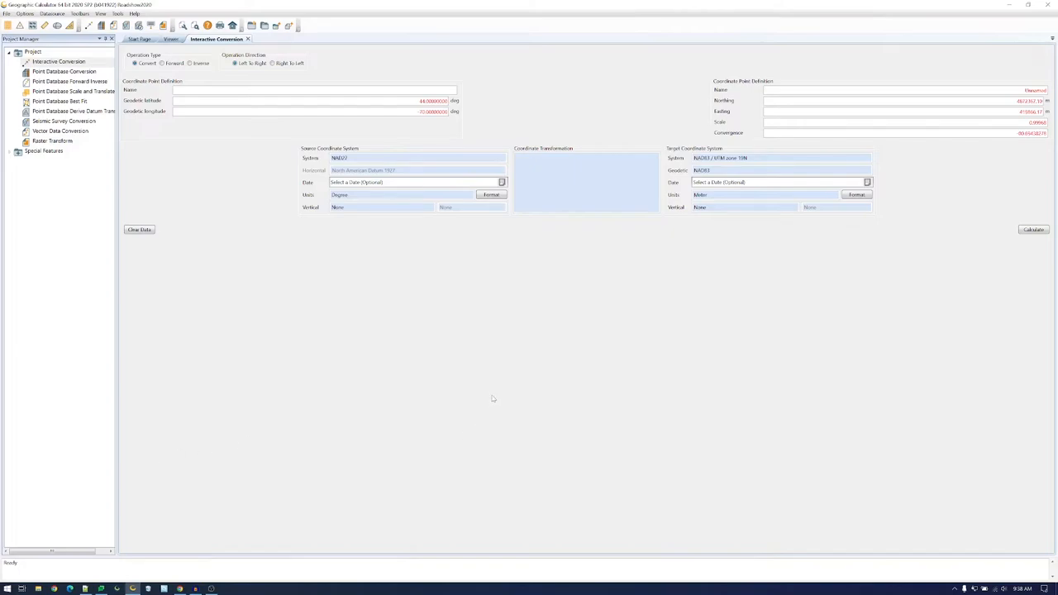
{"action": "mouse_move", "coordinate": [594, 191]}
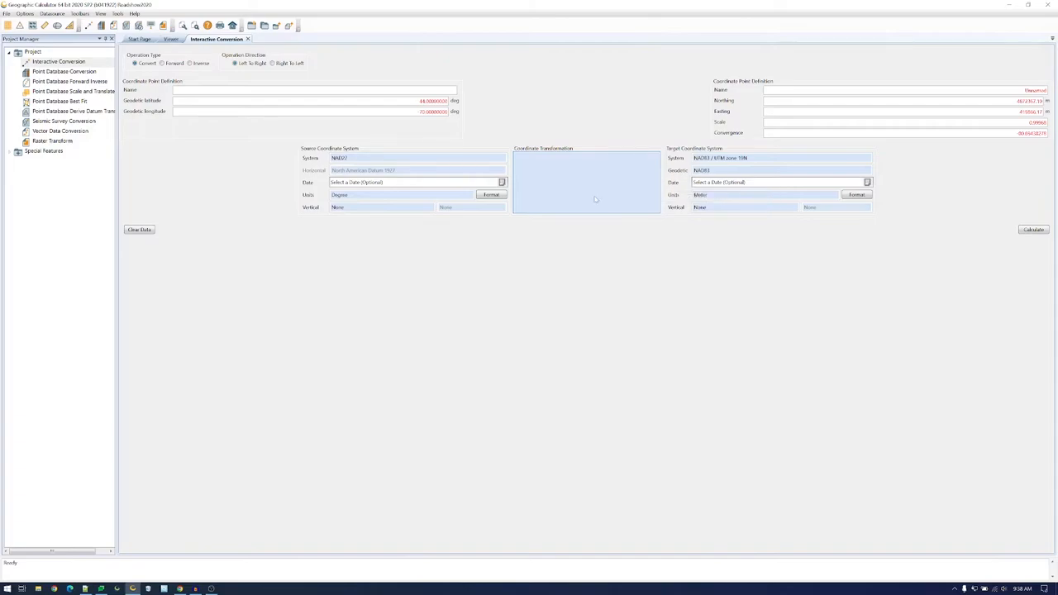
{"action": "mouse_move", "coordinate": [577, 347]}
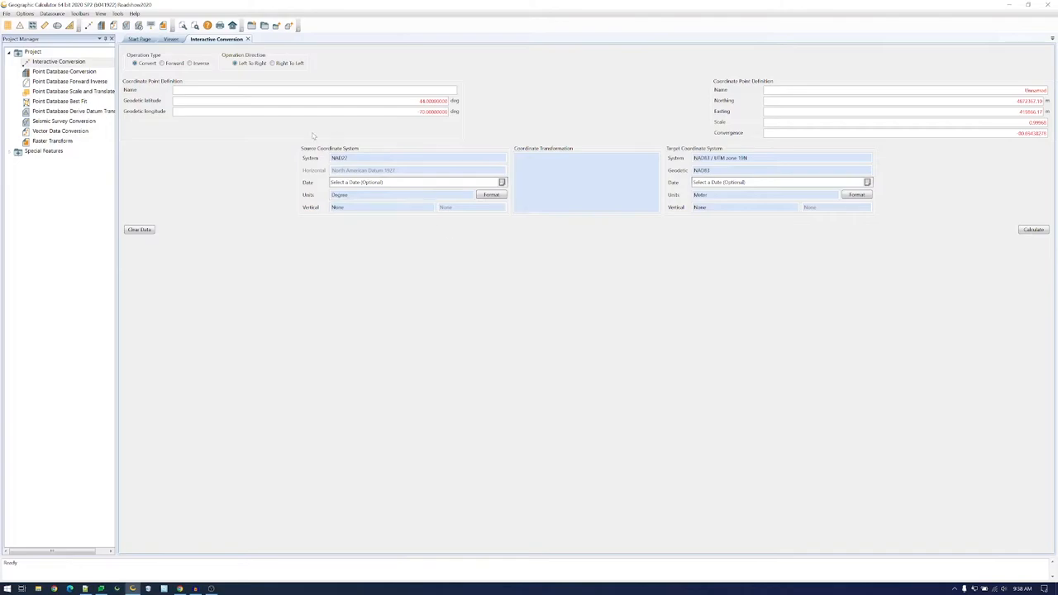
{"action": "mouse_move", "coordinate": [812, 376]}
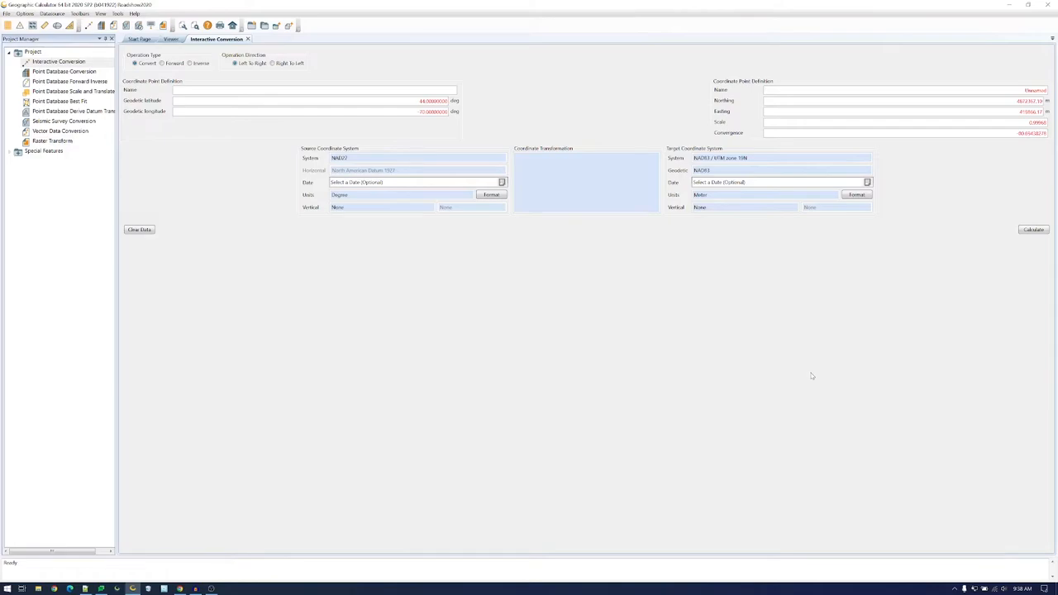
{"action": "mouse_move", "coordinate": [813, 389]}
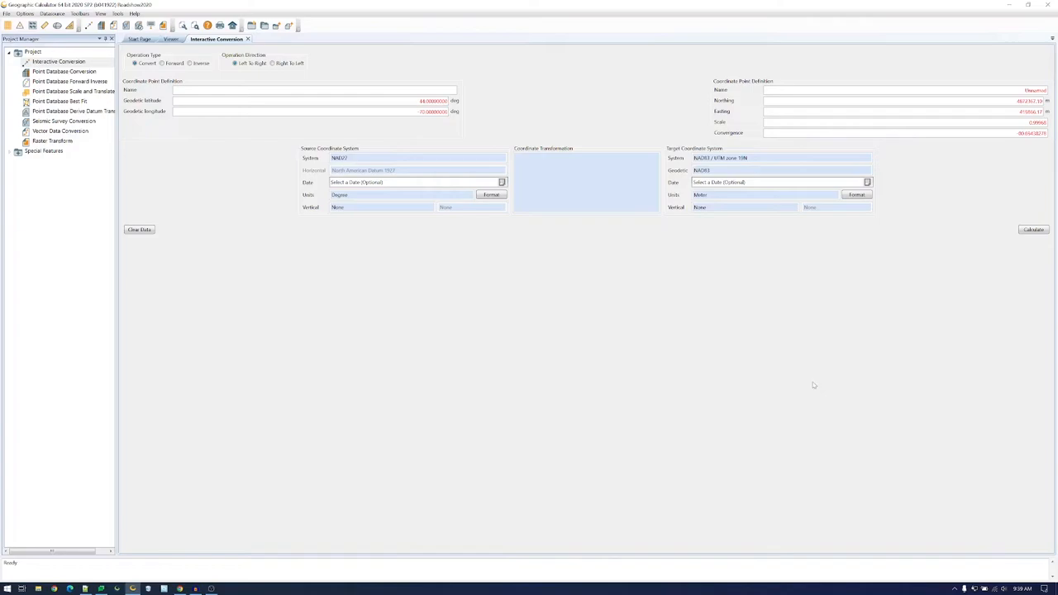
{"action": "mouse_move", "coordinate": [801, 379]}
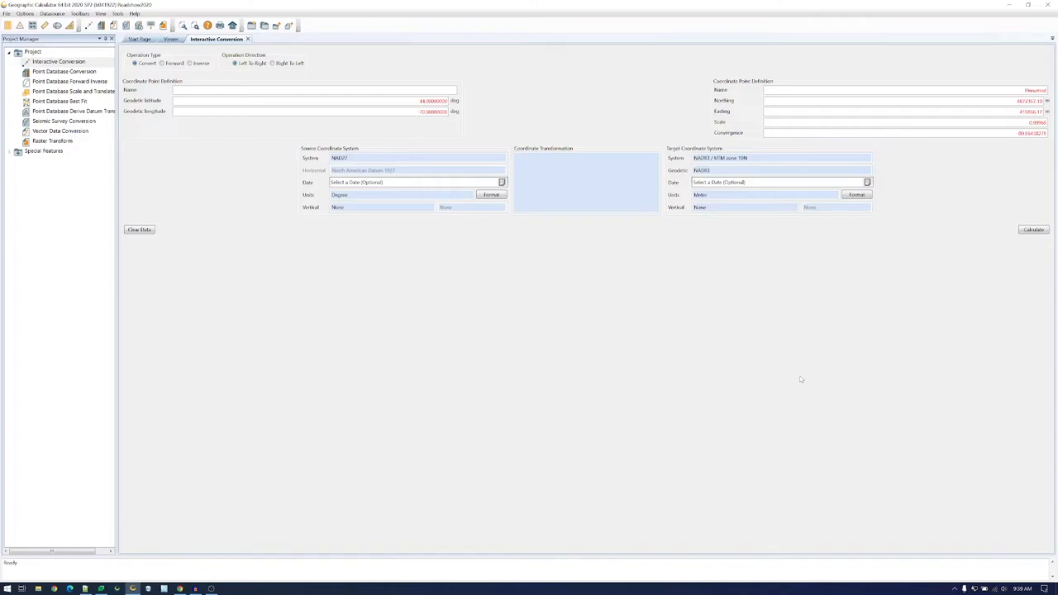
{"action": "mouse_move", "coordinate": [794, 367]}
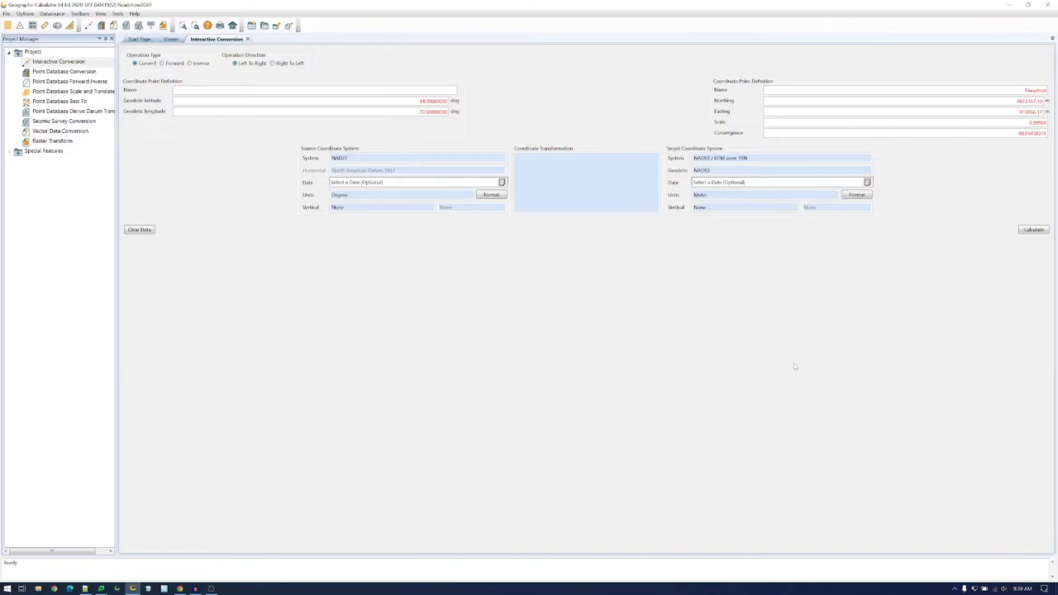
{"action": "mouse_move", "coordinate": [759, 340]}
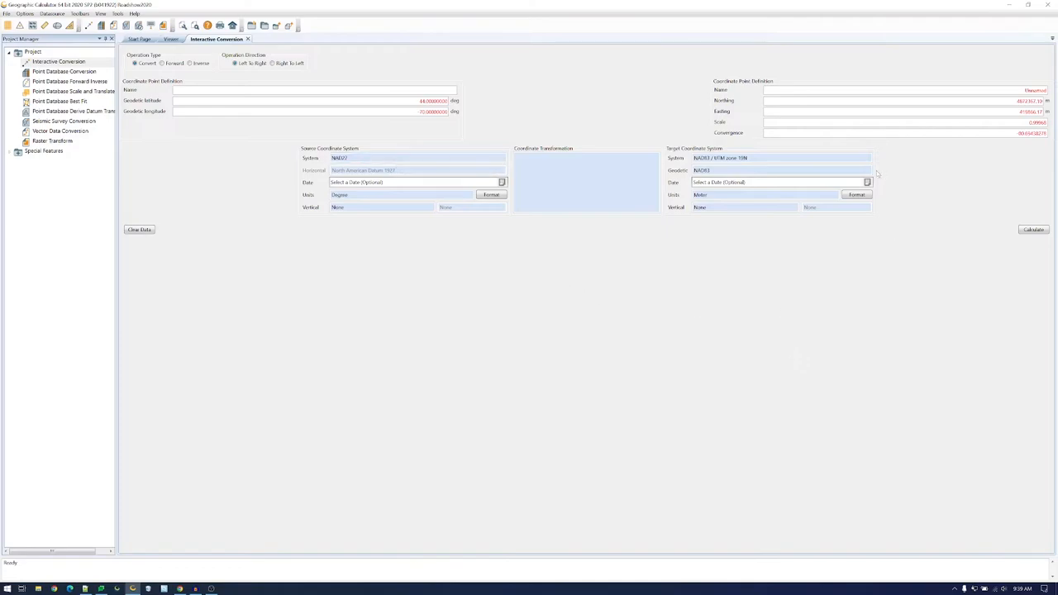
{"action": "mouse_move", "coordinate": [587, 275]}
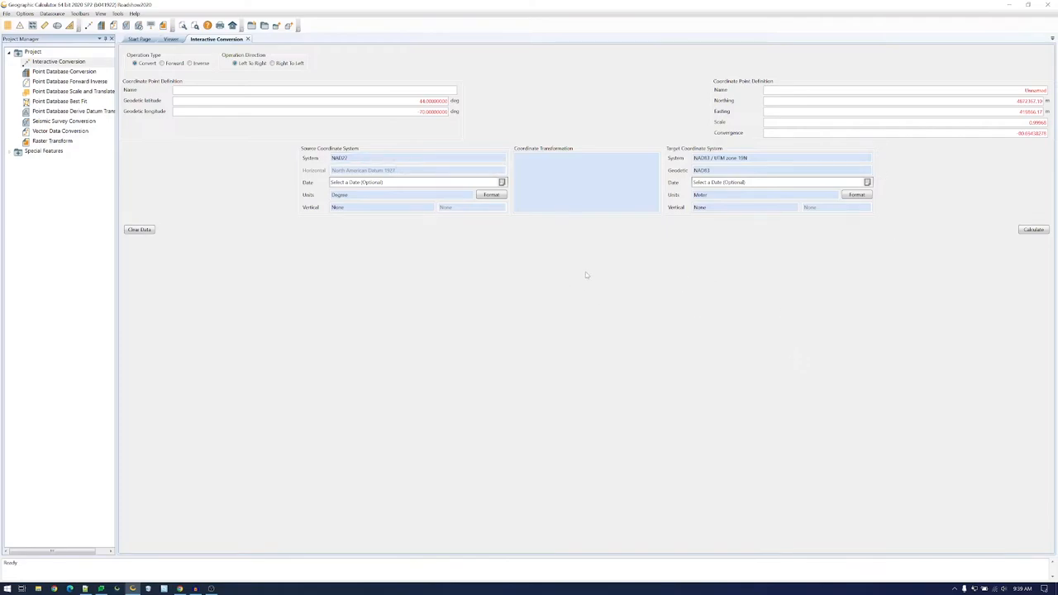
{"action": "mouse_move", "coordinate": [587, 170]}
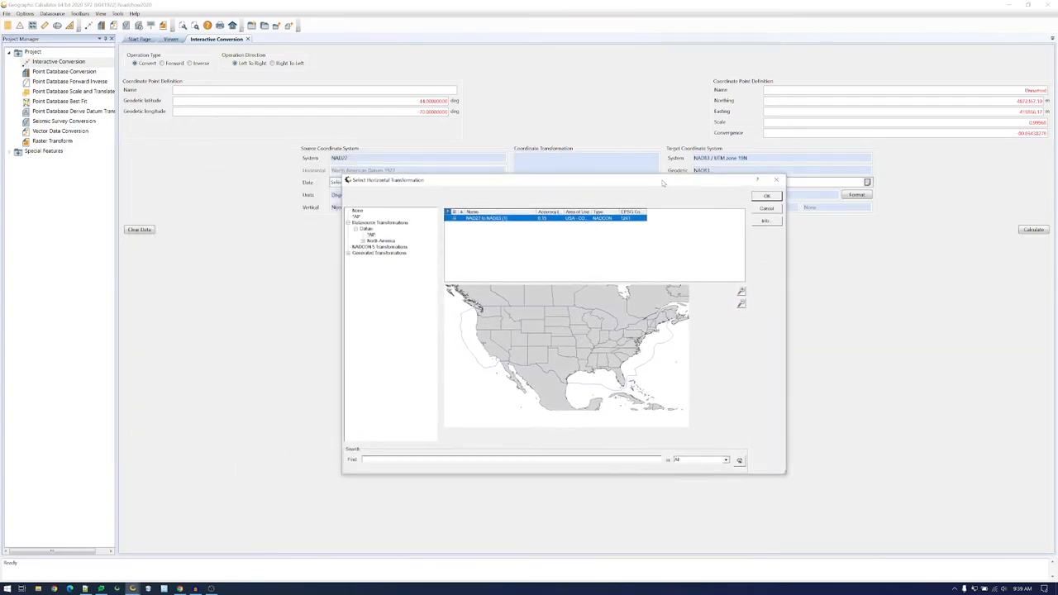
{"action": "mouse_move", "coordinate": [708, 336]}
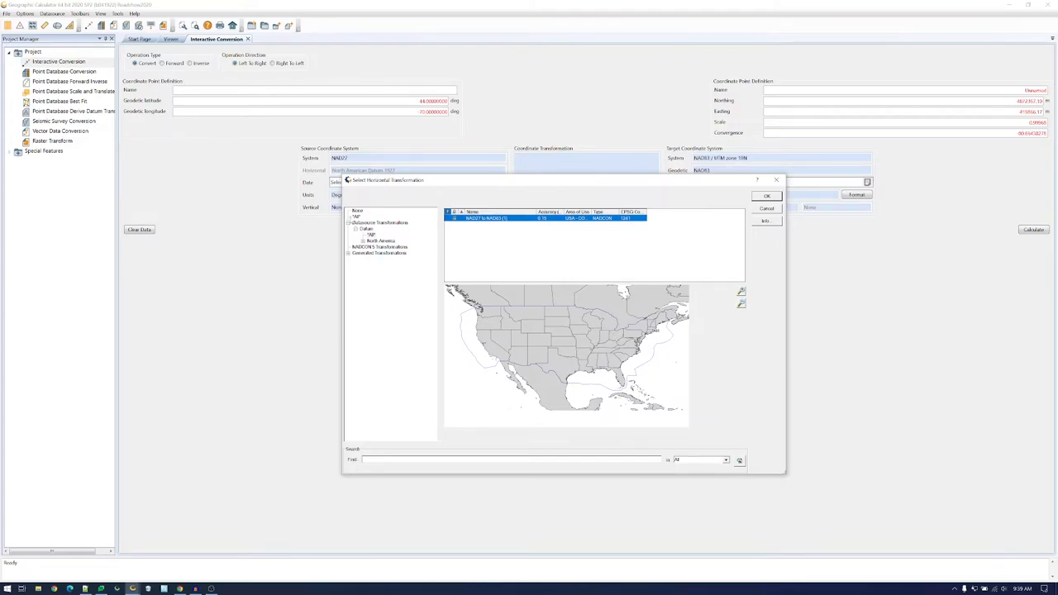
- List all horizontal transformations, showing NAD27 to NAD83 (1) and other NAD27 options
{"action": "left_click", "coordinate": [357, 217]}
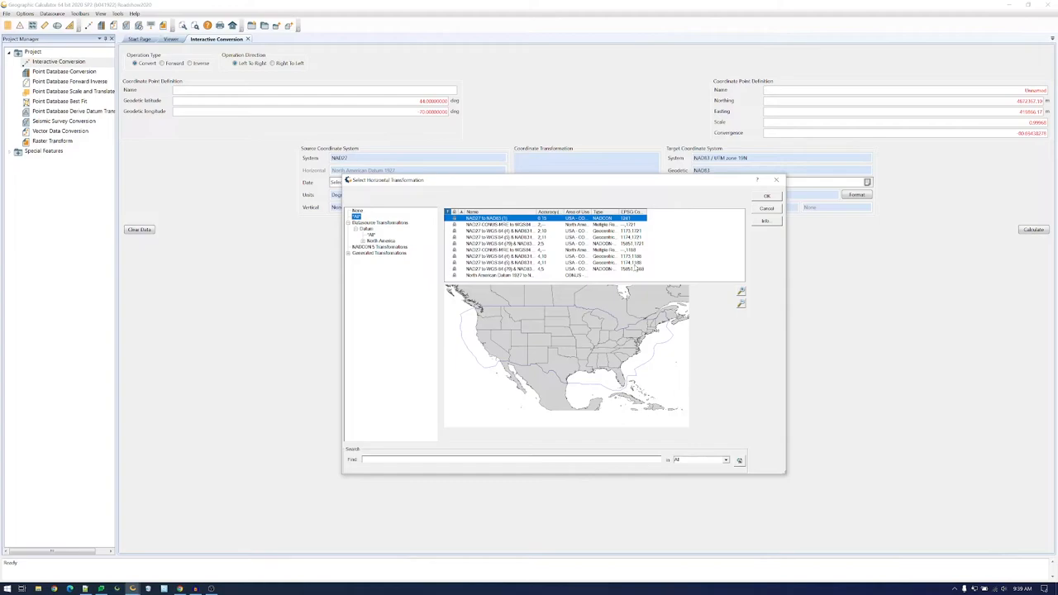
{"action": "mouse_move", "coordinate": [544, 168]}
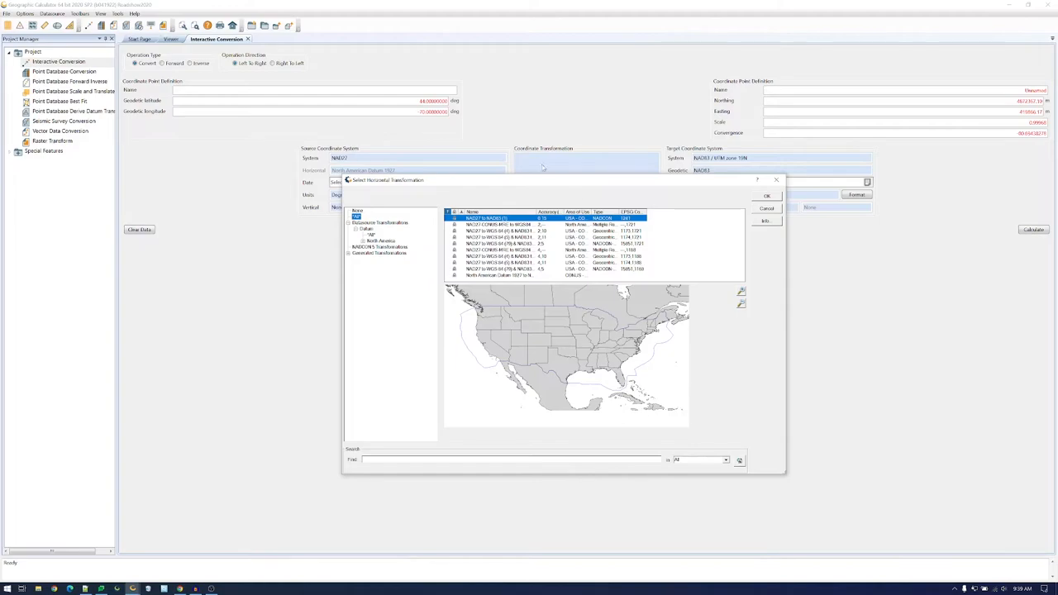
{"action": "mouse_move", "coordinate": [430, 125]}
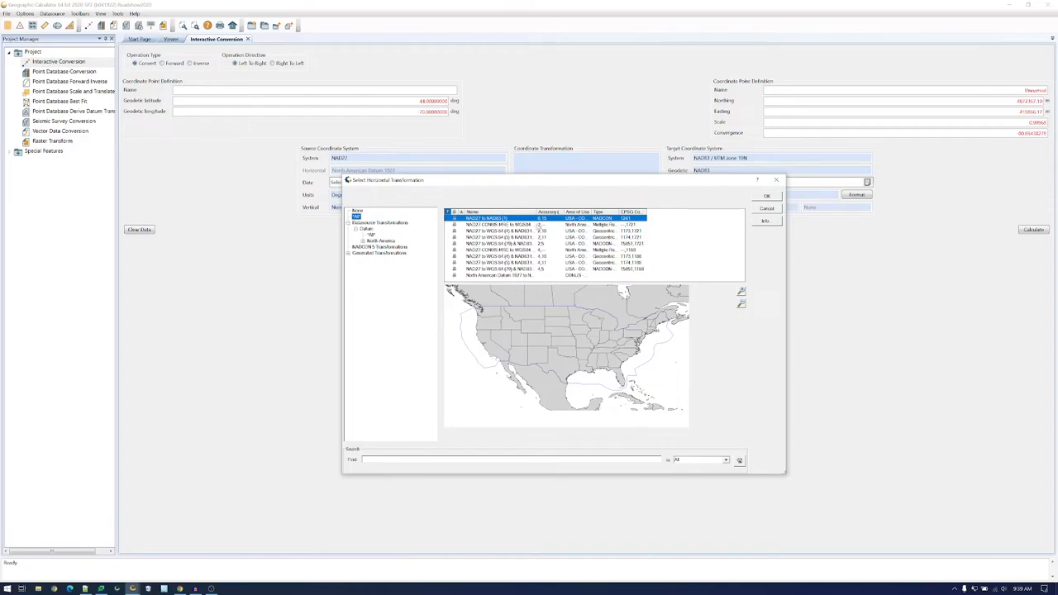
{"action": "left_click", "coordinate": [529, 263]}
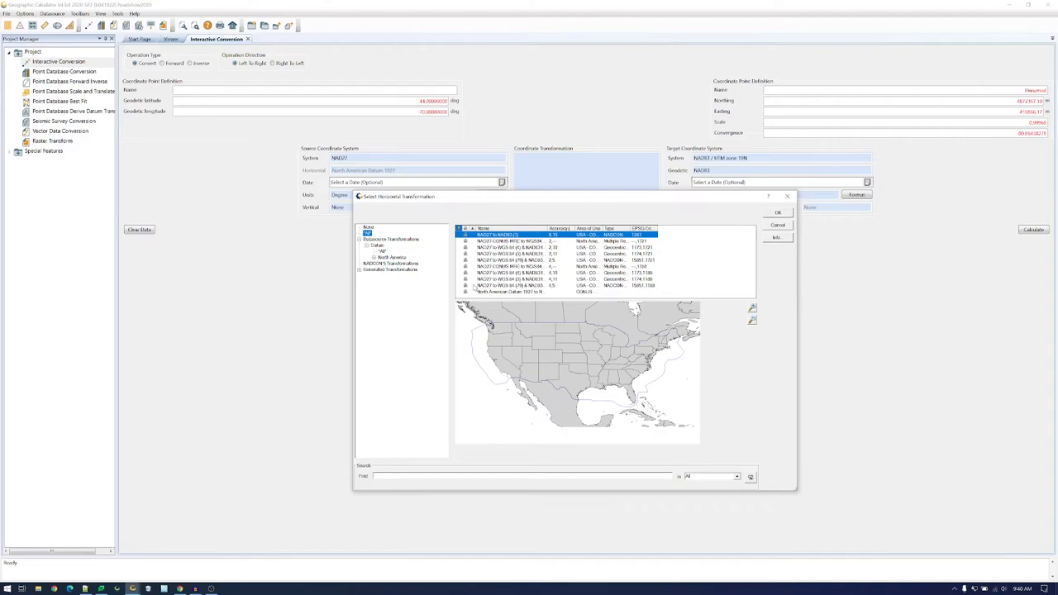
{"action": "mouse_move", "coordinate": [831, 238]}
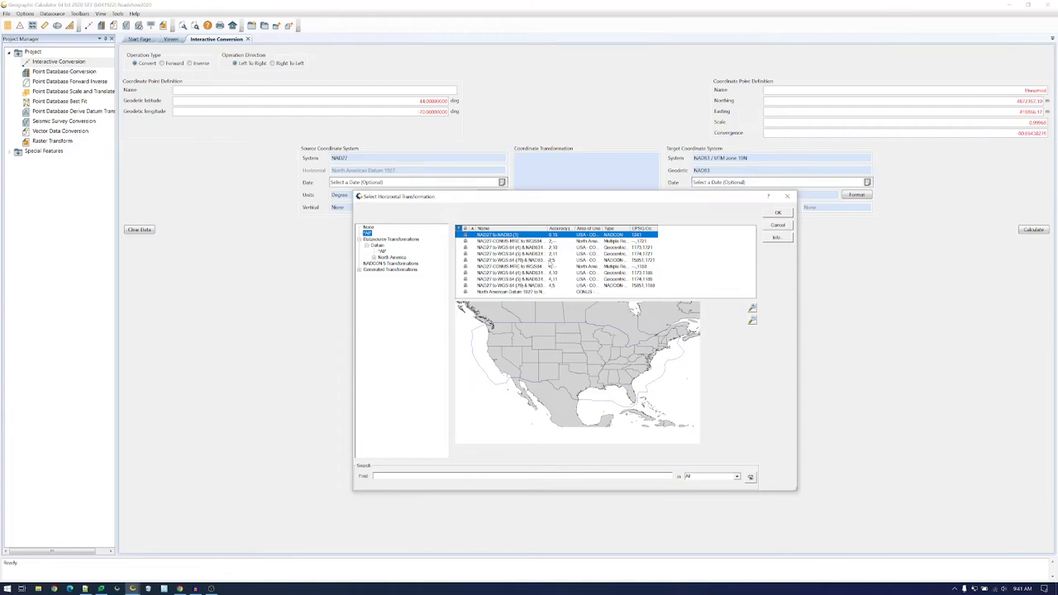
{"action": "mouse_move", "coordinate": [552, 272]}
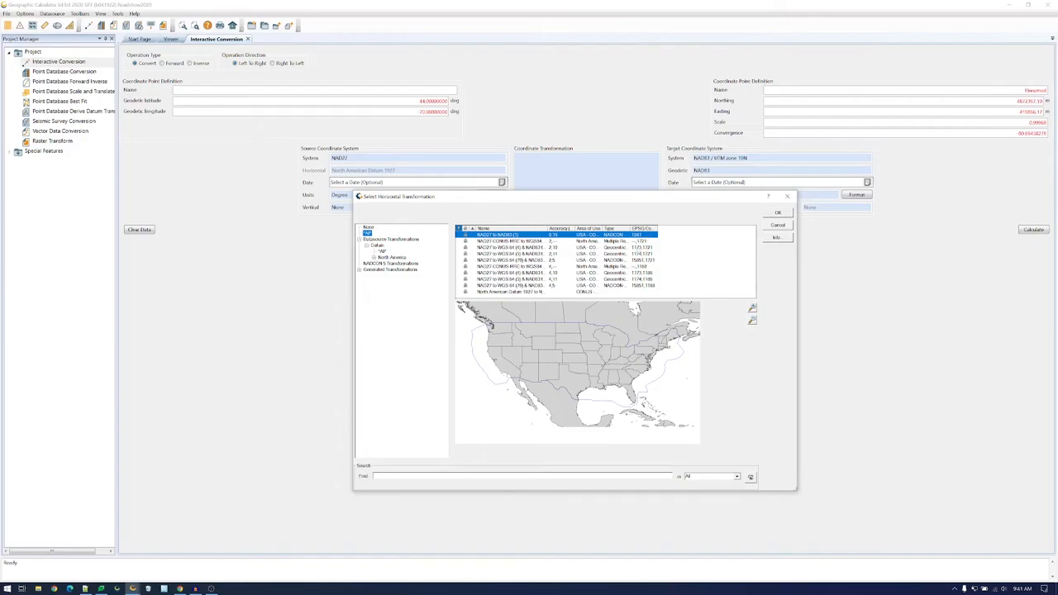
{"action": "mouse_move", "coordinate": [639, 260]}
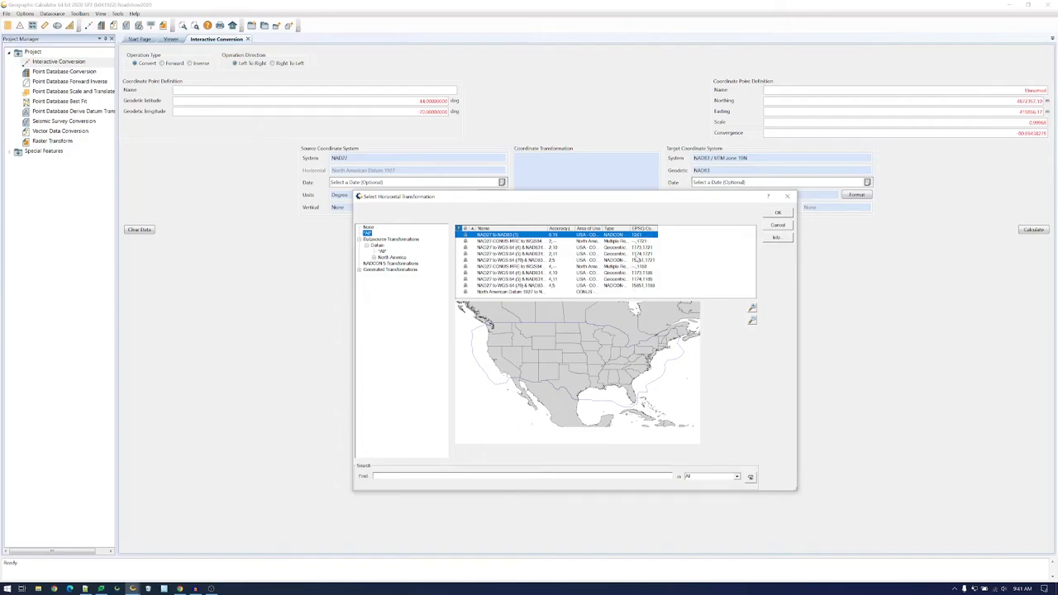
{"action": "mouse_move", "coordinate": [426, 336]}
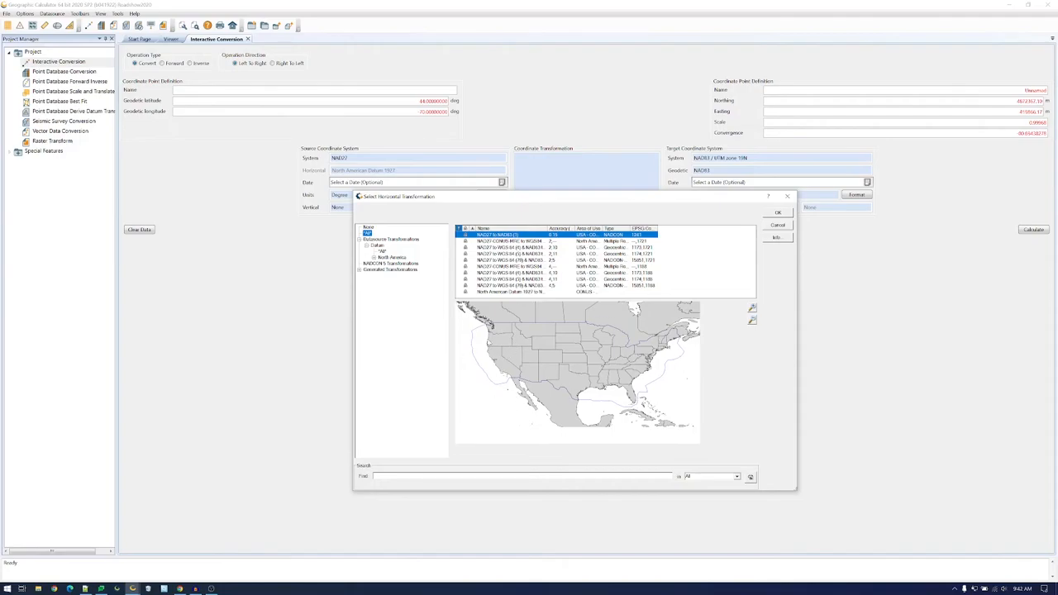
{"action": "mouse_move", "coordinate": [440, 339]}
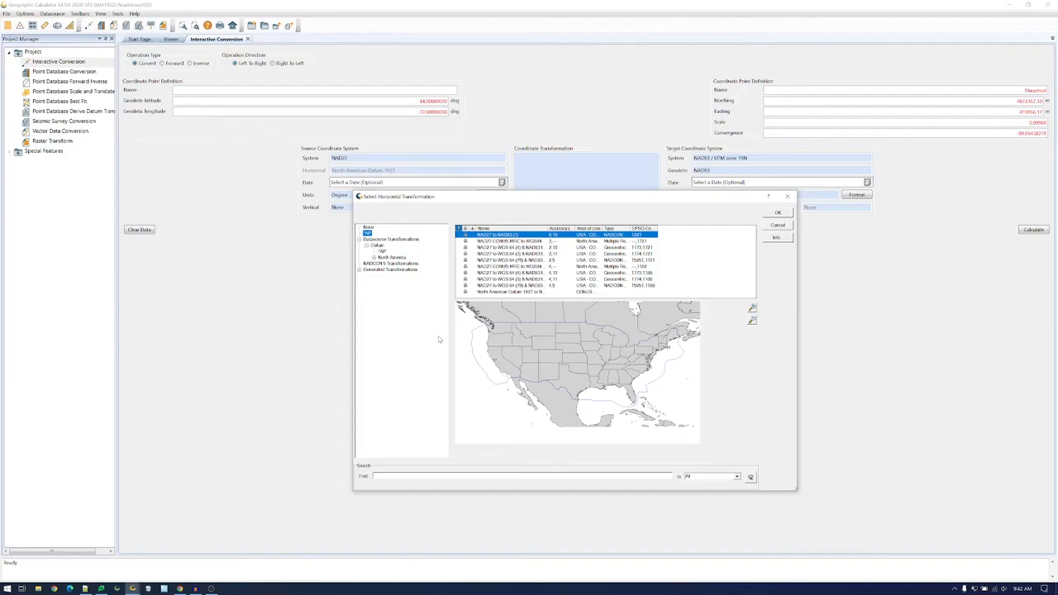
{"action": "mouse_move", "coordinate": [406, 375]}
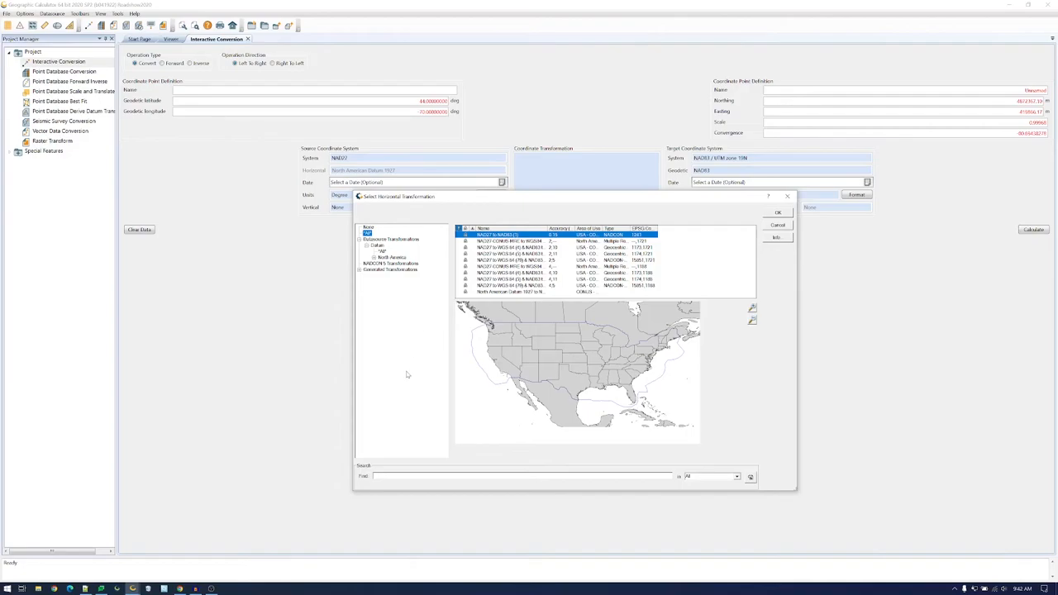
{"action": "mouse_move", "coordinate": [405, 349]}
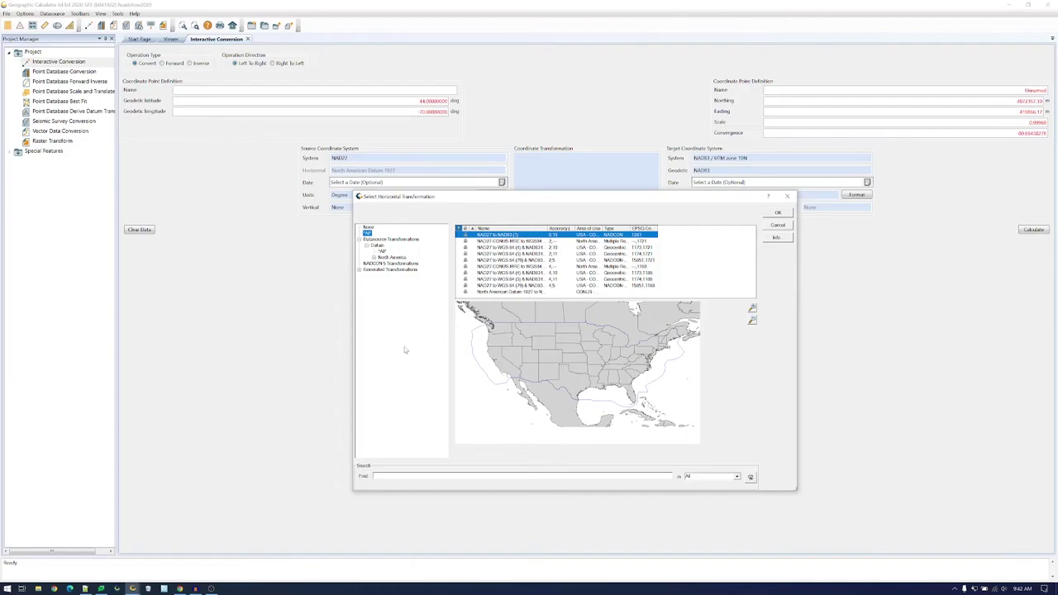
{"action": "left_click", "coordinate": [391, 263]}
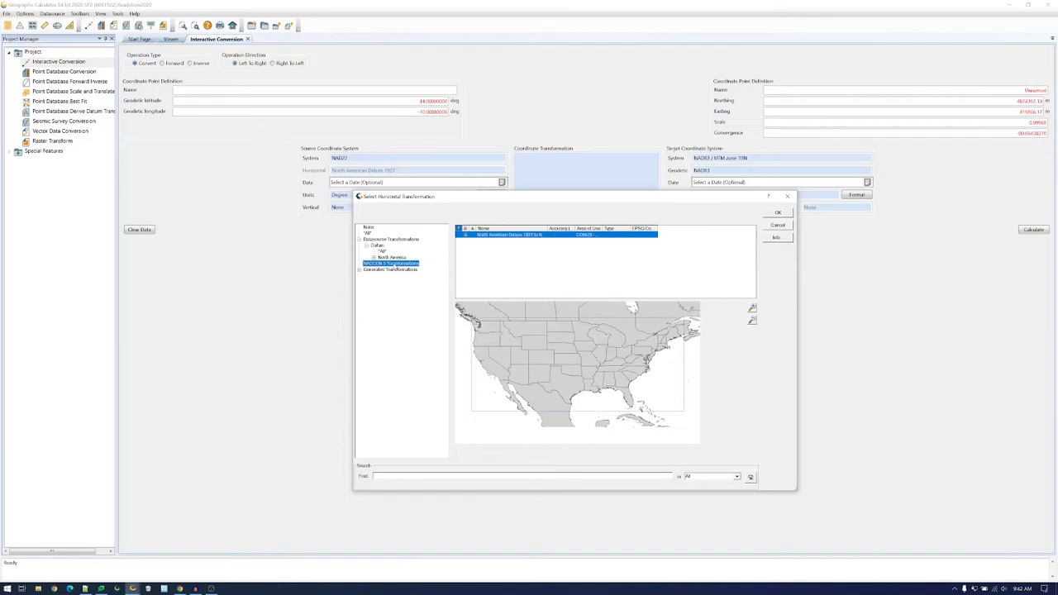
{"action": "mouse_move", "coordinate": [390, 406]}
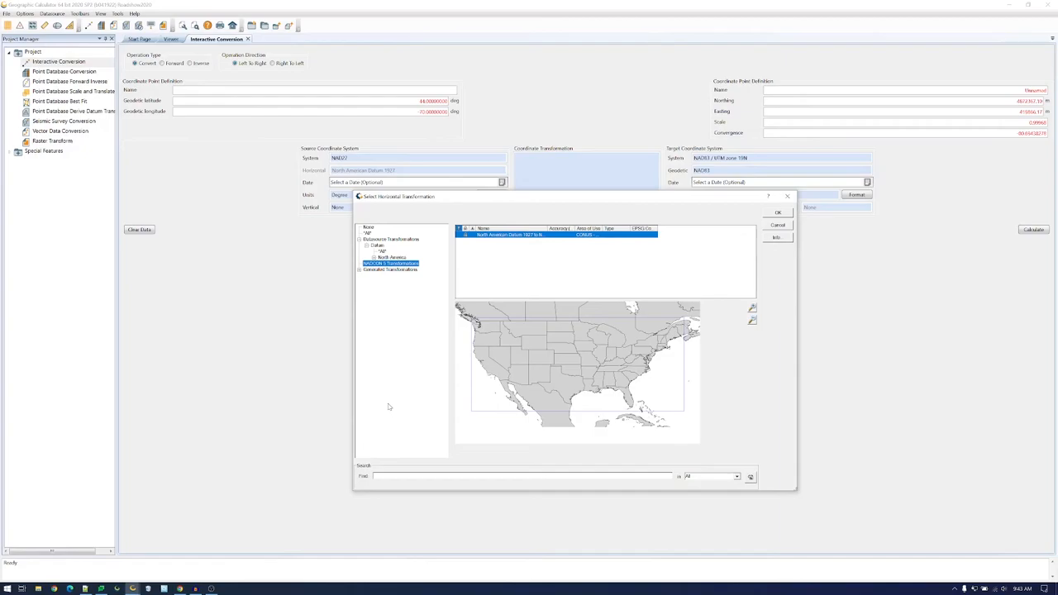
{"action": "mouse_move", "coordinate": [394, 379]}
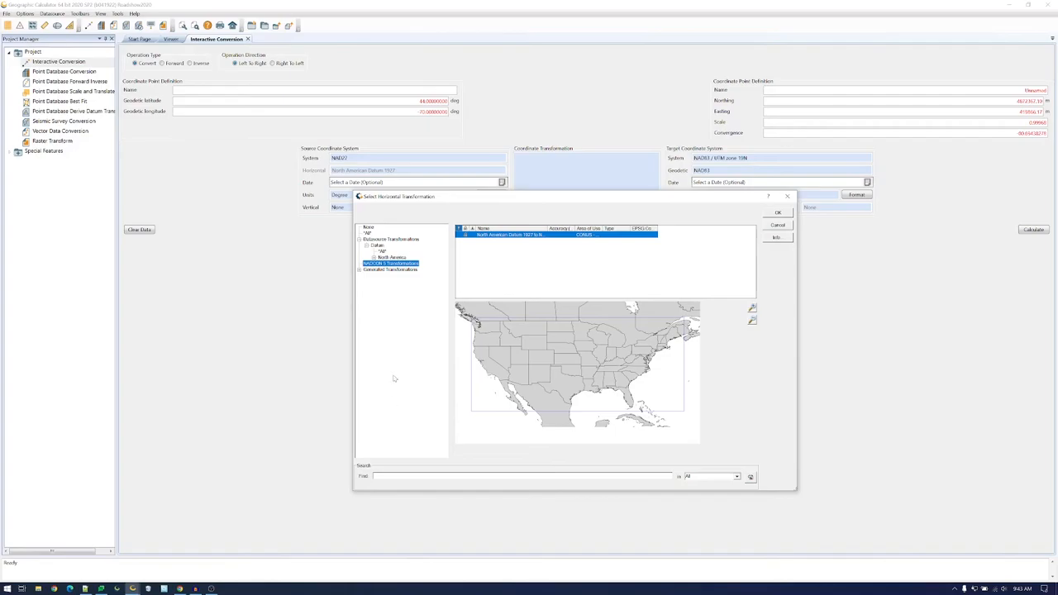
{"action": "left_click", "coordinate": [368, 233]}
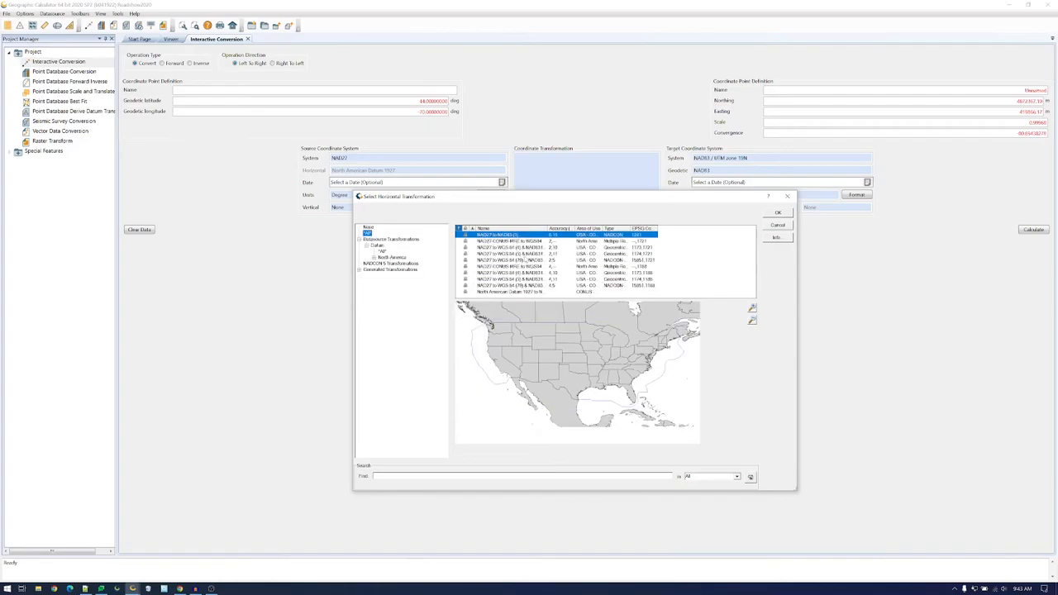
- Accept NAD27 to NAD83 (1) and calculate the NAD83 UTM 19N coordinates
{"action": "left_click", "coordinate": [777, 213]}
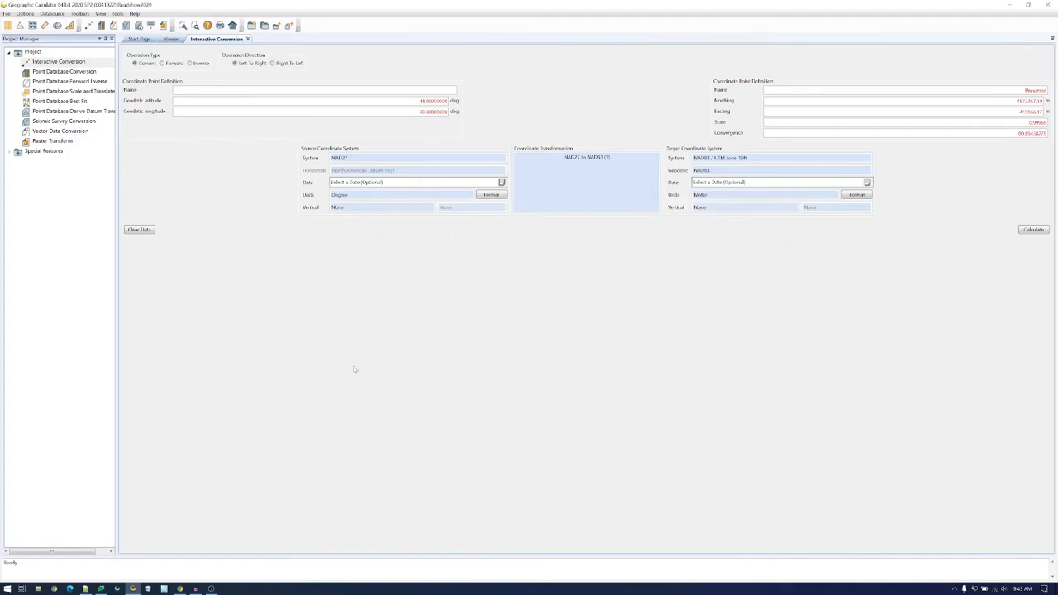
{"action": "mouse_move", "coordinate": [339, 398]}
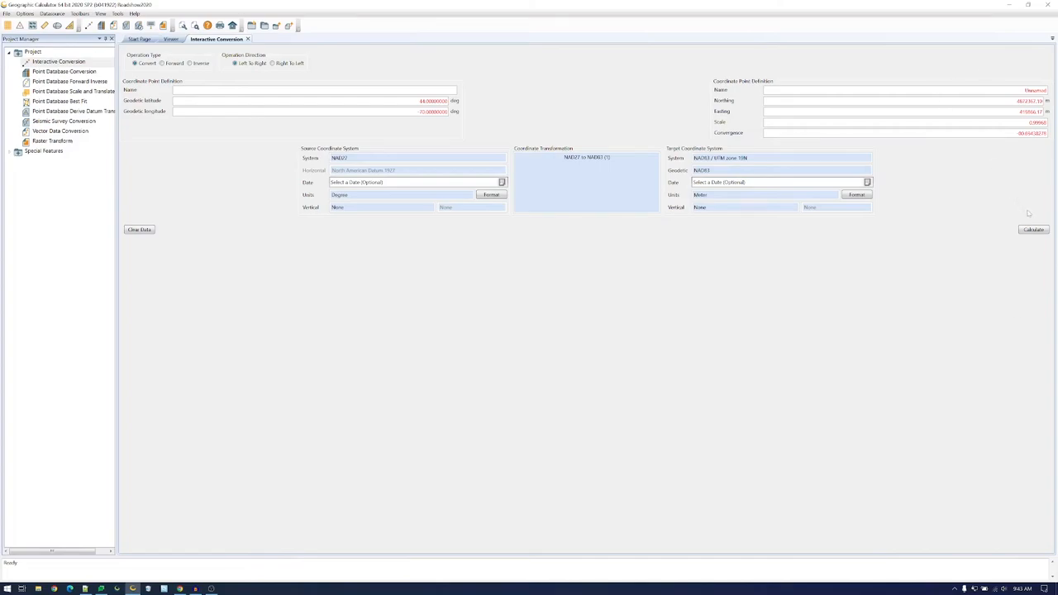
{"action": "mouse_move", "coordinate": [1033, 230]}
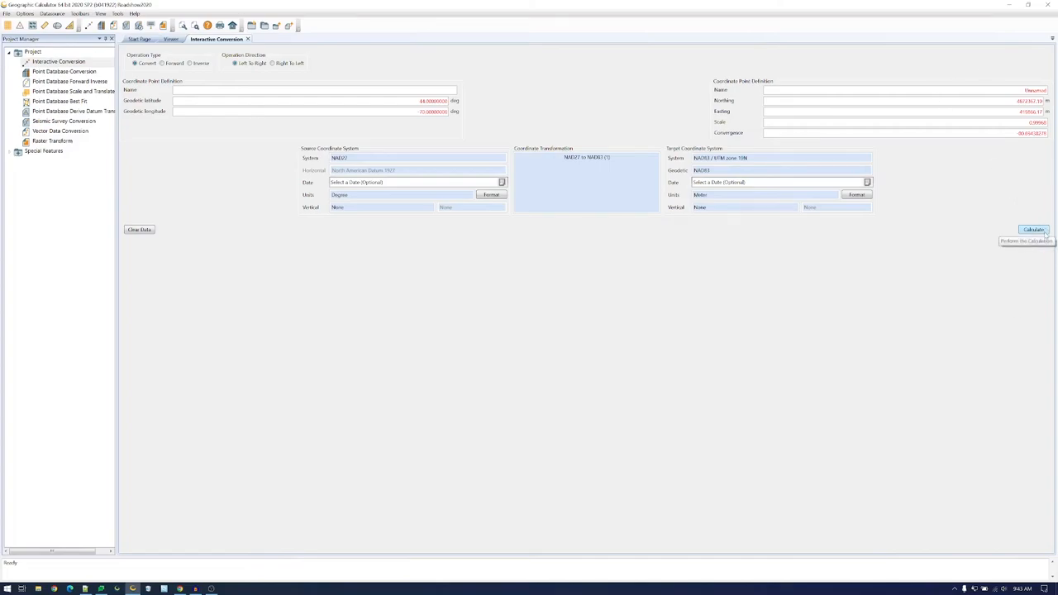
{"action": "left_click", "coordinate": [1034, 229]}
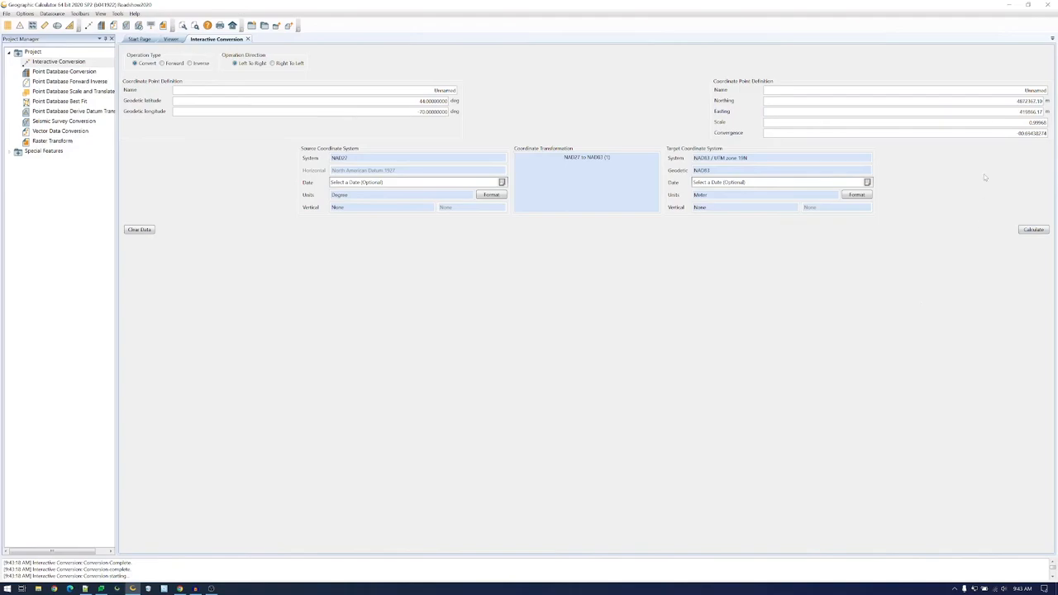
{"action": "mouse_move", "coordinate": [587, 158]}
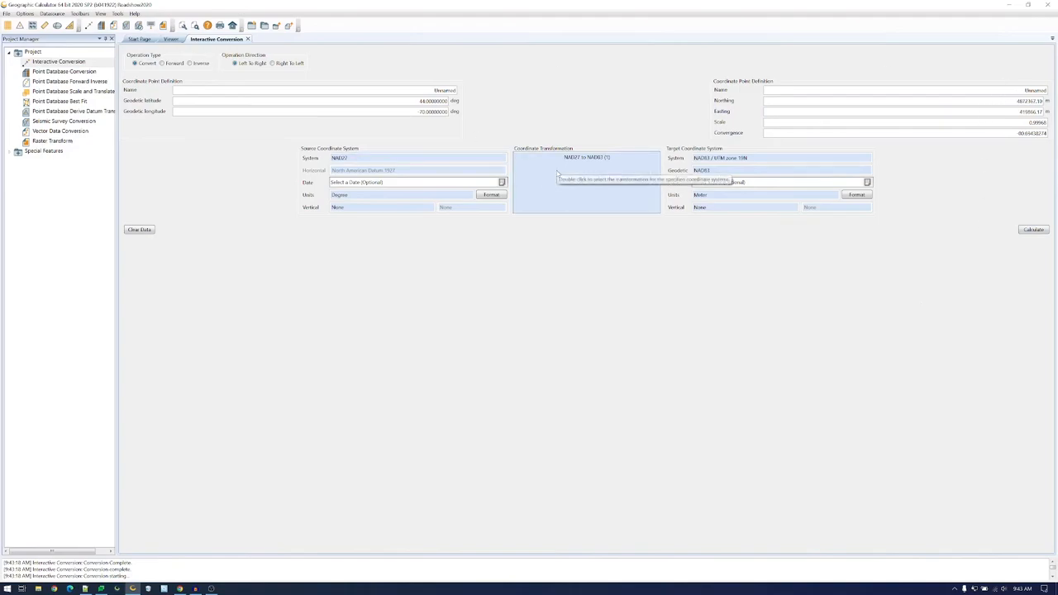
{"action": "mouse_move", "coordinate": [802, 86]}
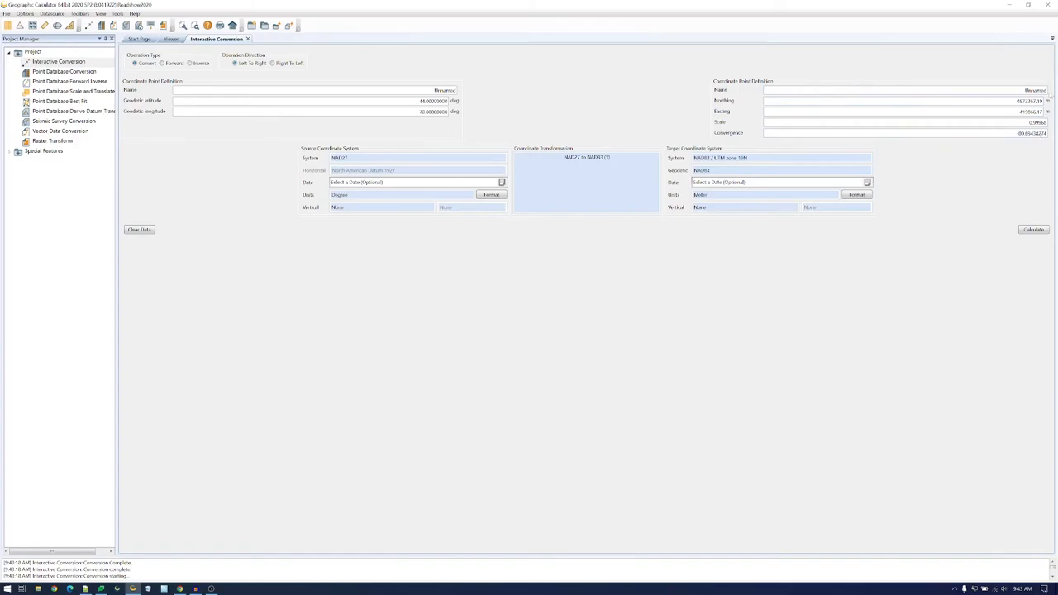
{"action": "mouse_move", "coordinate": [877, 388]}
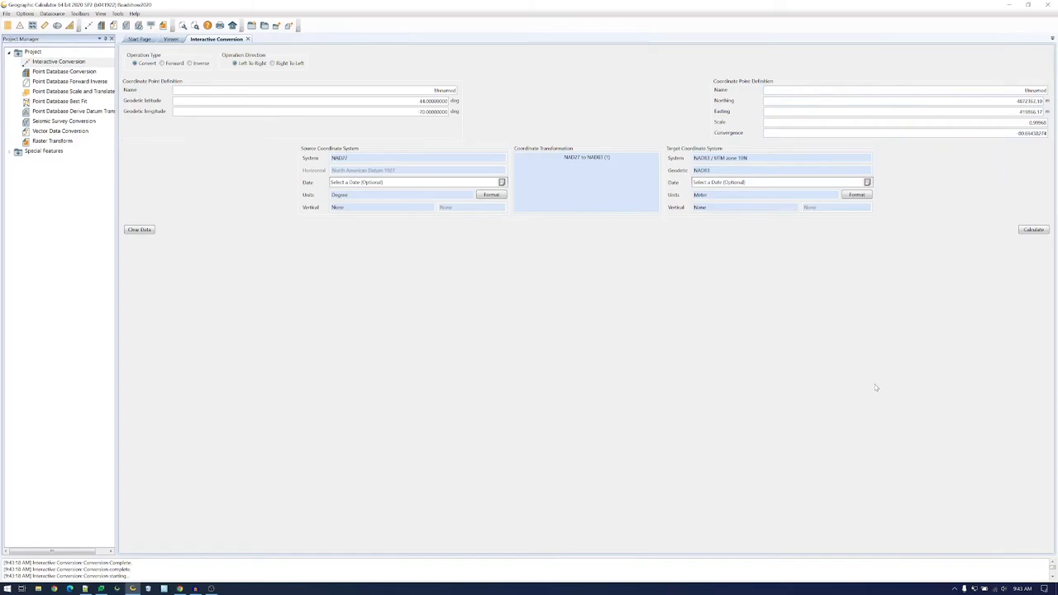
{"action": "mouse_move", "coordinate": [322, 562]}
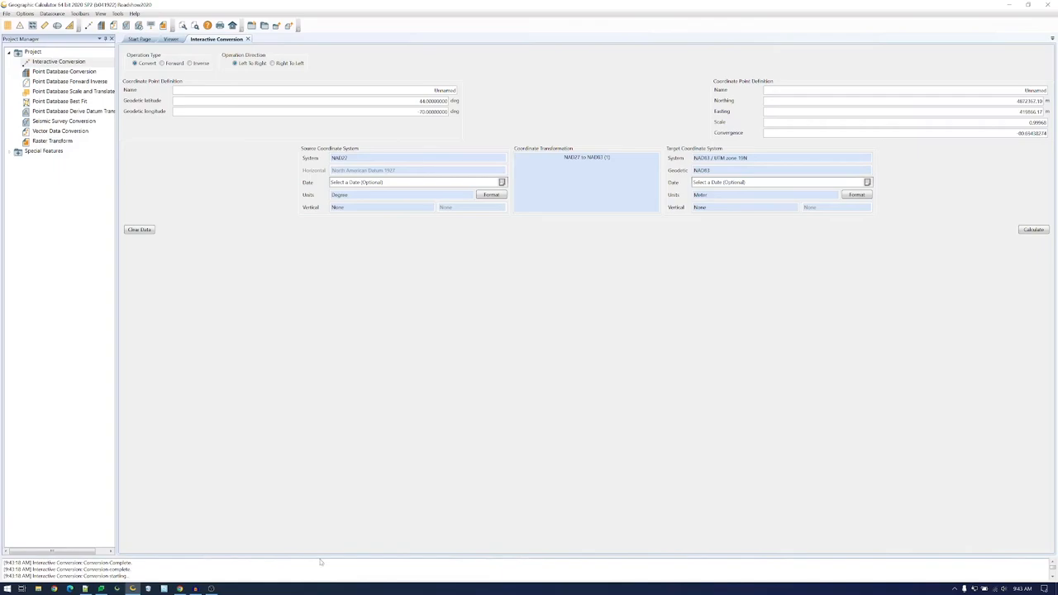
{"action": "mouse_move", "coordinate": [329, 563]}
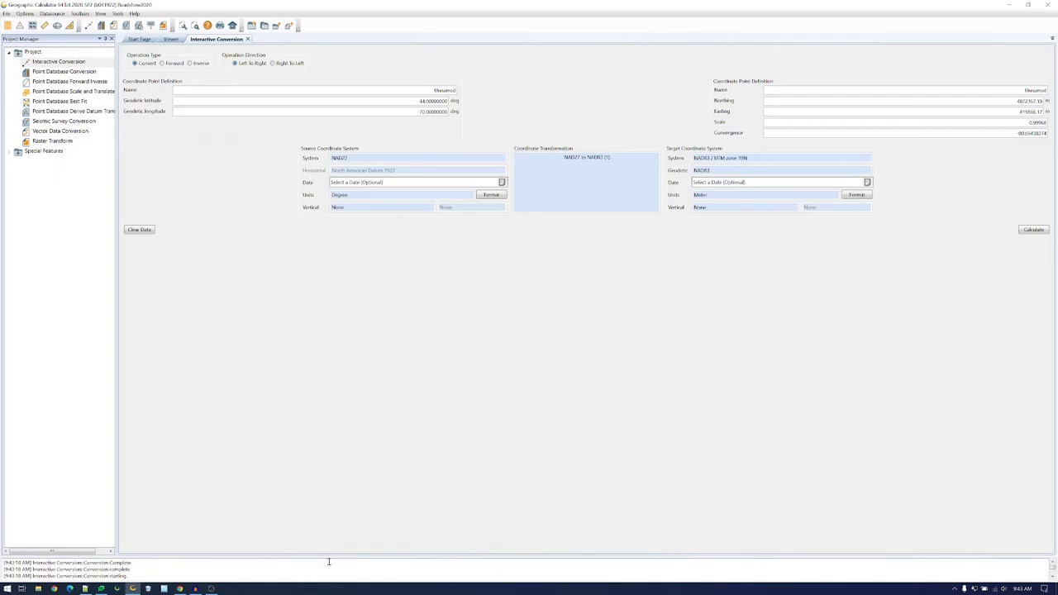
- Make the Messages log taller to read the completed and passed-validation lines
{"action": "left_click", "coordinate": [1034, 229]}
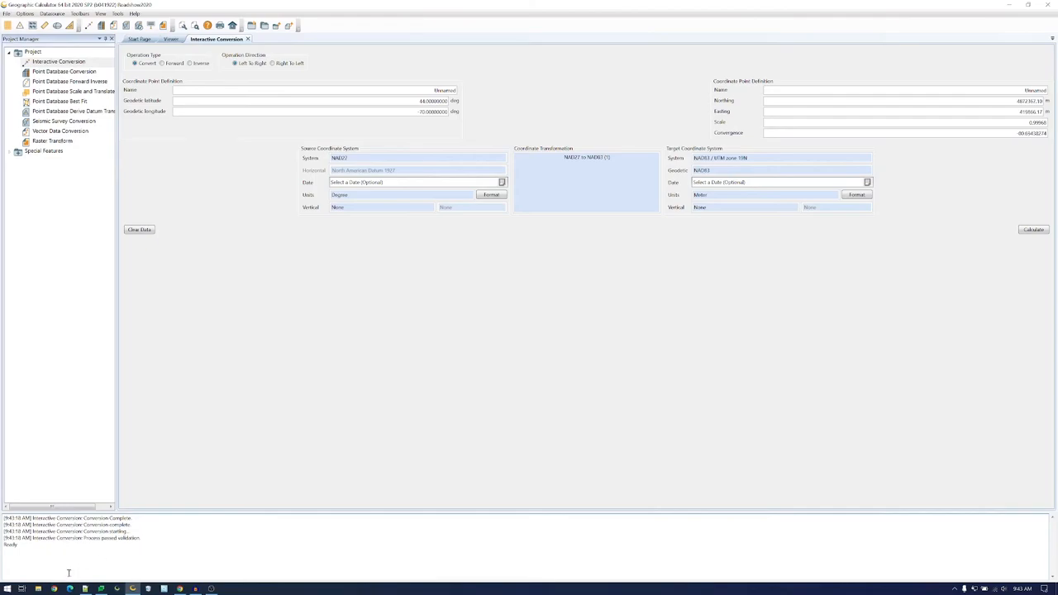
{"action": "mouse_move", "coordinate": [96, 565]}
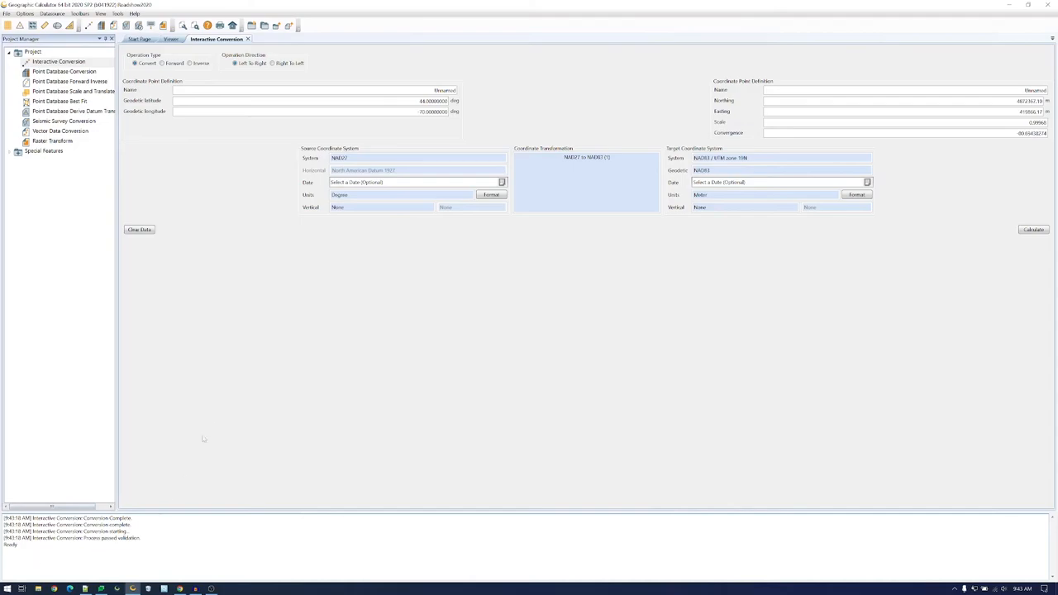
{"action": "mouse_move", "coordinate": [285, 380]}
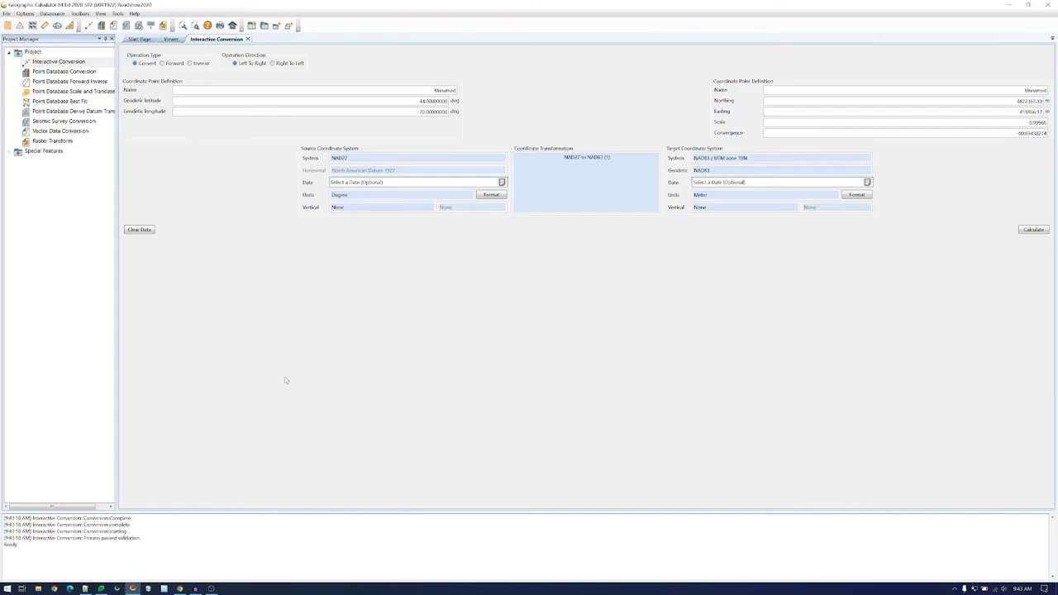
{"action": "mouse_move", "coordinate": [413, 268]}
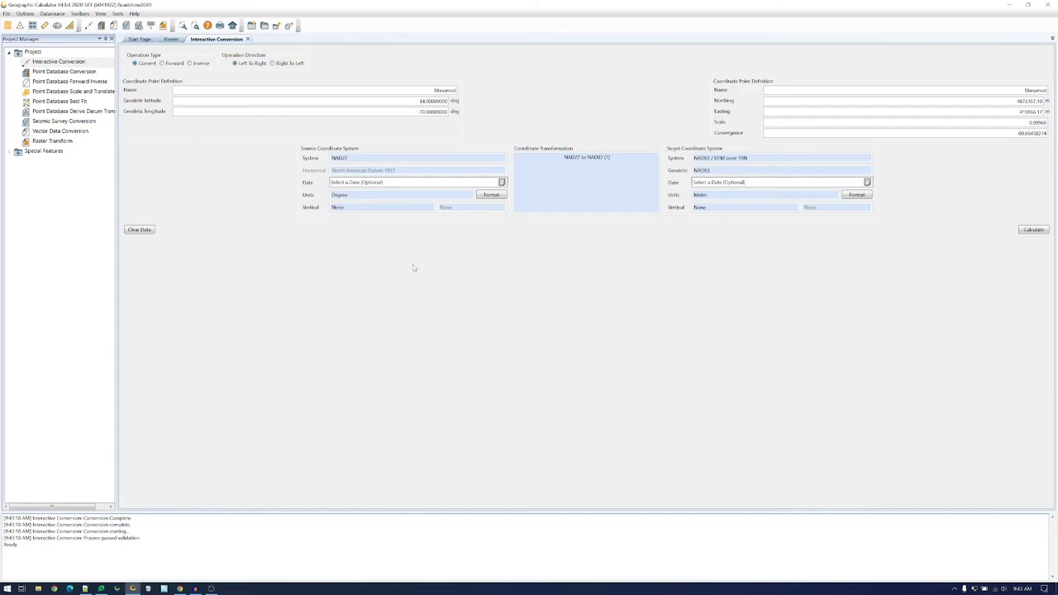
{"action": "mouse_move", "coordinate": [385, 223]}
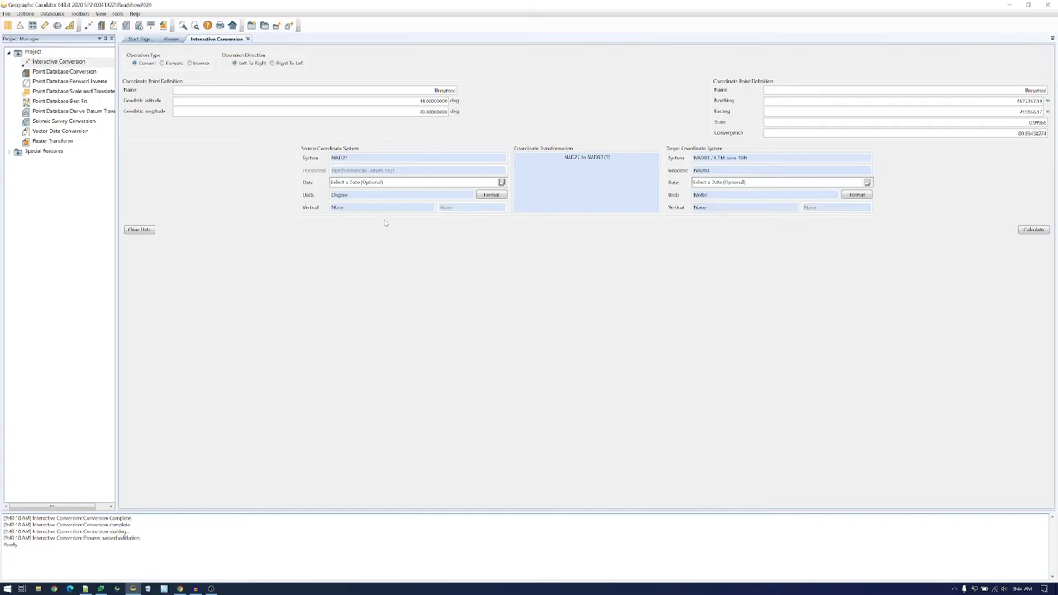
{"action": "mouse_move", "coordinate": [382, 208]}
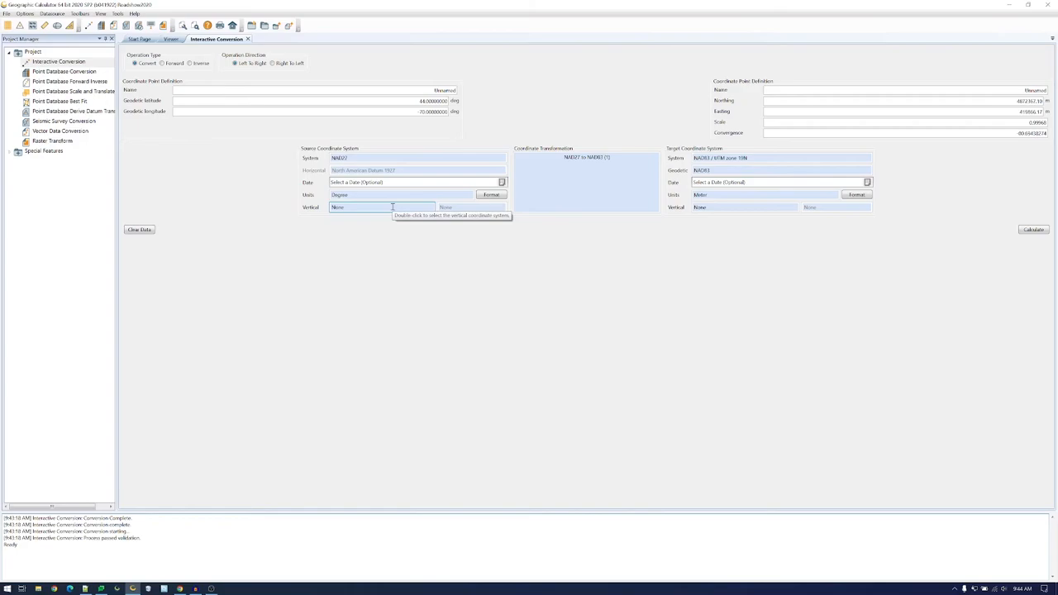
{"action": "mouse_move", "coordinate": [384, 216]}
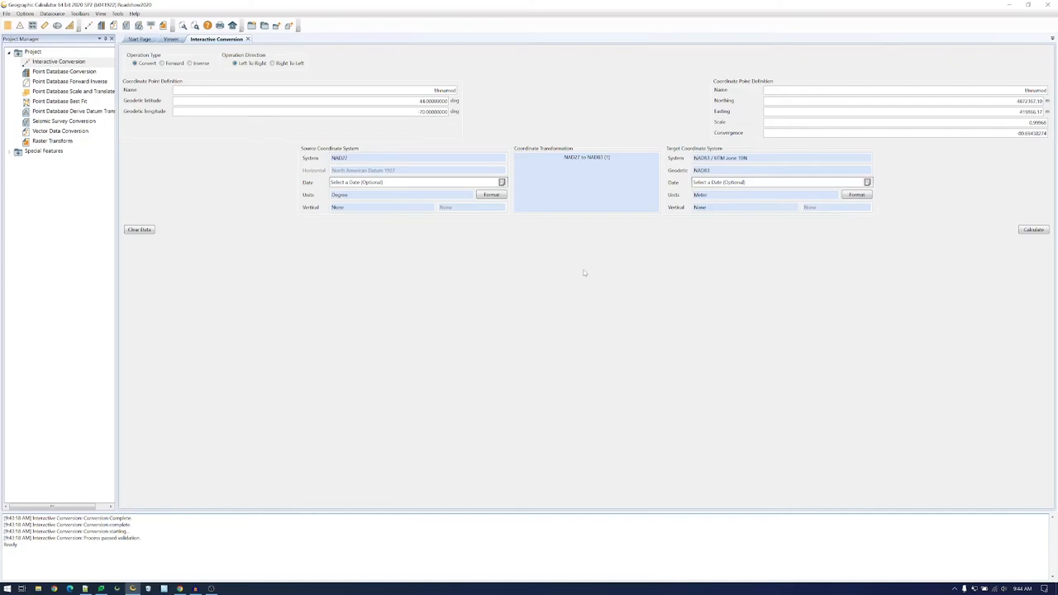
{"action": "mouse_move", "coordinate": [243, 216]}
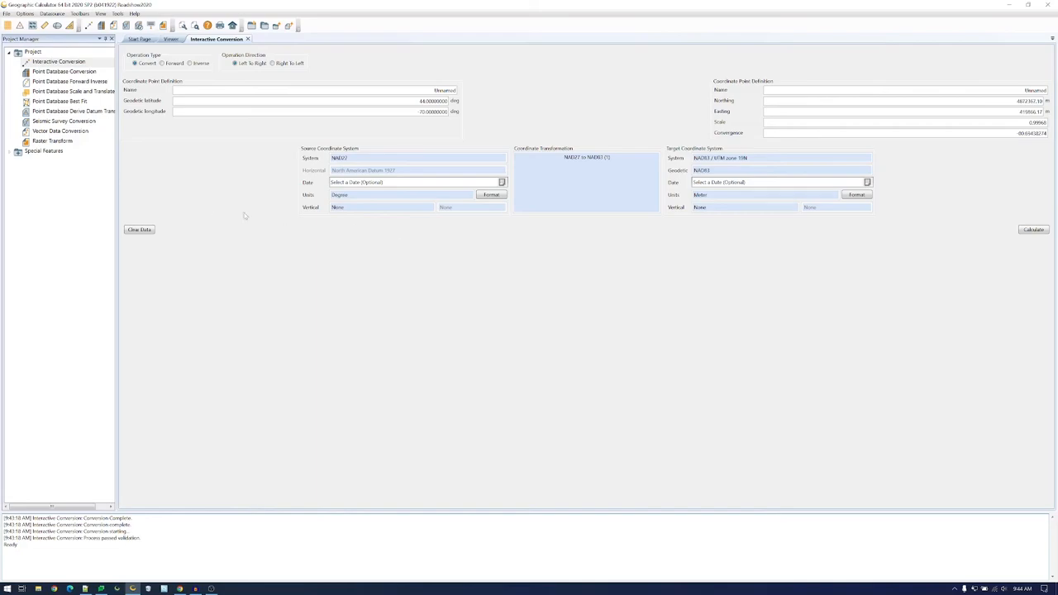
{"action": "mouse_move", "coordinate": [407, 303]}
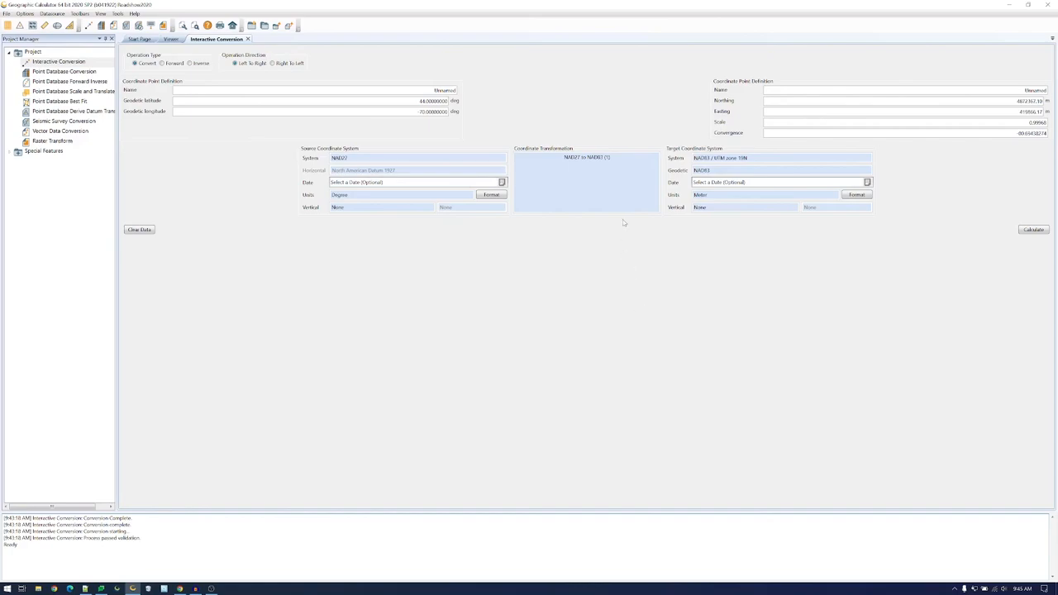
{"action": "mouse_move", "coordinate": [571, 189]}
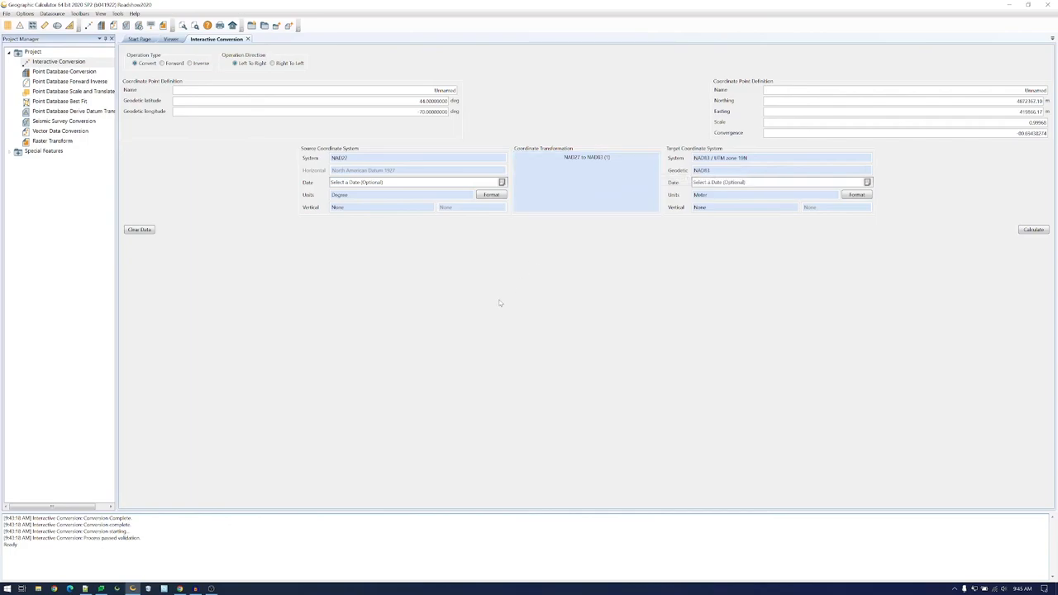
{"action": "mouse_move", "coordinate": [495, 299]}
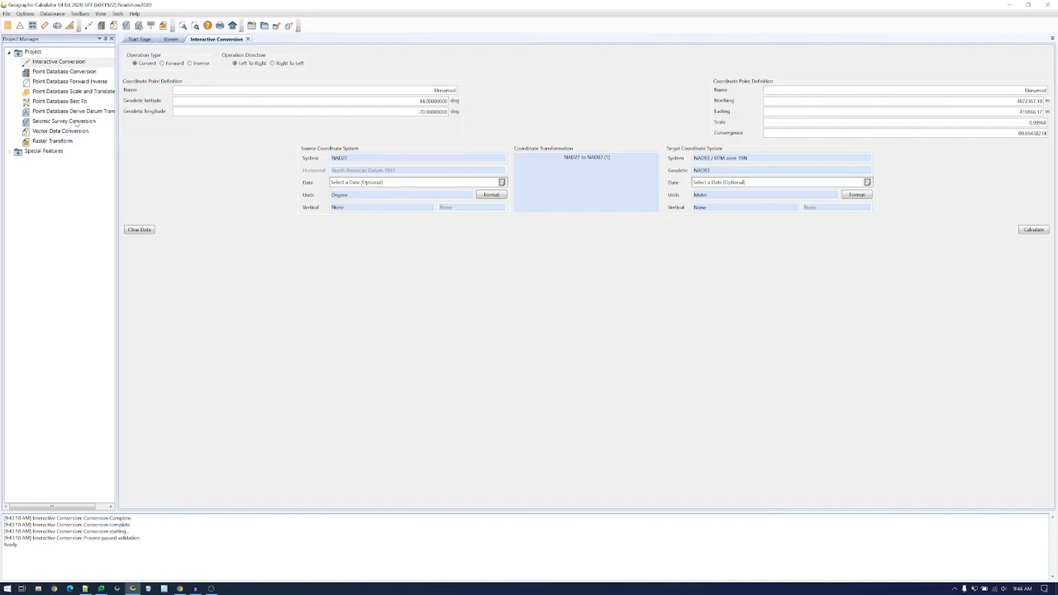
{"action": "mouse_move", "coordinate": [211, 224]}
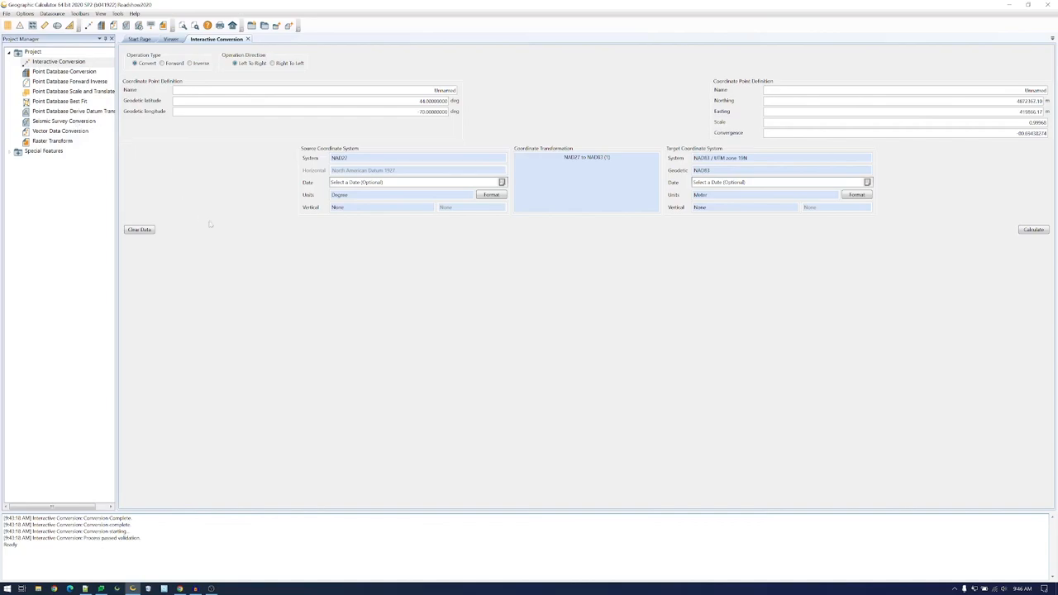
{"action": "mouse_move", "coordinate": [247, 261]}
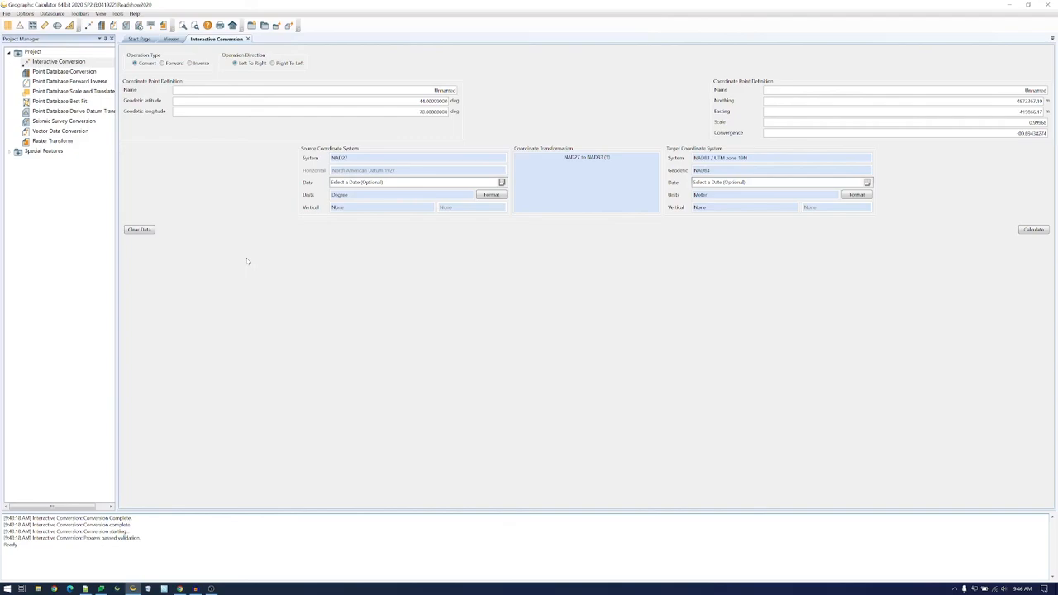
{"action": "mouse_move", "coordinate": [243, 256]}
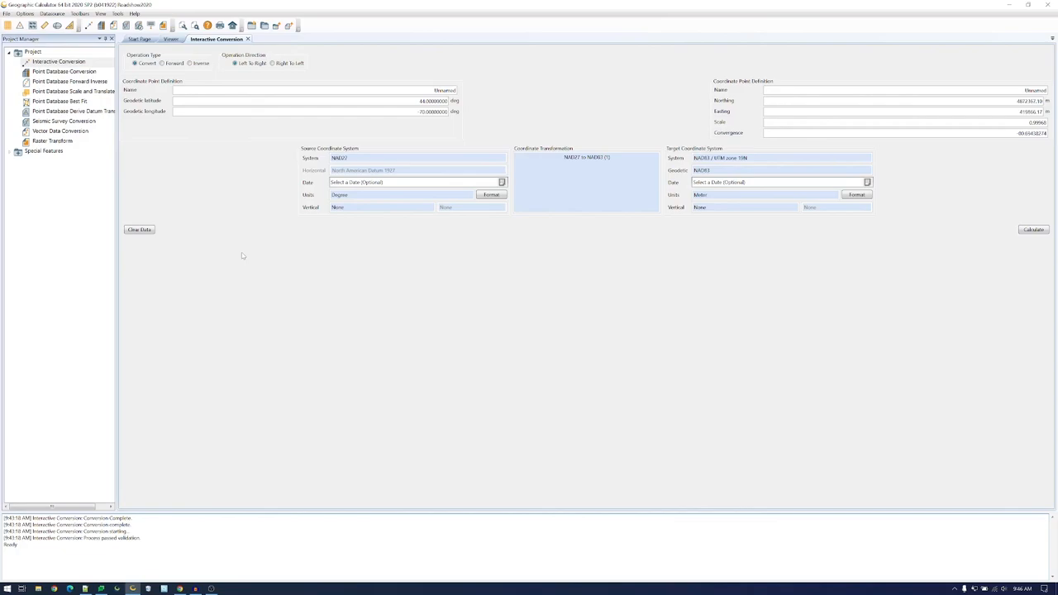
{"action": "mouse_move", "coordinate": [157, 273]}
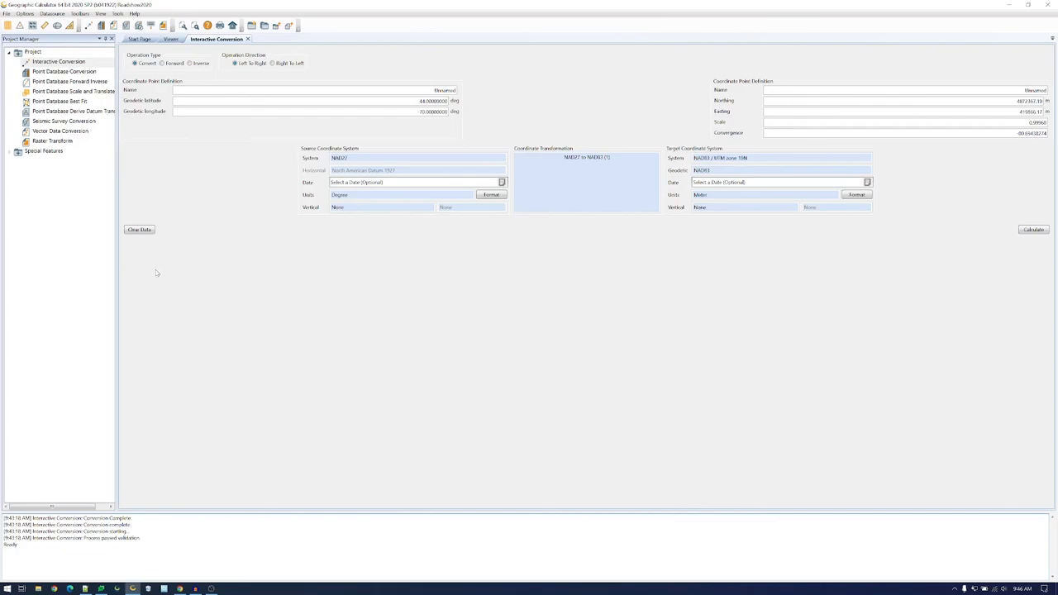